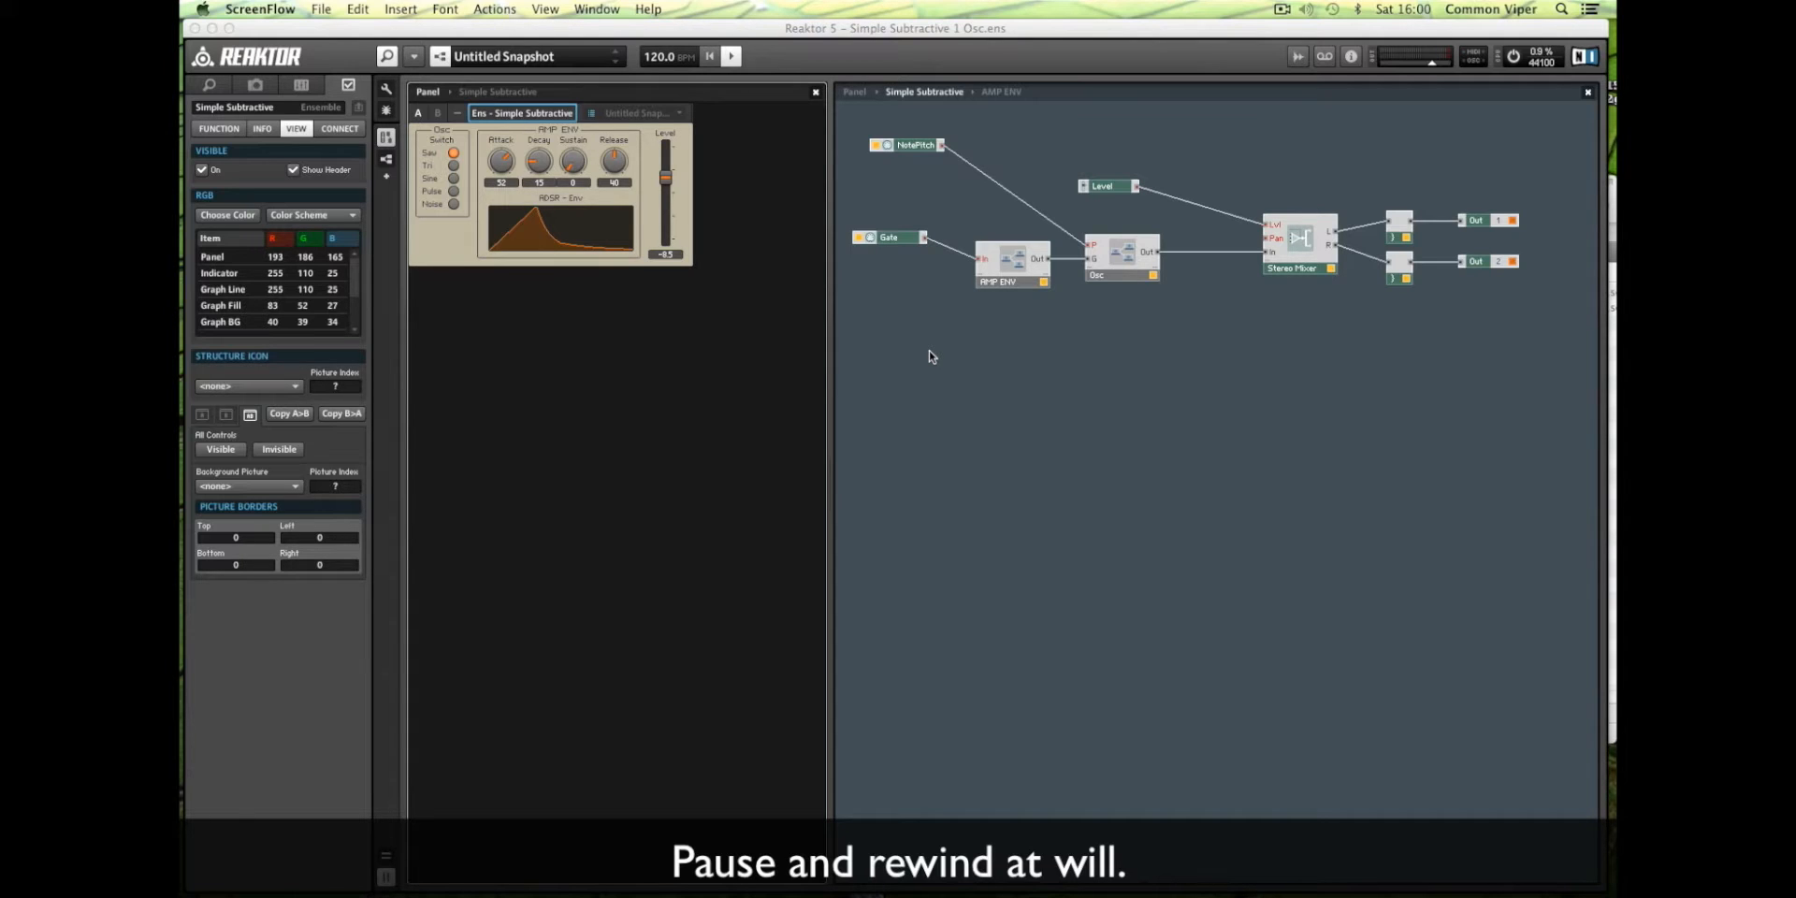
mouse_move(945, 364)
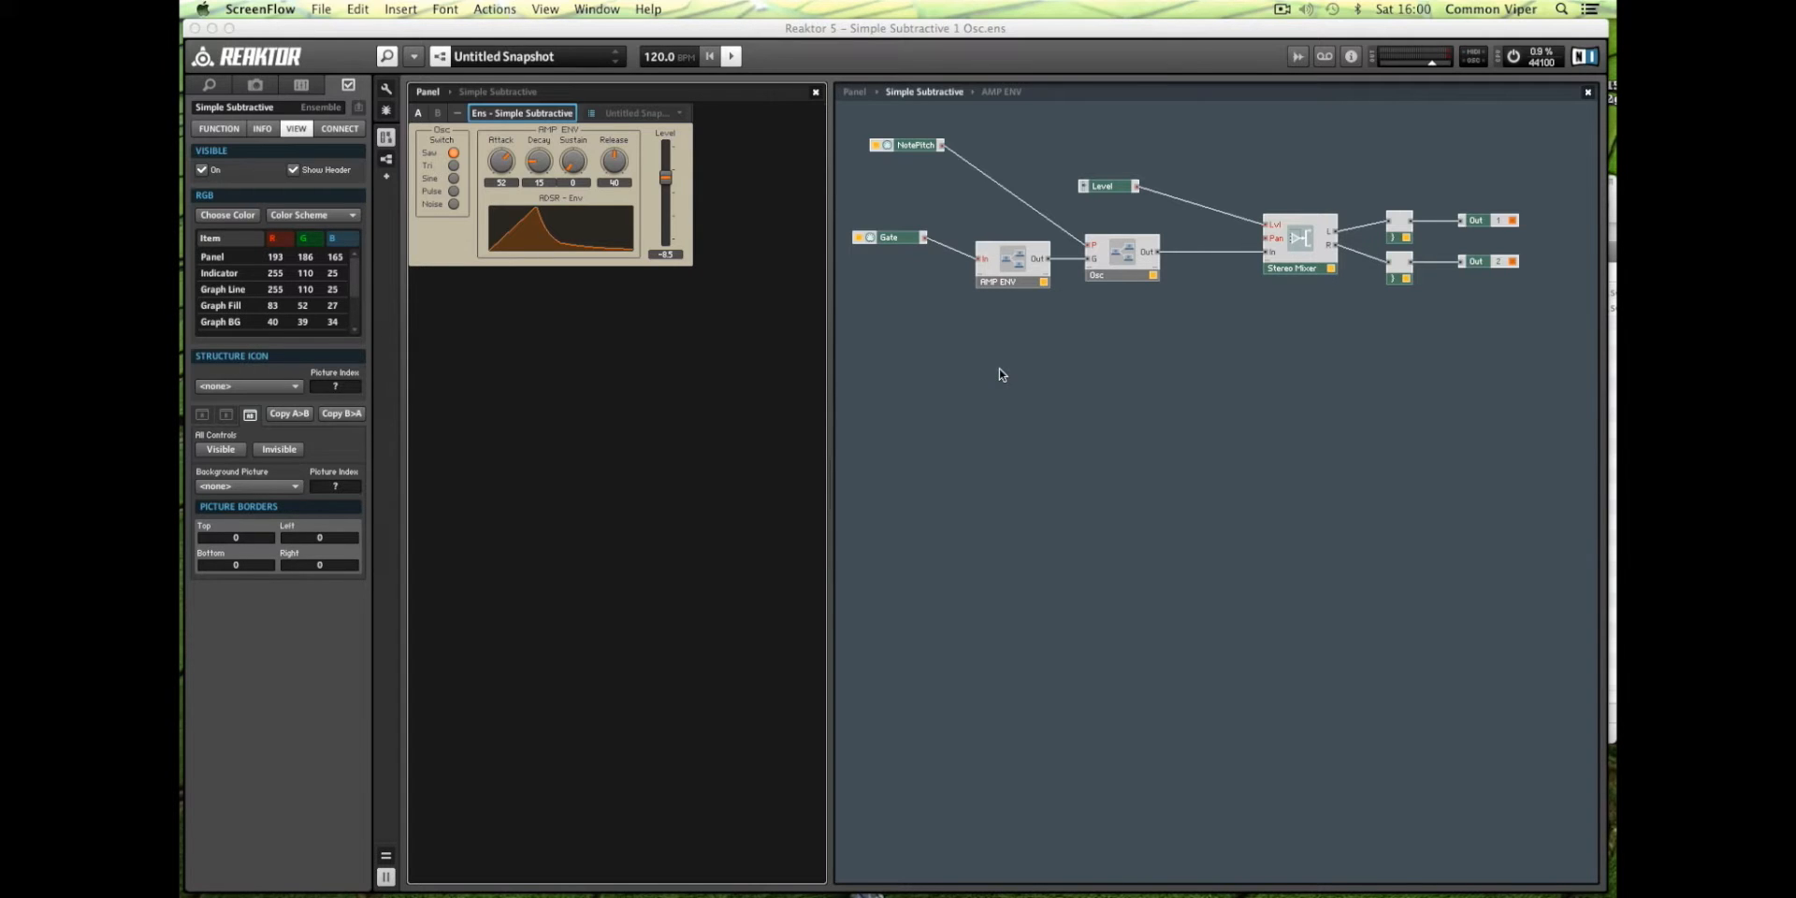
mouse_move(1059, 361)
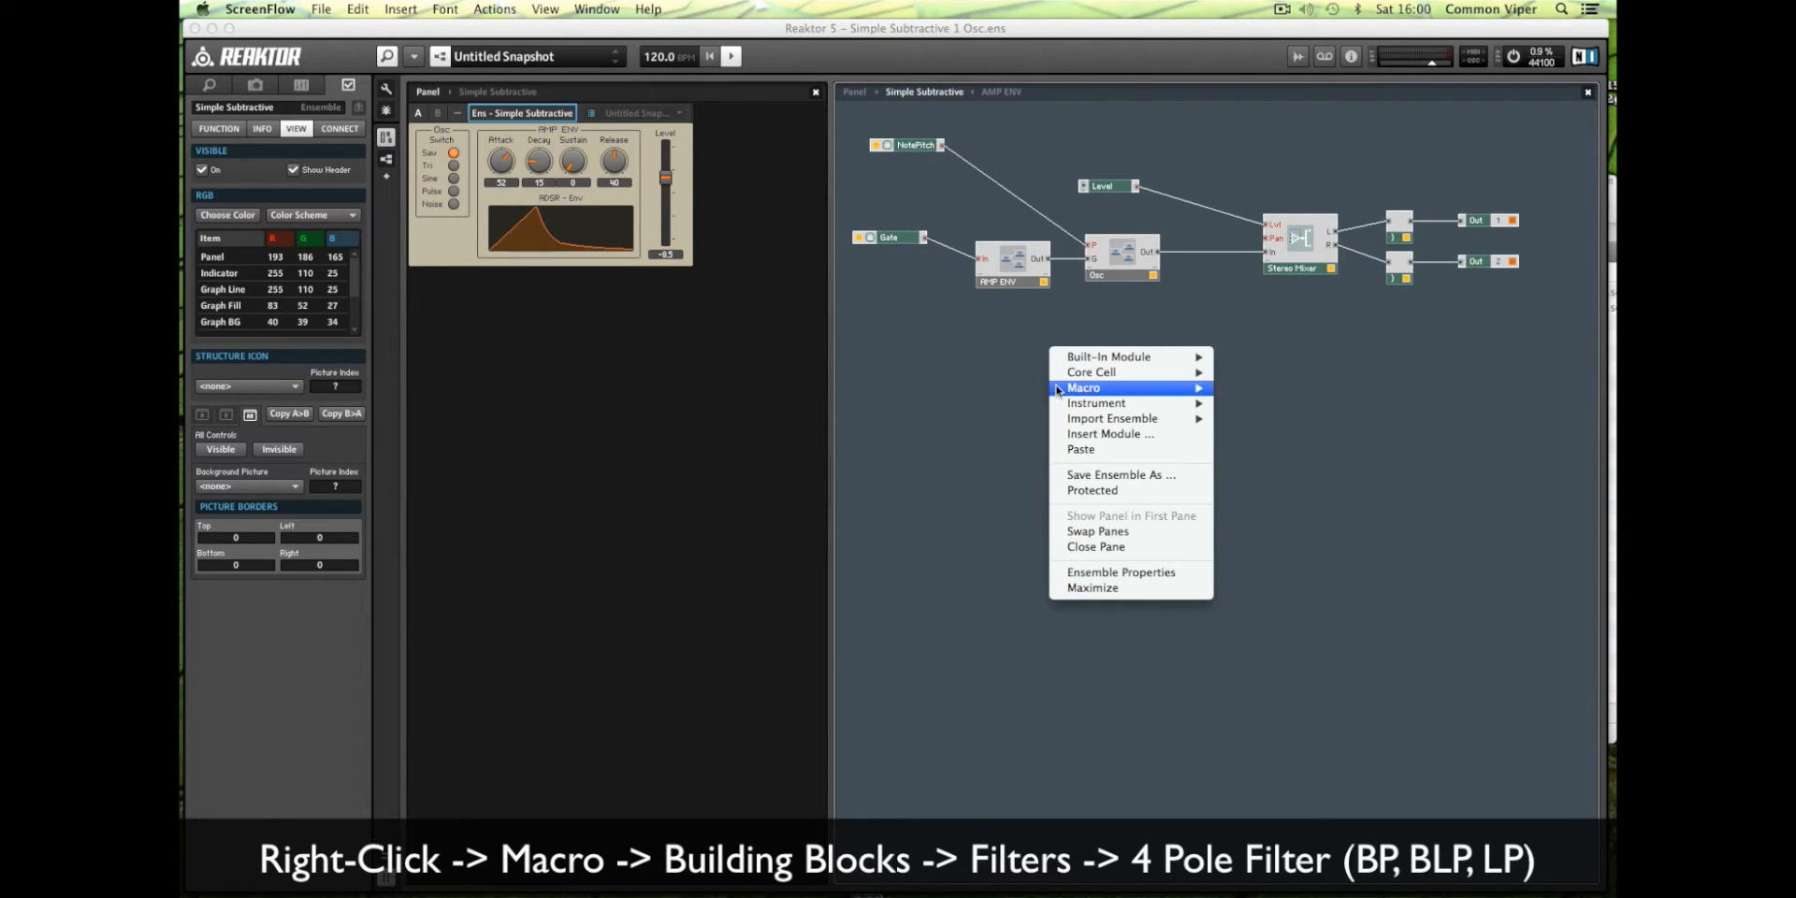
mouse_move(1084, 387)
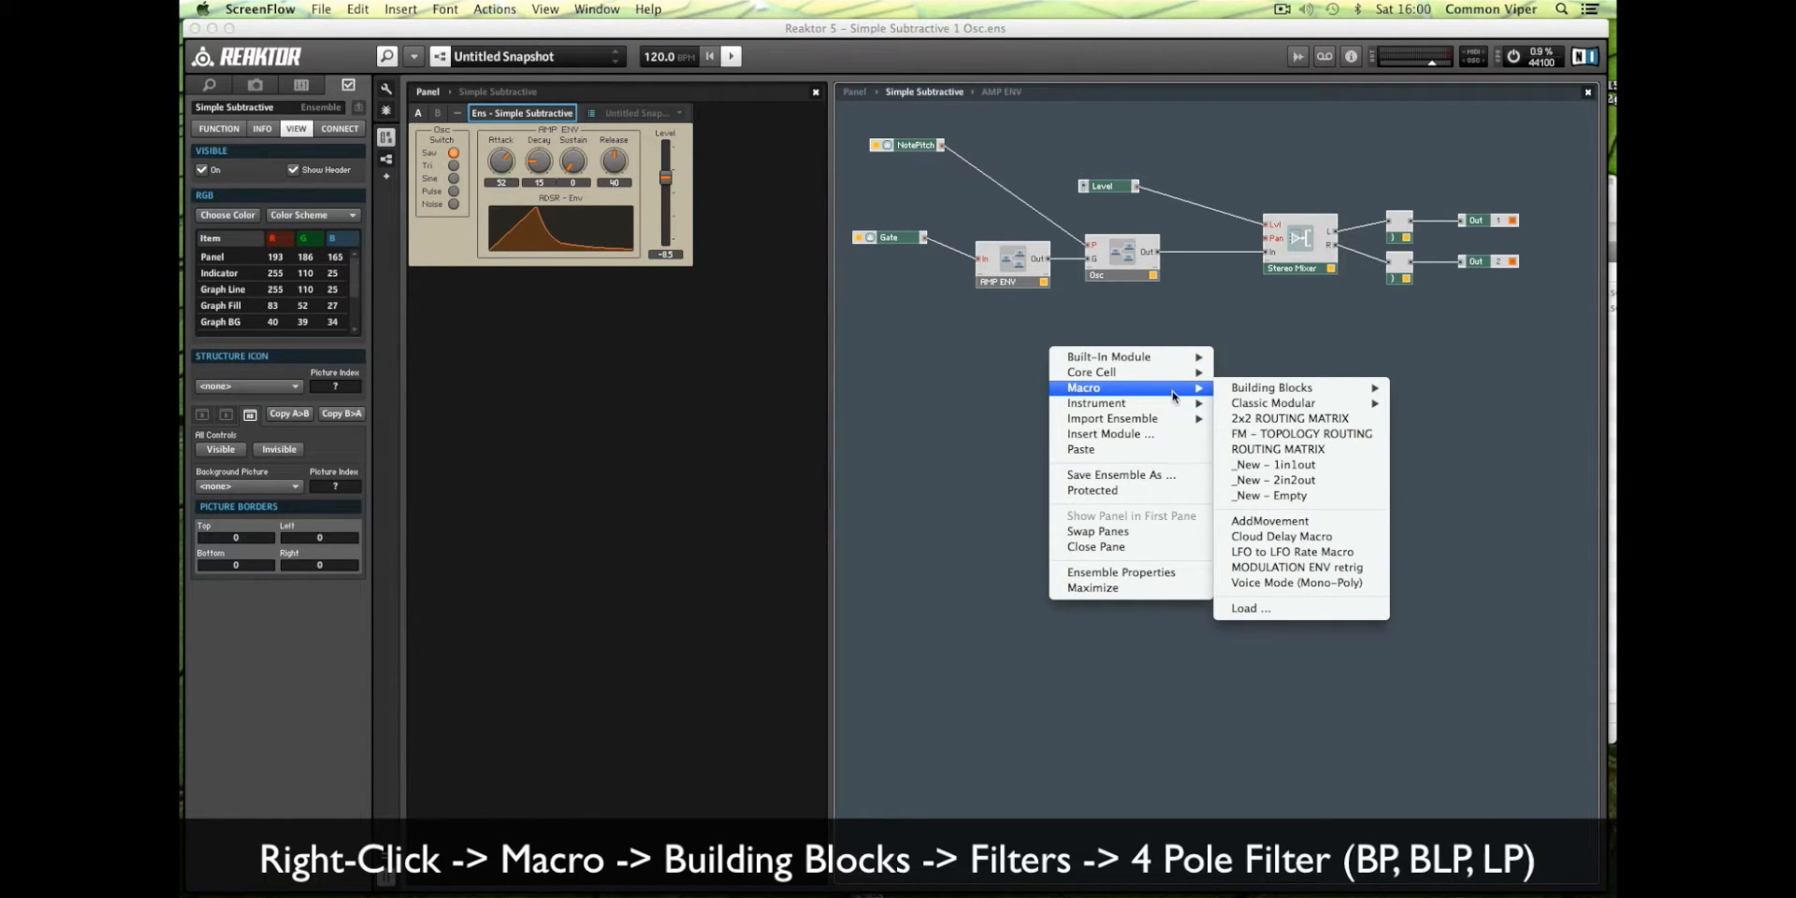
mouse_move(1271, 387)
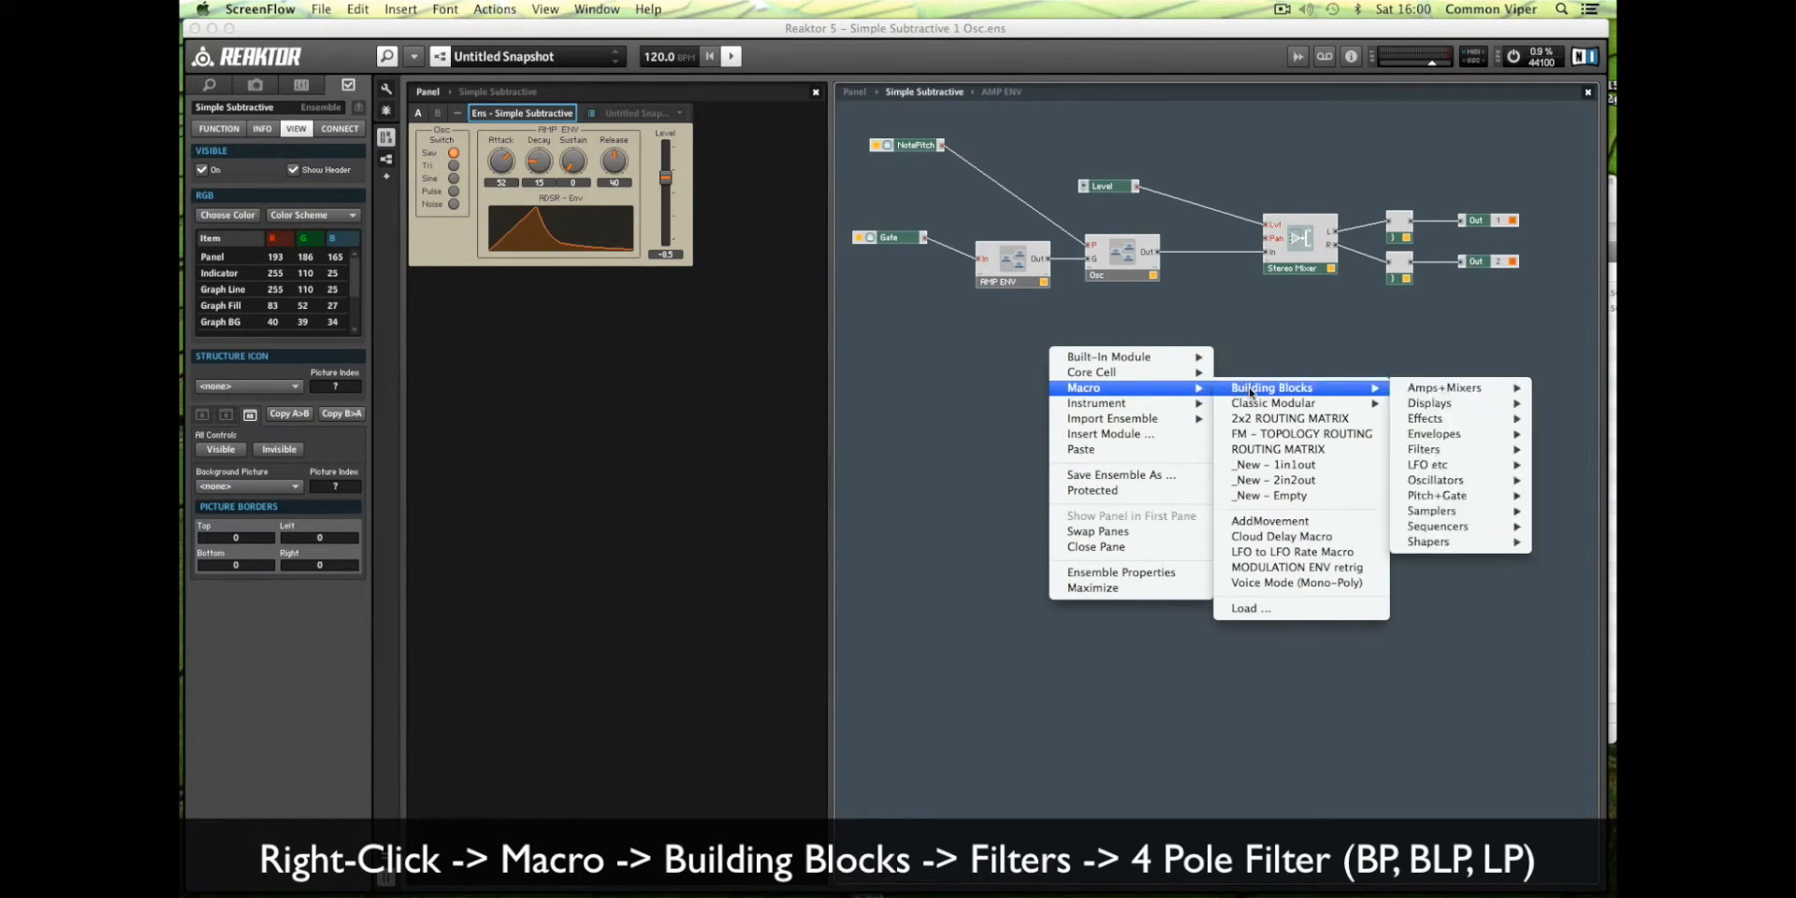
mouse_move(1424, 449)
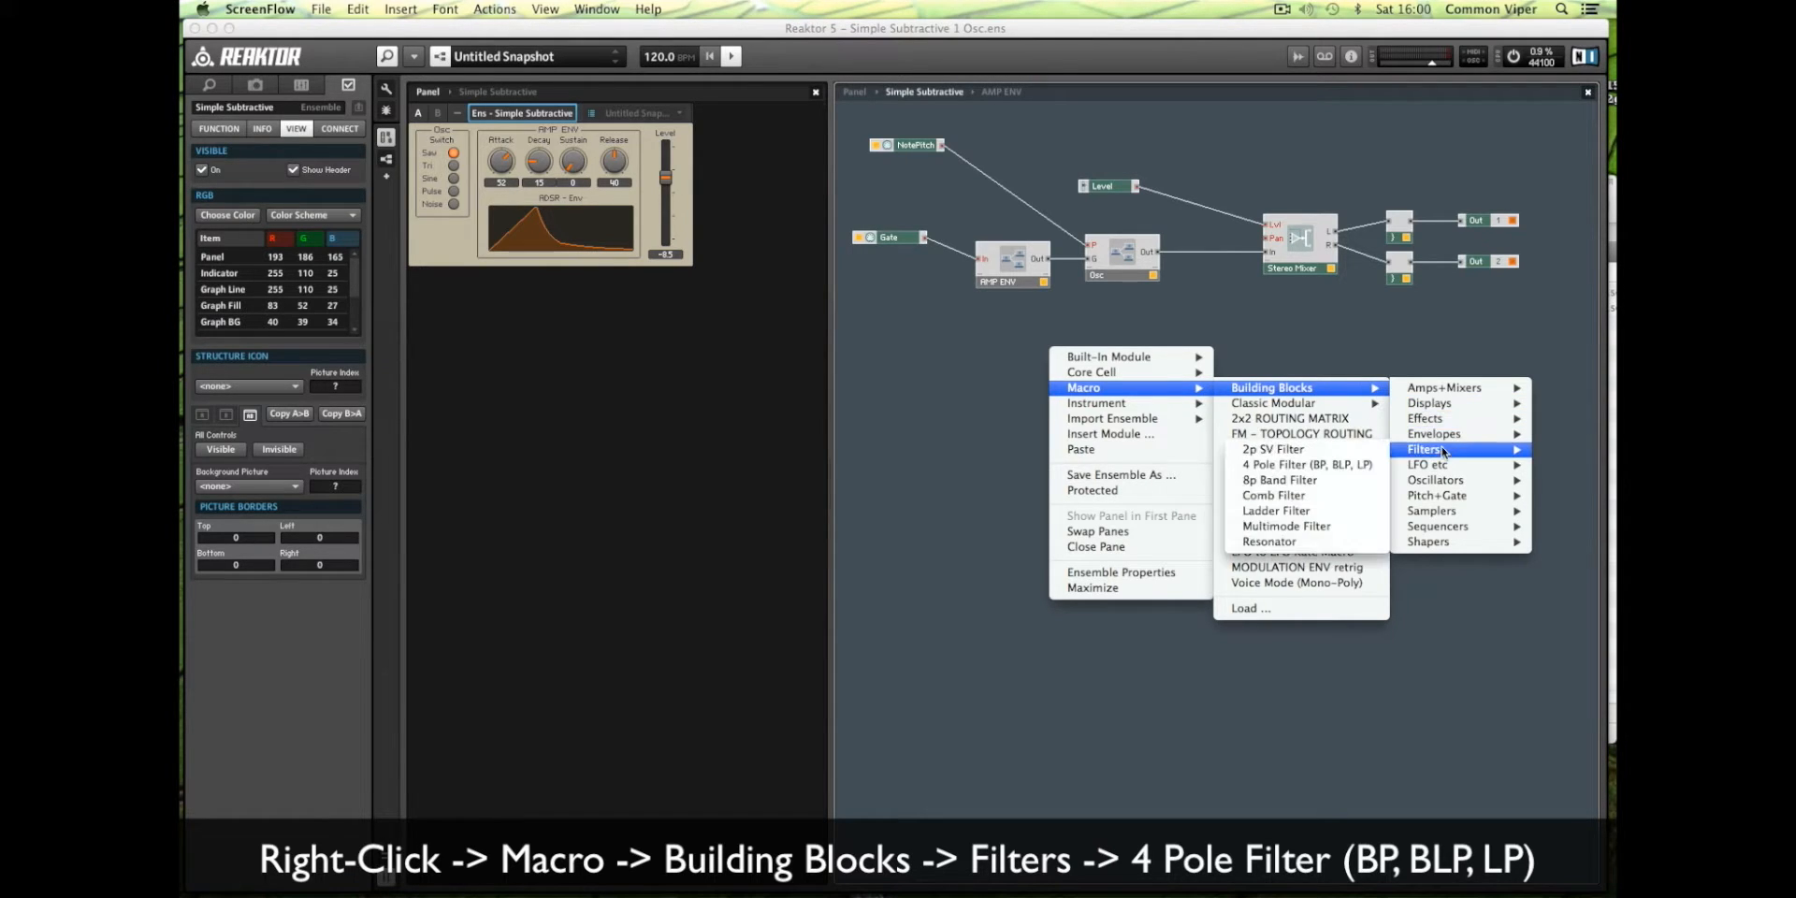
mouse_move(1342, 465)
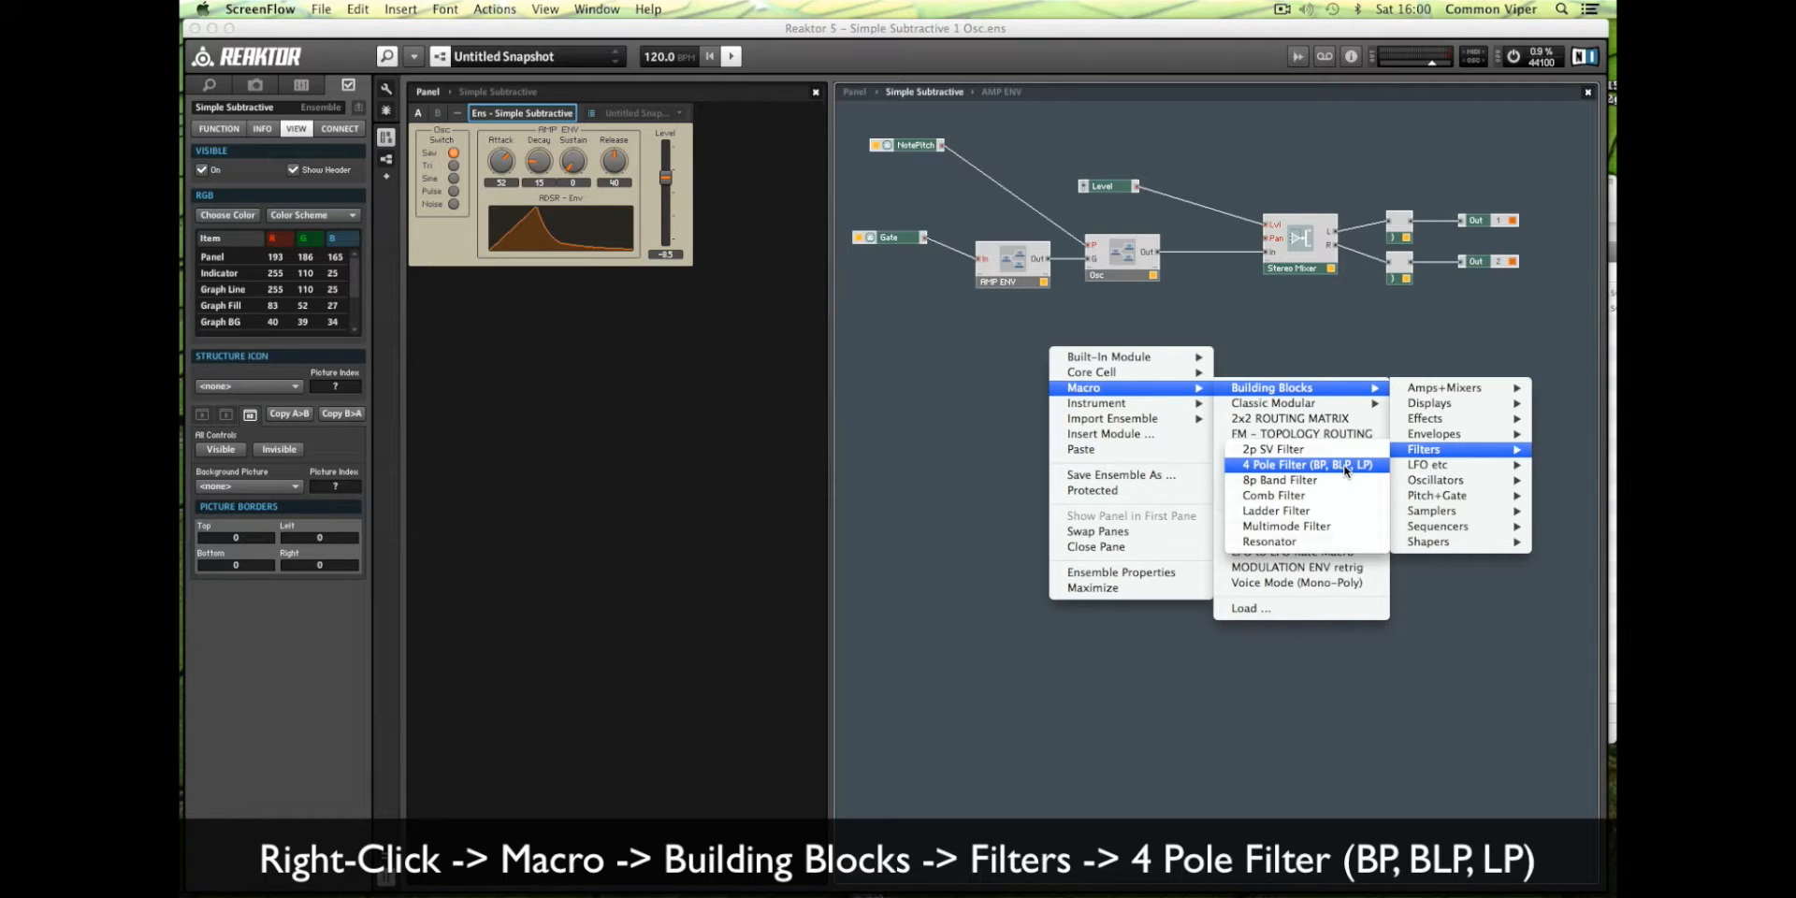
Insert the 4 Pole Filter (BP, BLP, LP) macro from Building Blocks > Filters.
left_click(1307, 464)
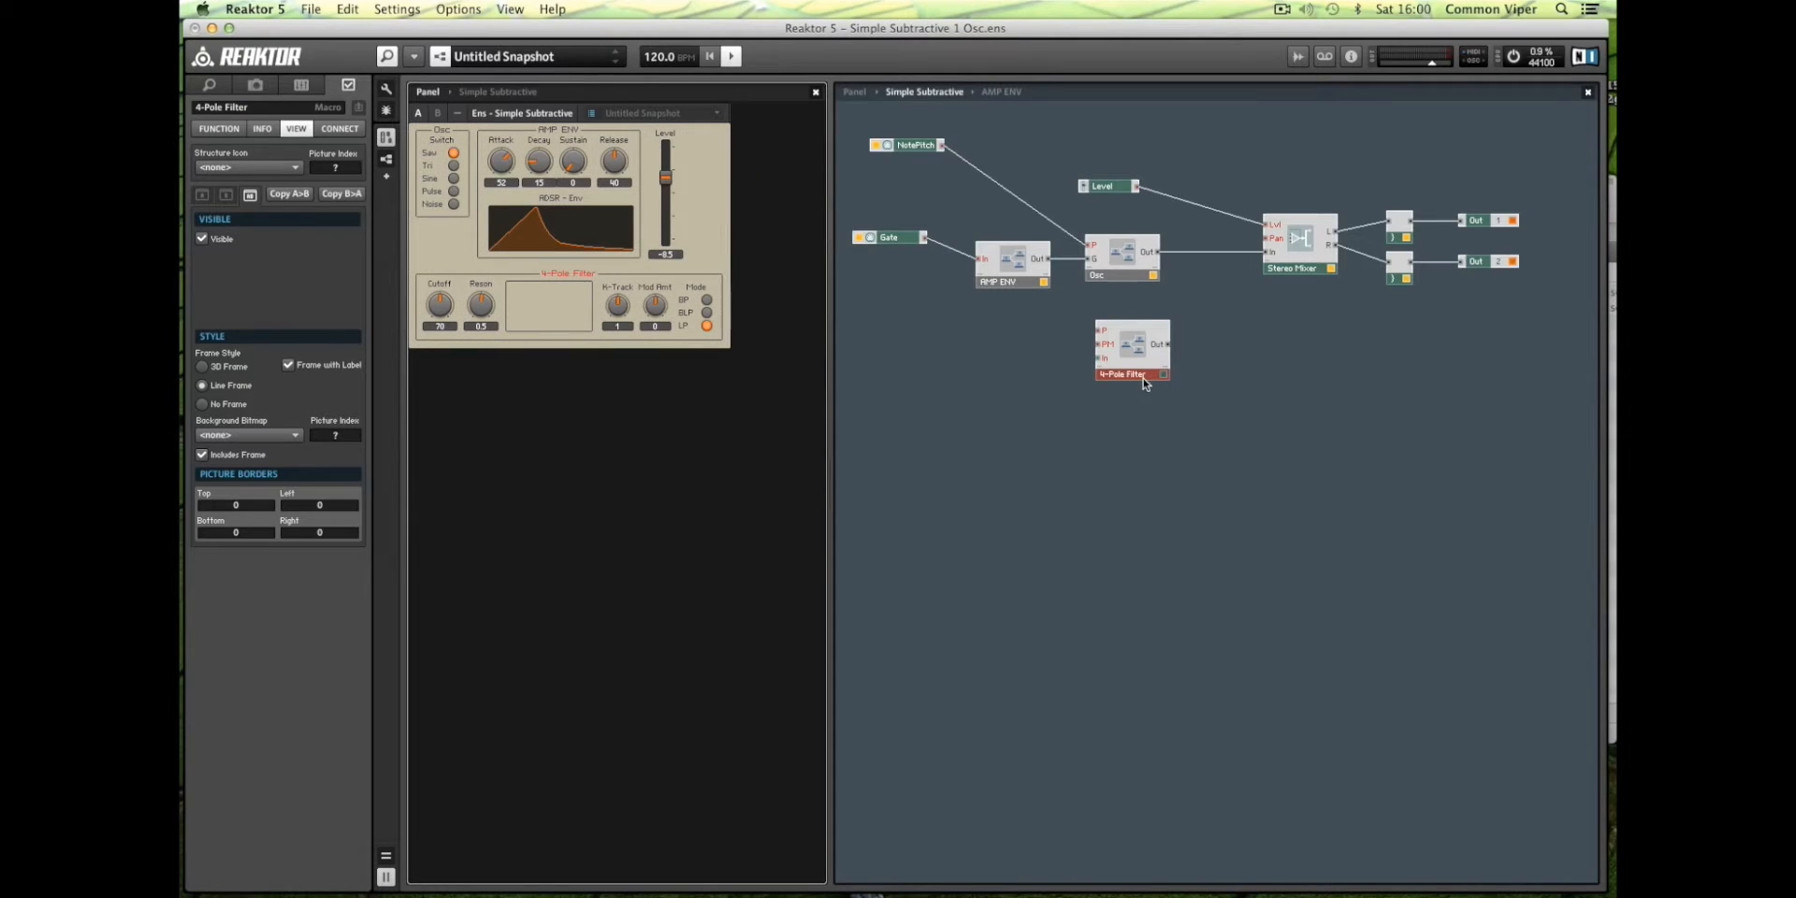
Move the new 4-Pole Filter module into position in the structure.
left_click_drag(1132, 346, 1189, 369)
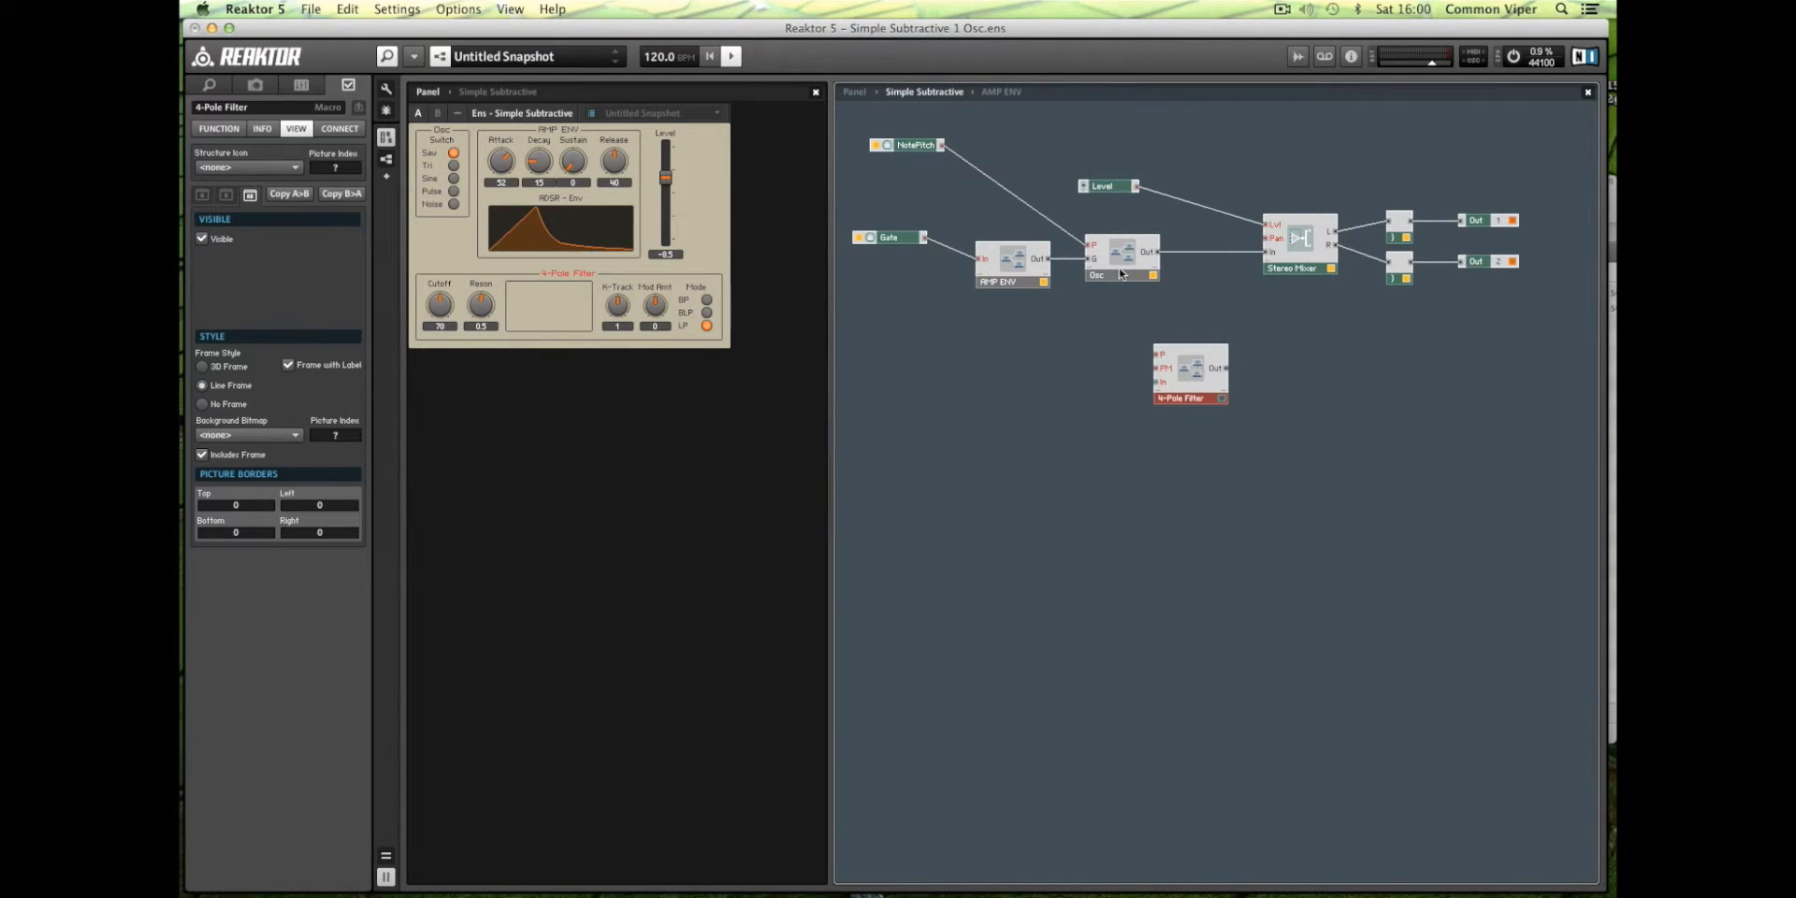
left_click(1112, 276)
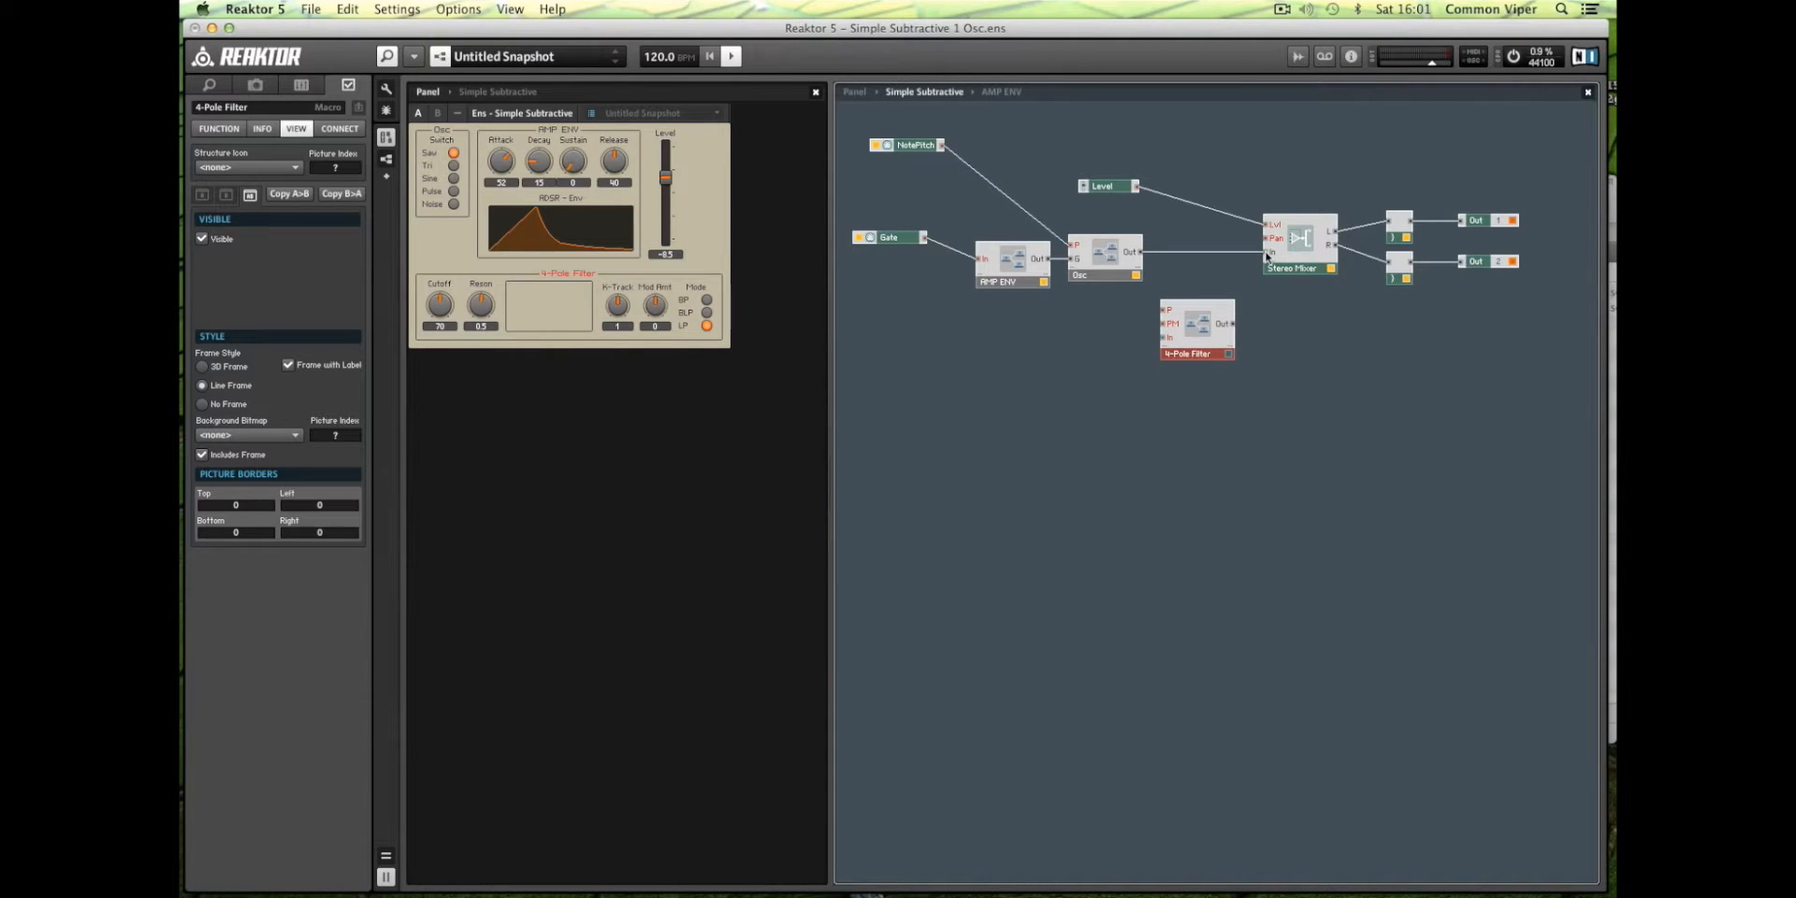
mouse_move(1249, 303)
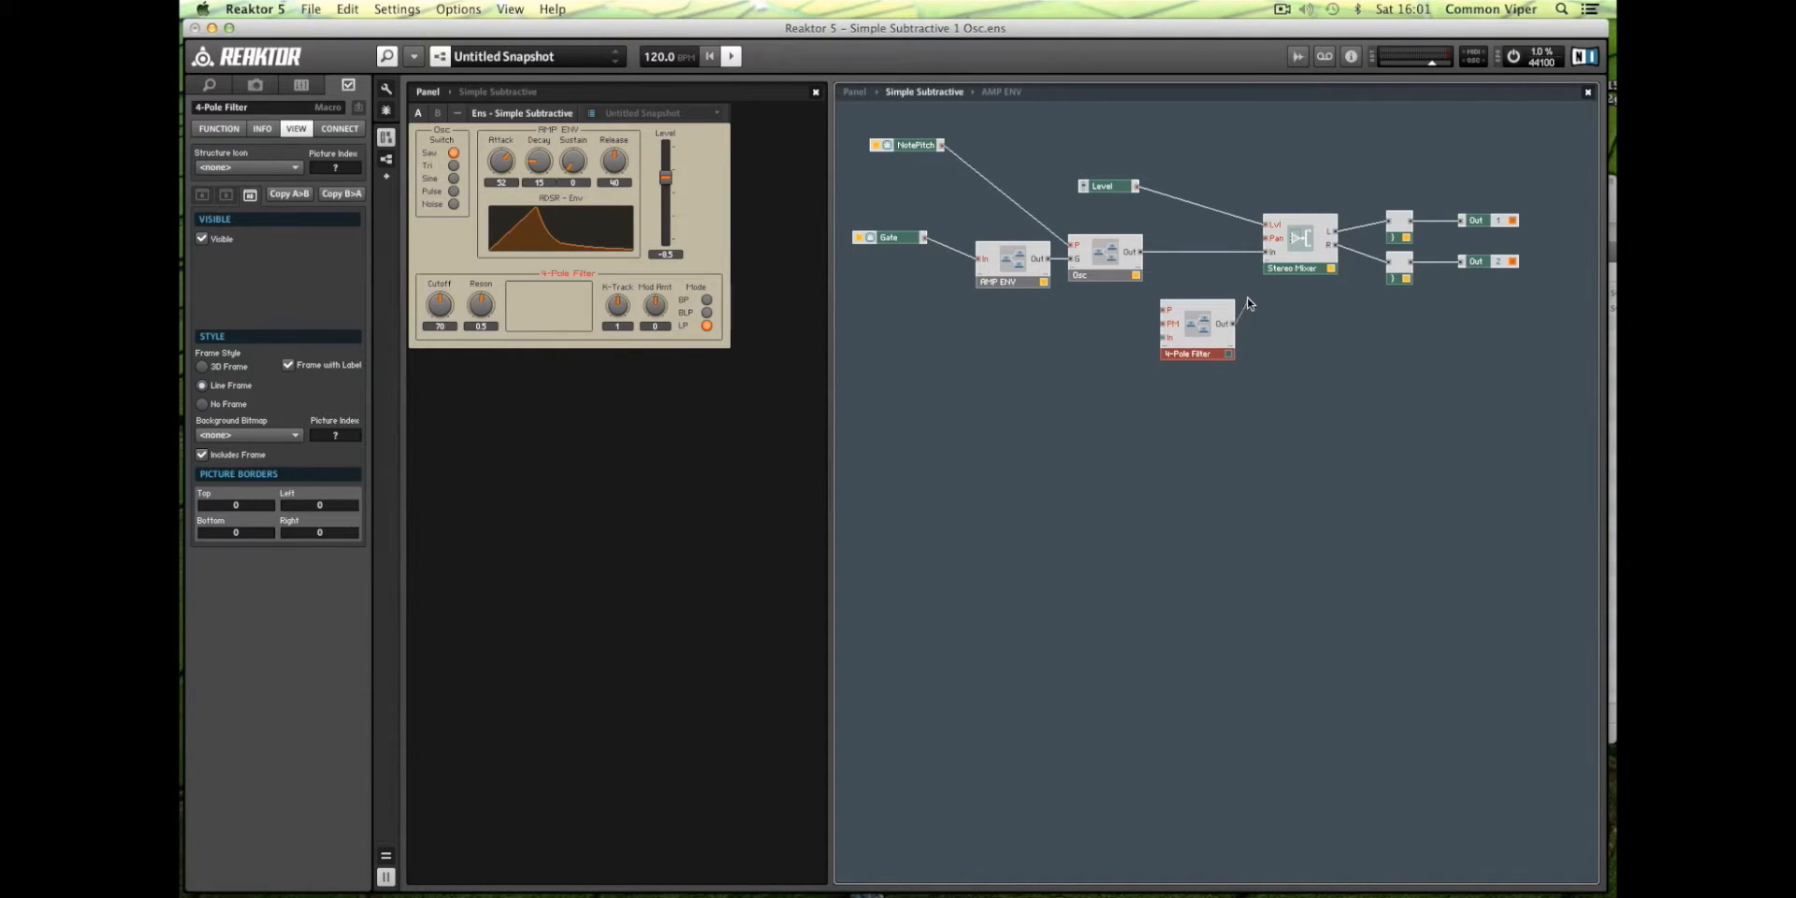
mouse_move(1266, 259)
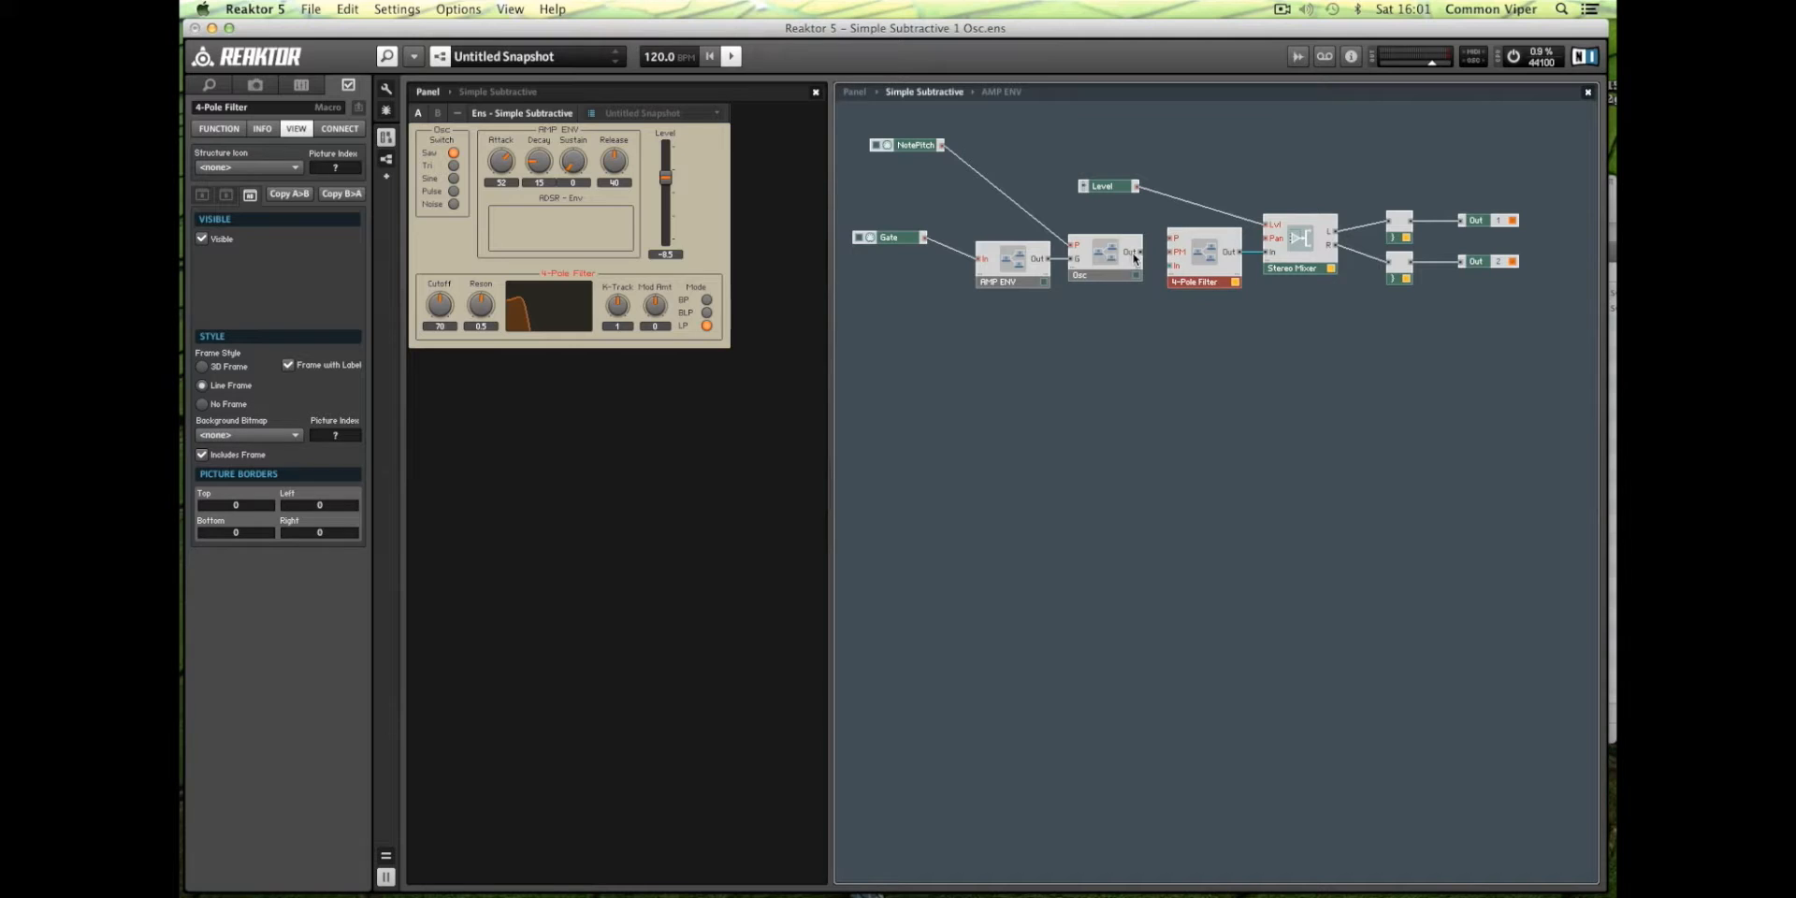
mouse_move(1158, 272)
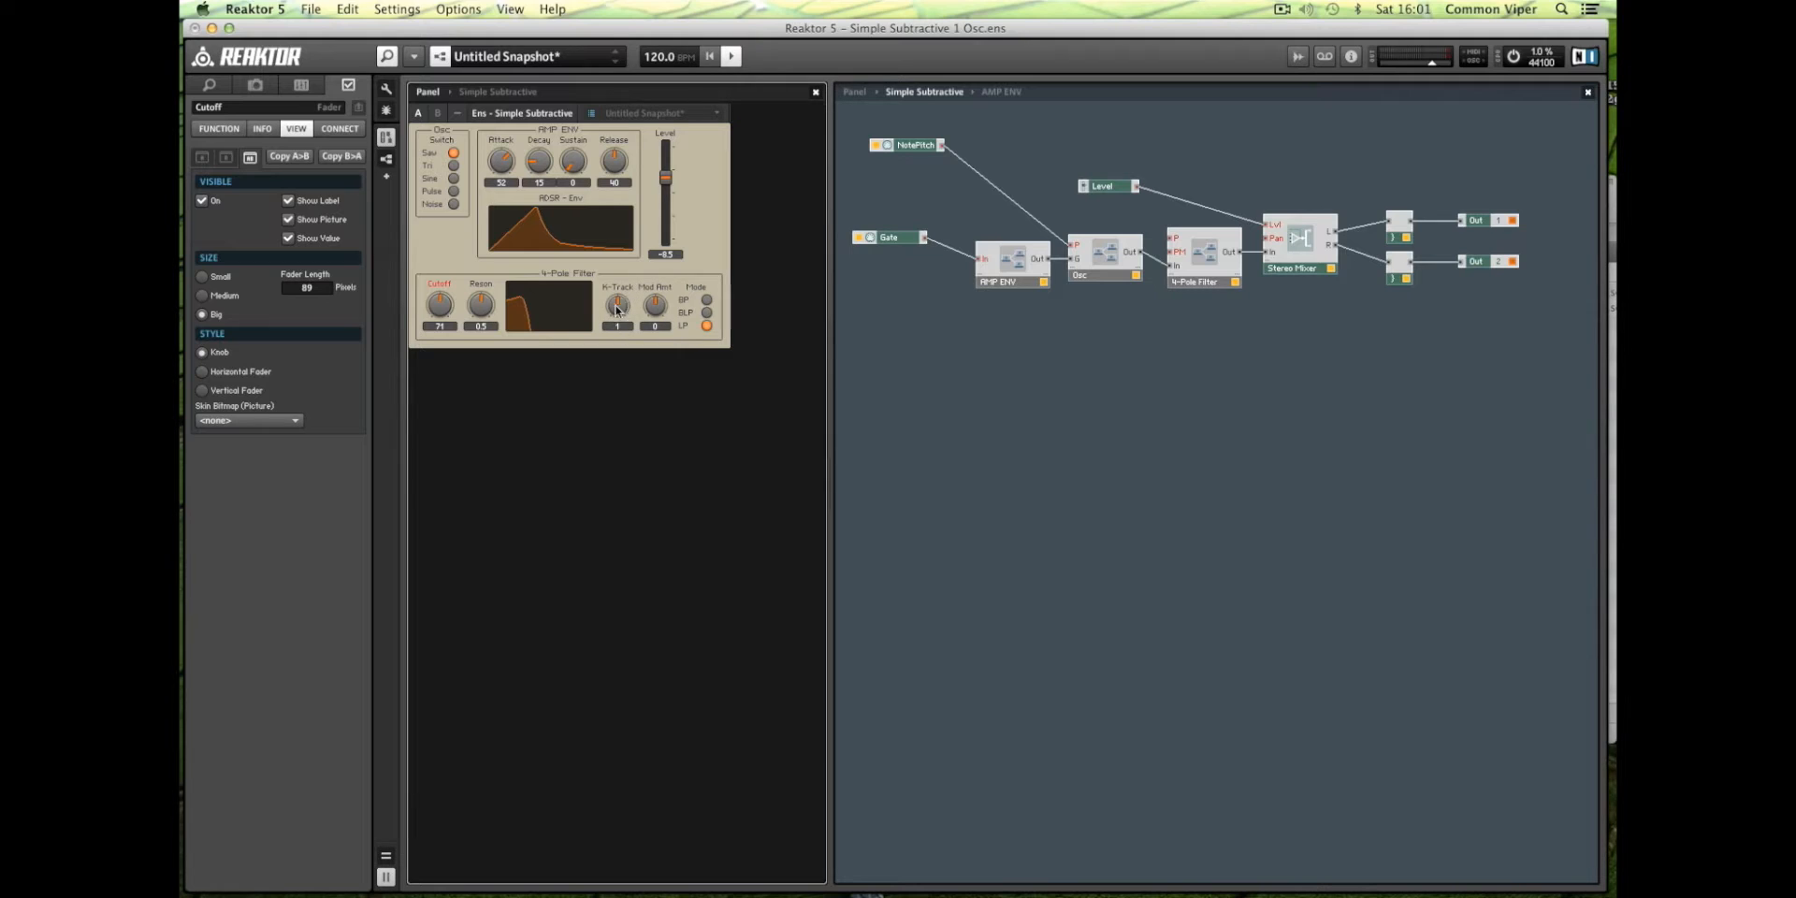
Inspect the filter's K-Track properties and check which modules NotePitch feeds.
left_click(616, 304)
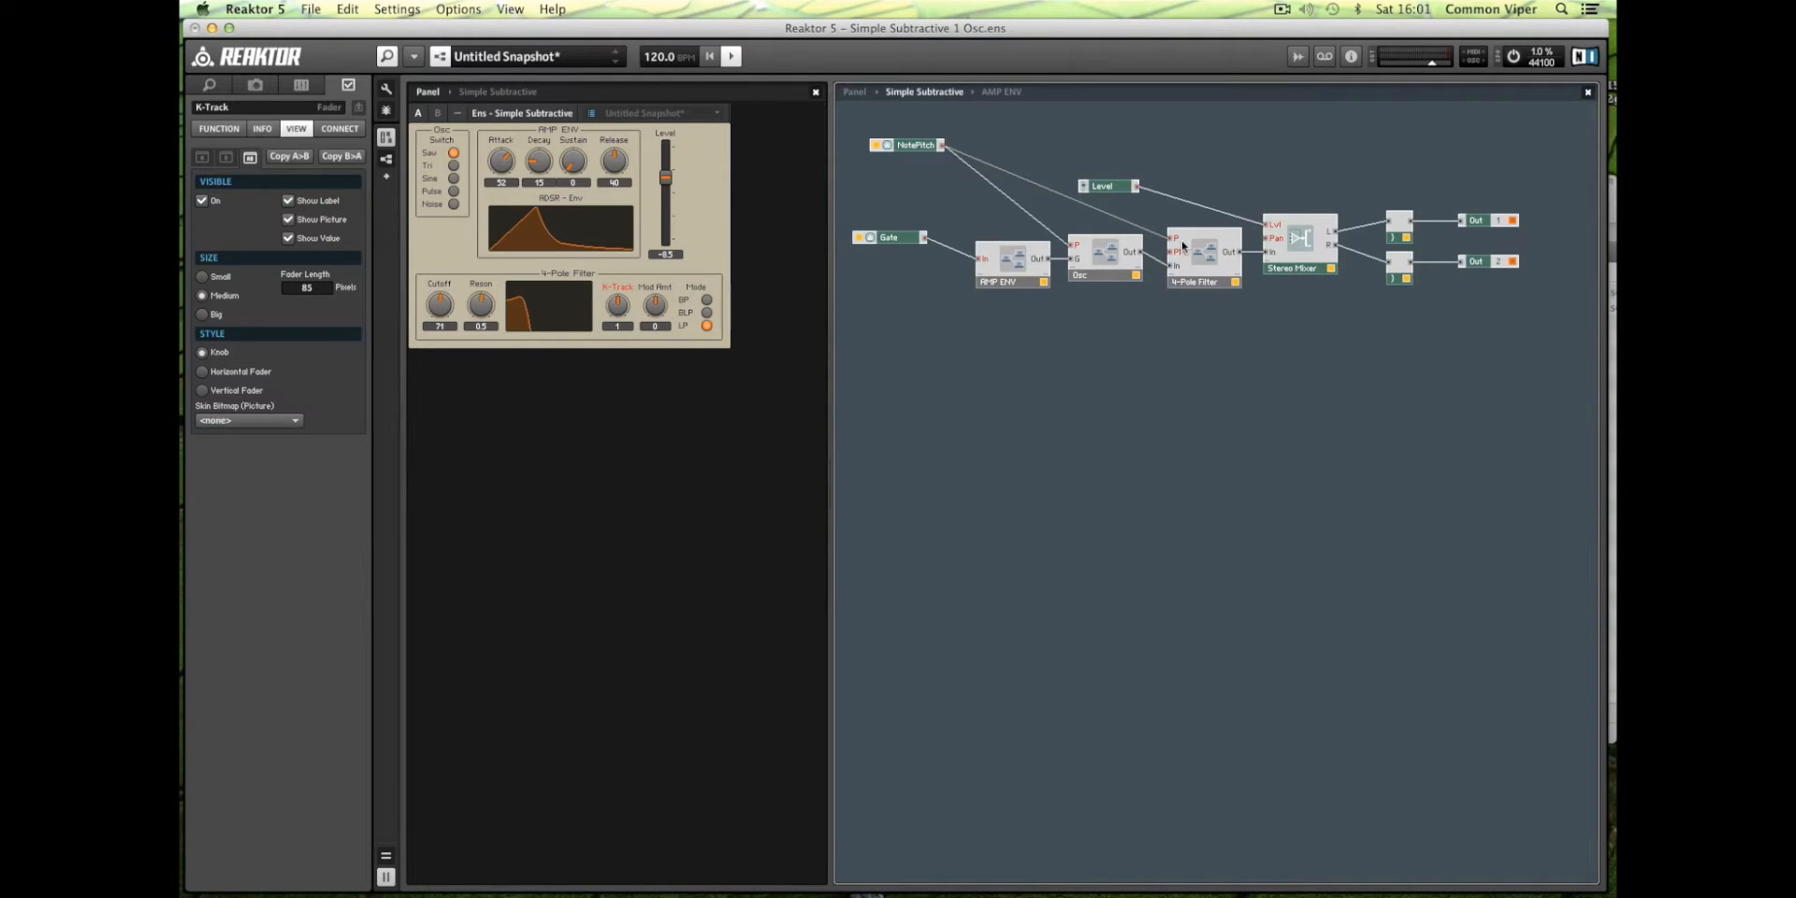
left_click(910, 145)
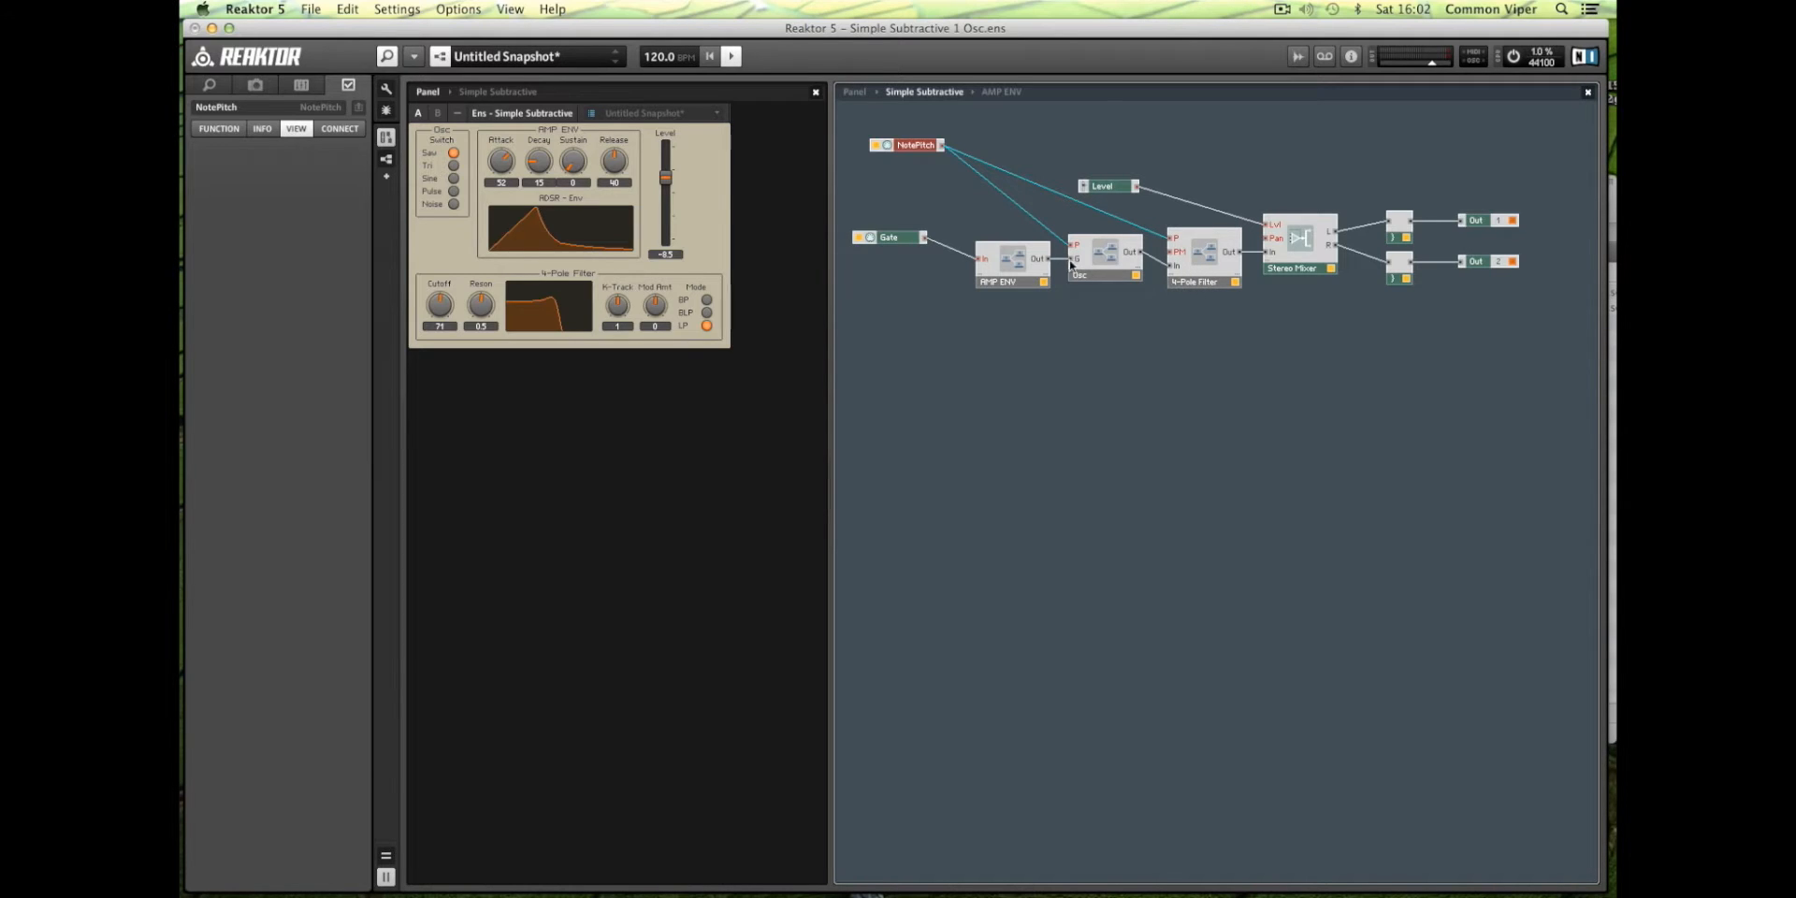
mouse_move(824, 271)
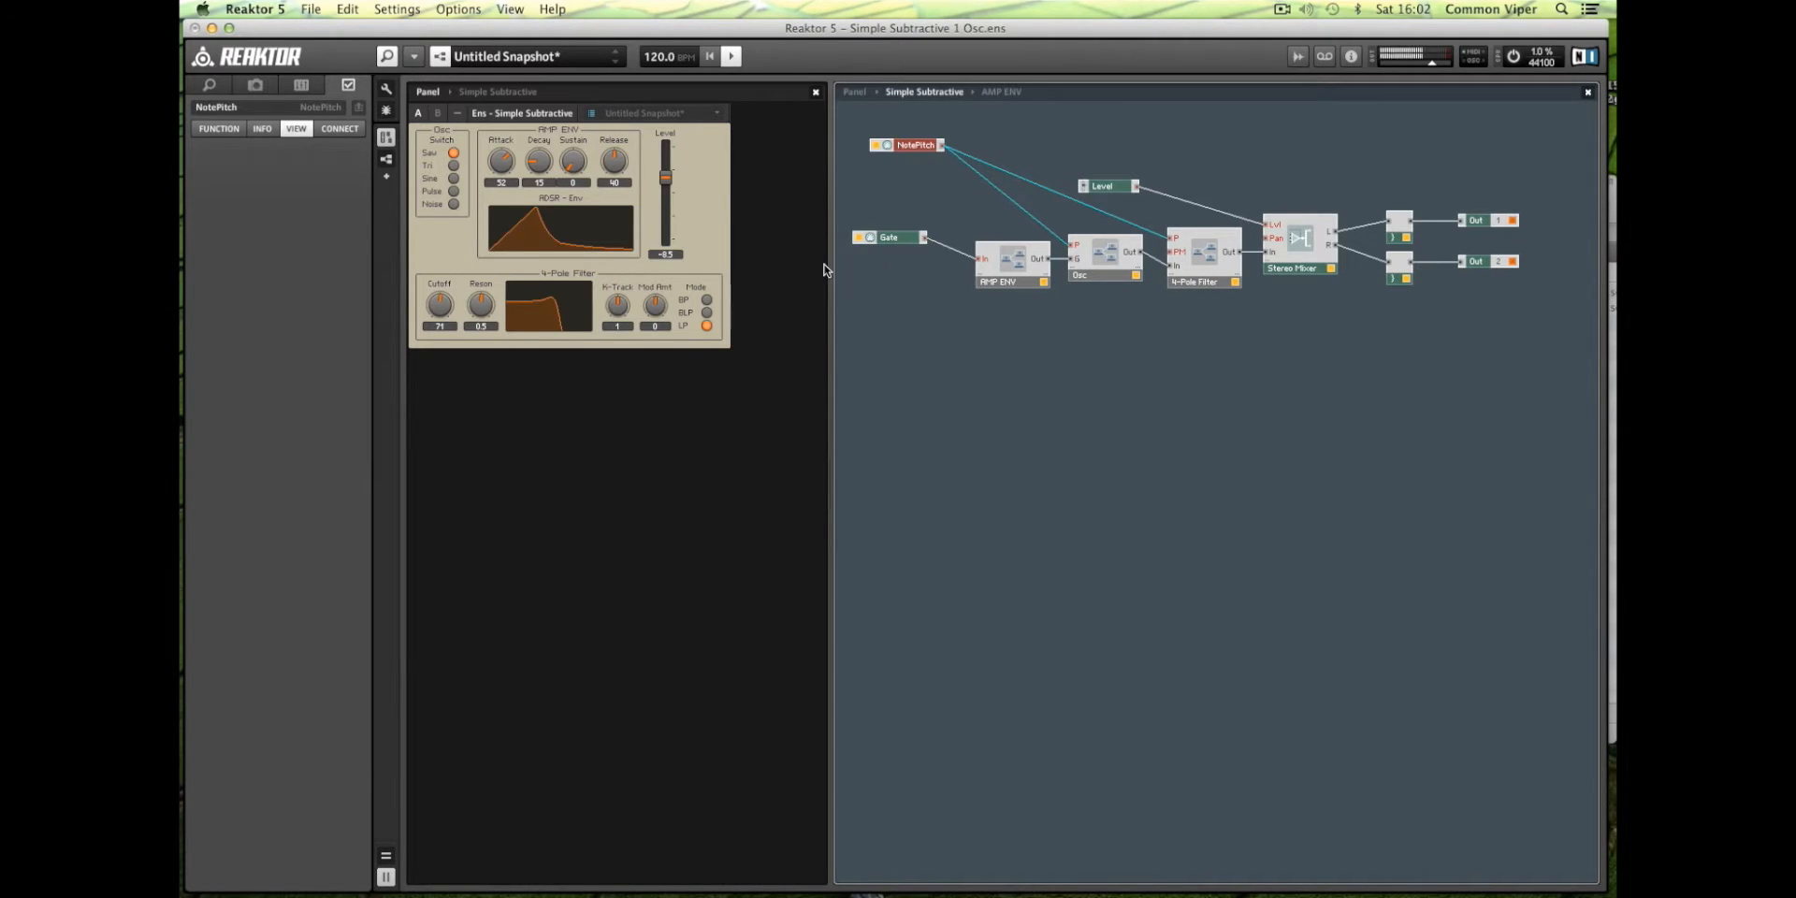
mouse_move(814, 266)
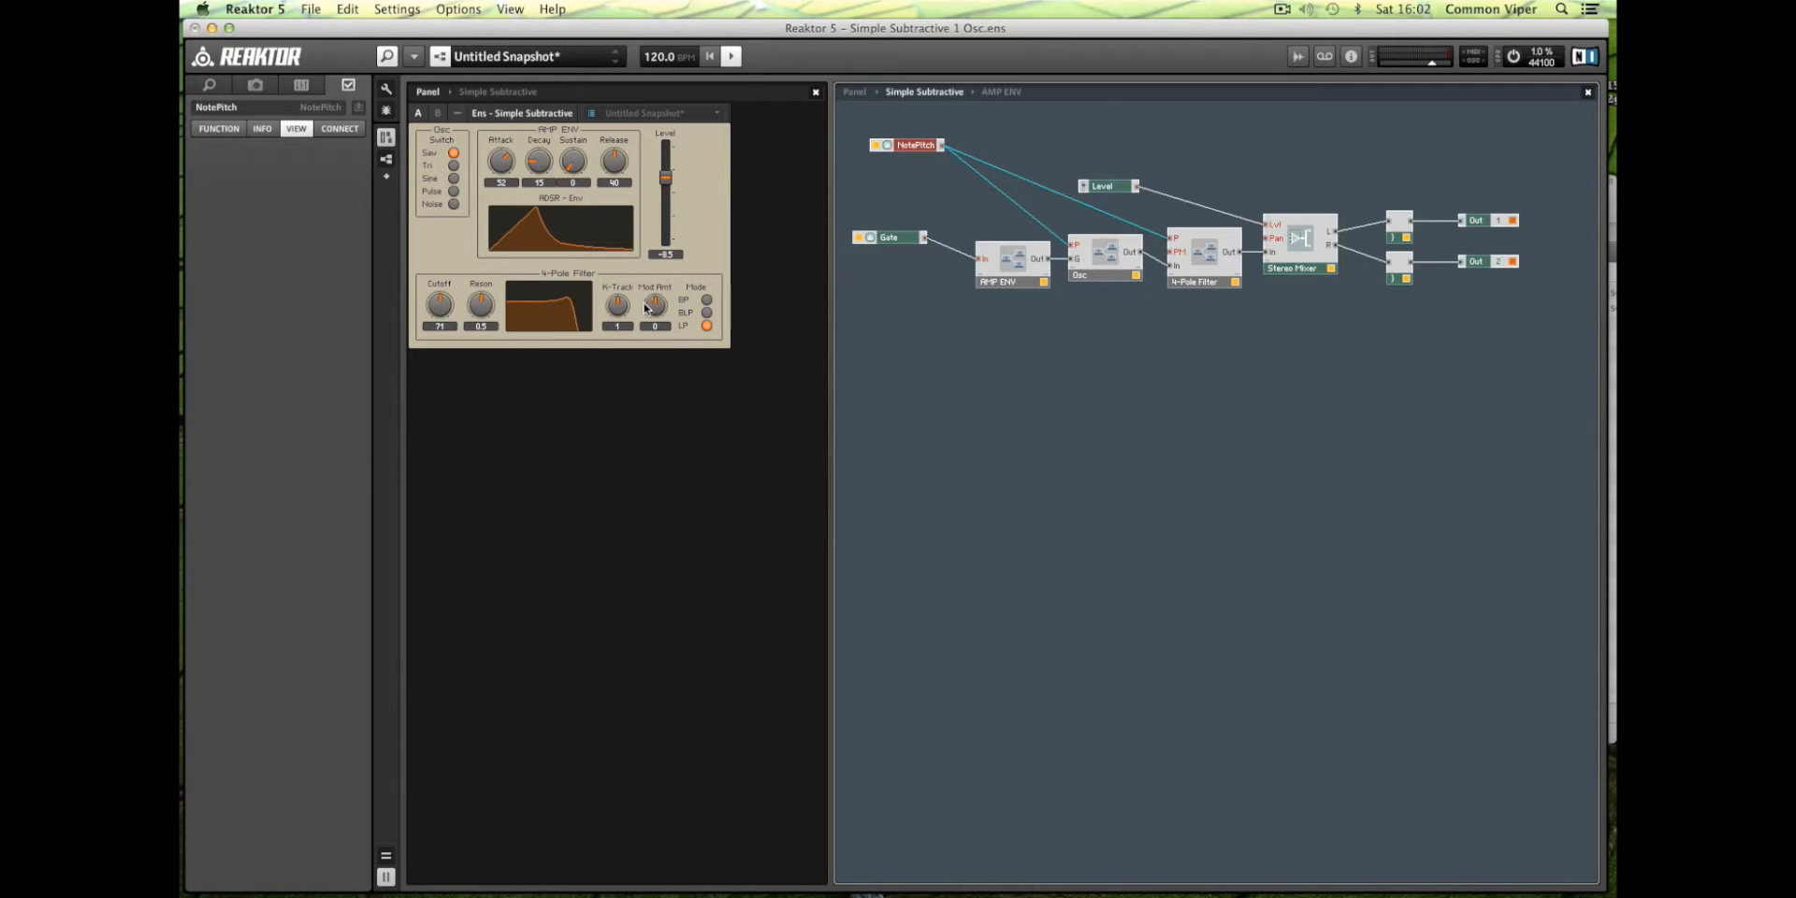
left_click(617, 299)
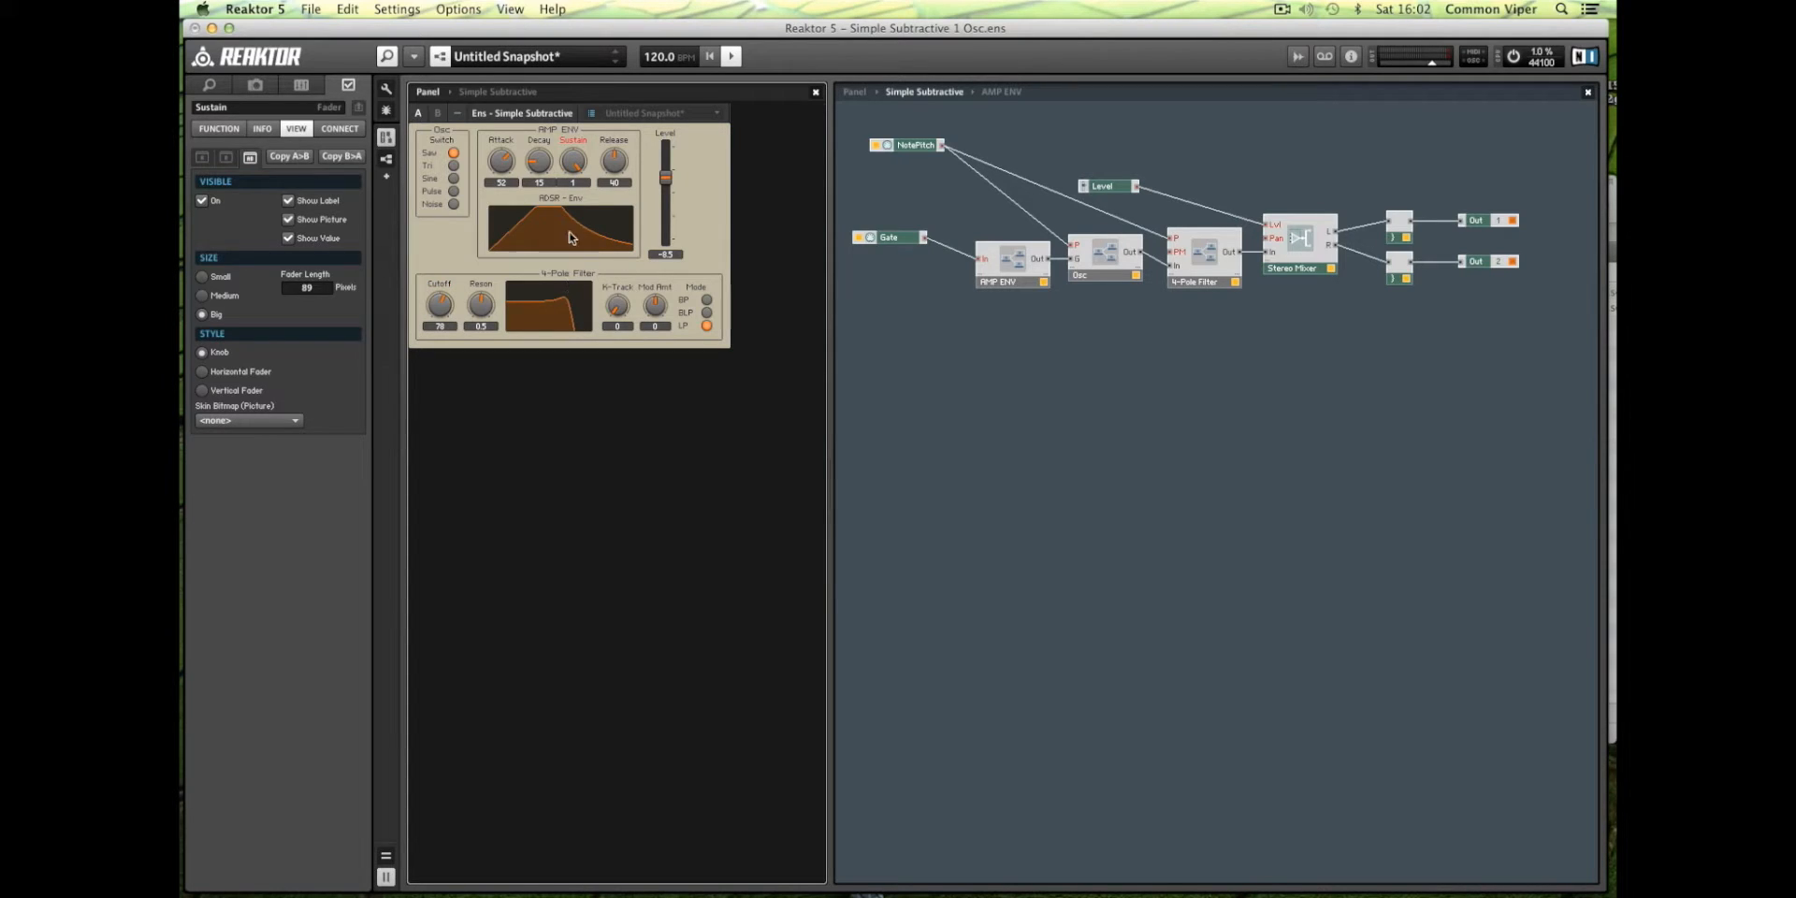
mouse_move(451, 302)
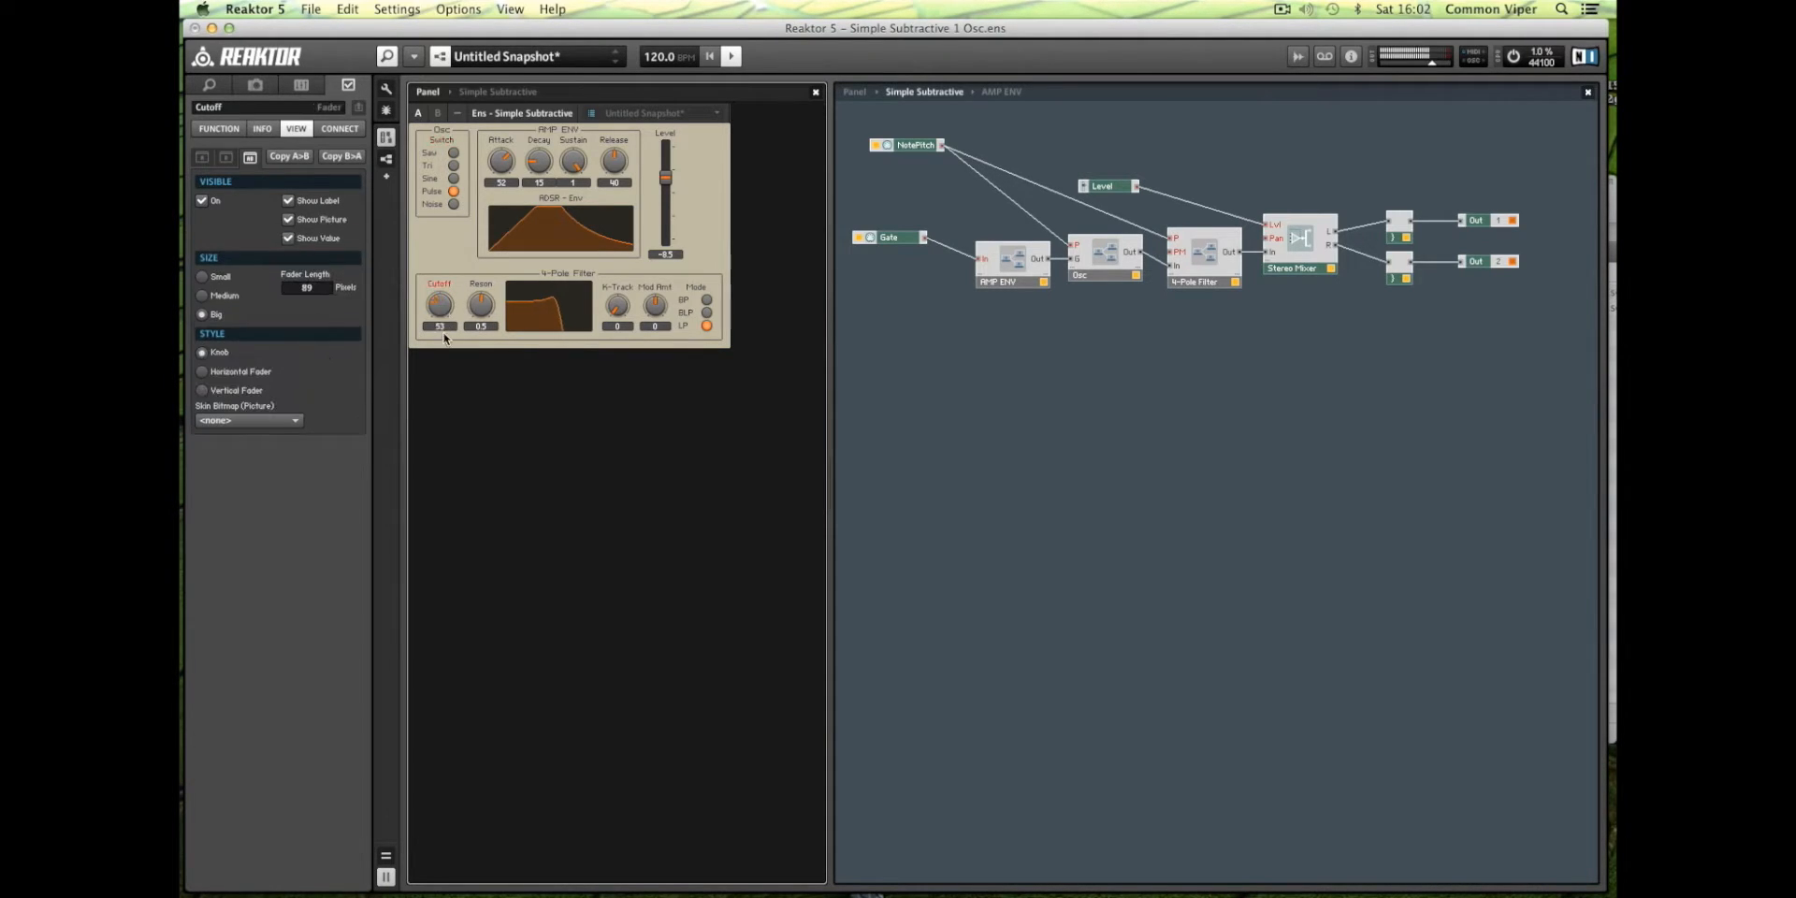
Raise the filter Resonance and adjust the Cutoff knob up, then down.
left_click_drag(440, 303, 440, 280)
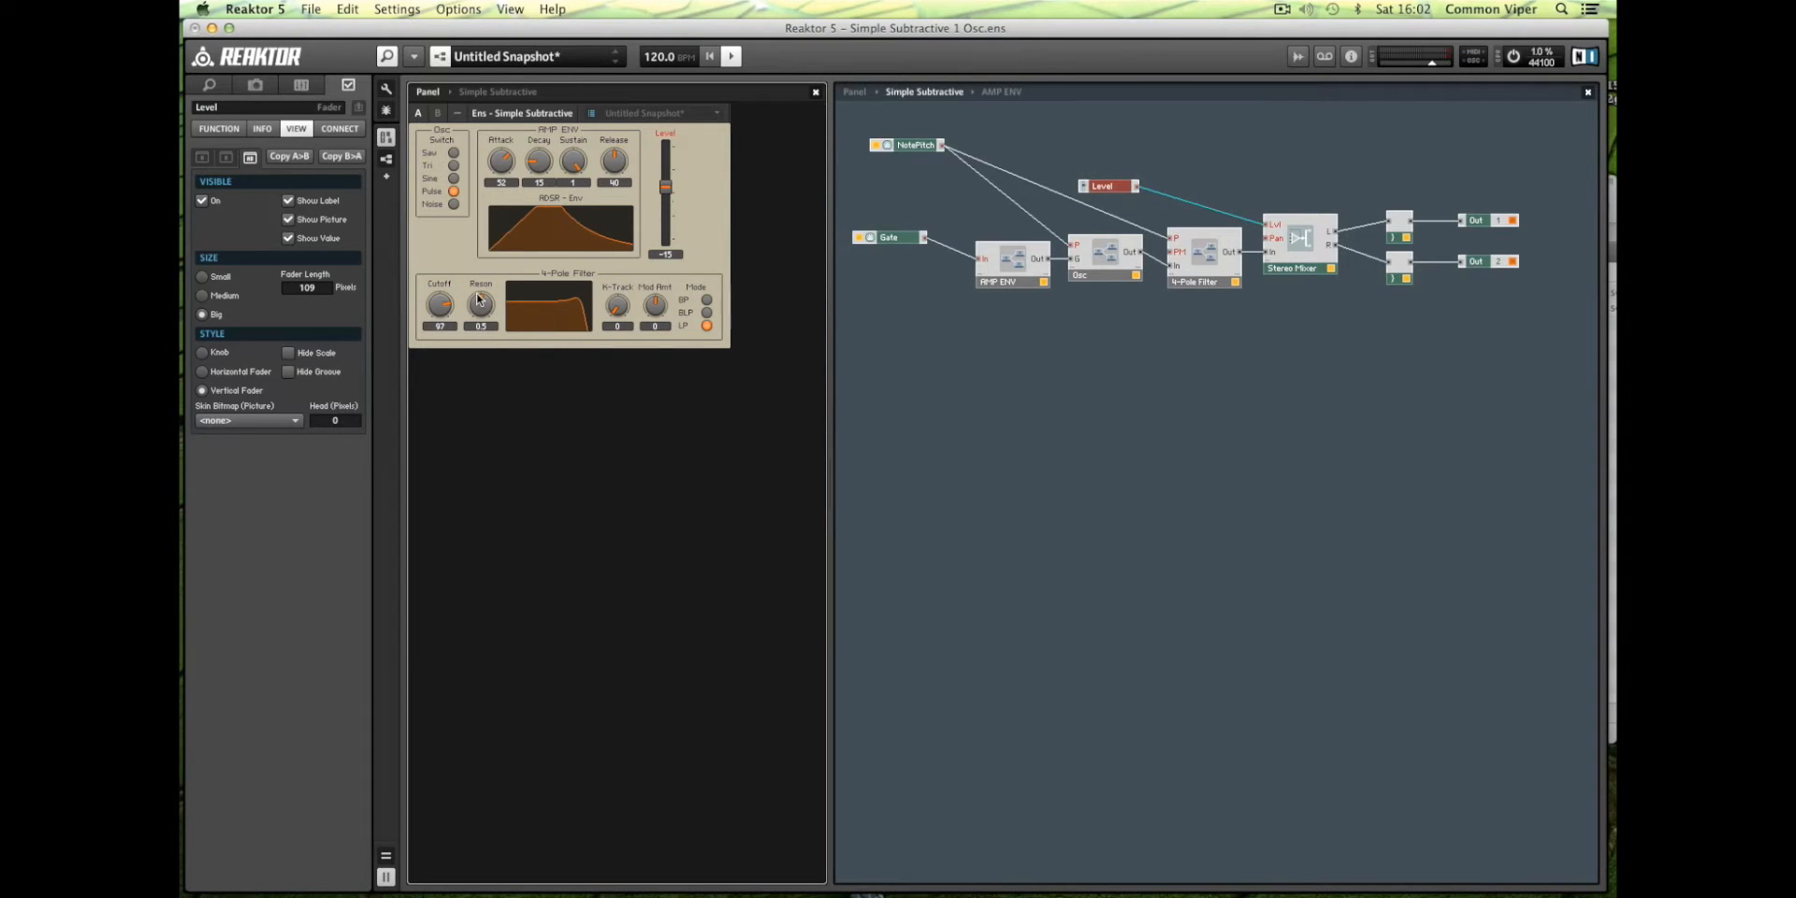
left_click(480, 304)
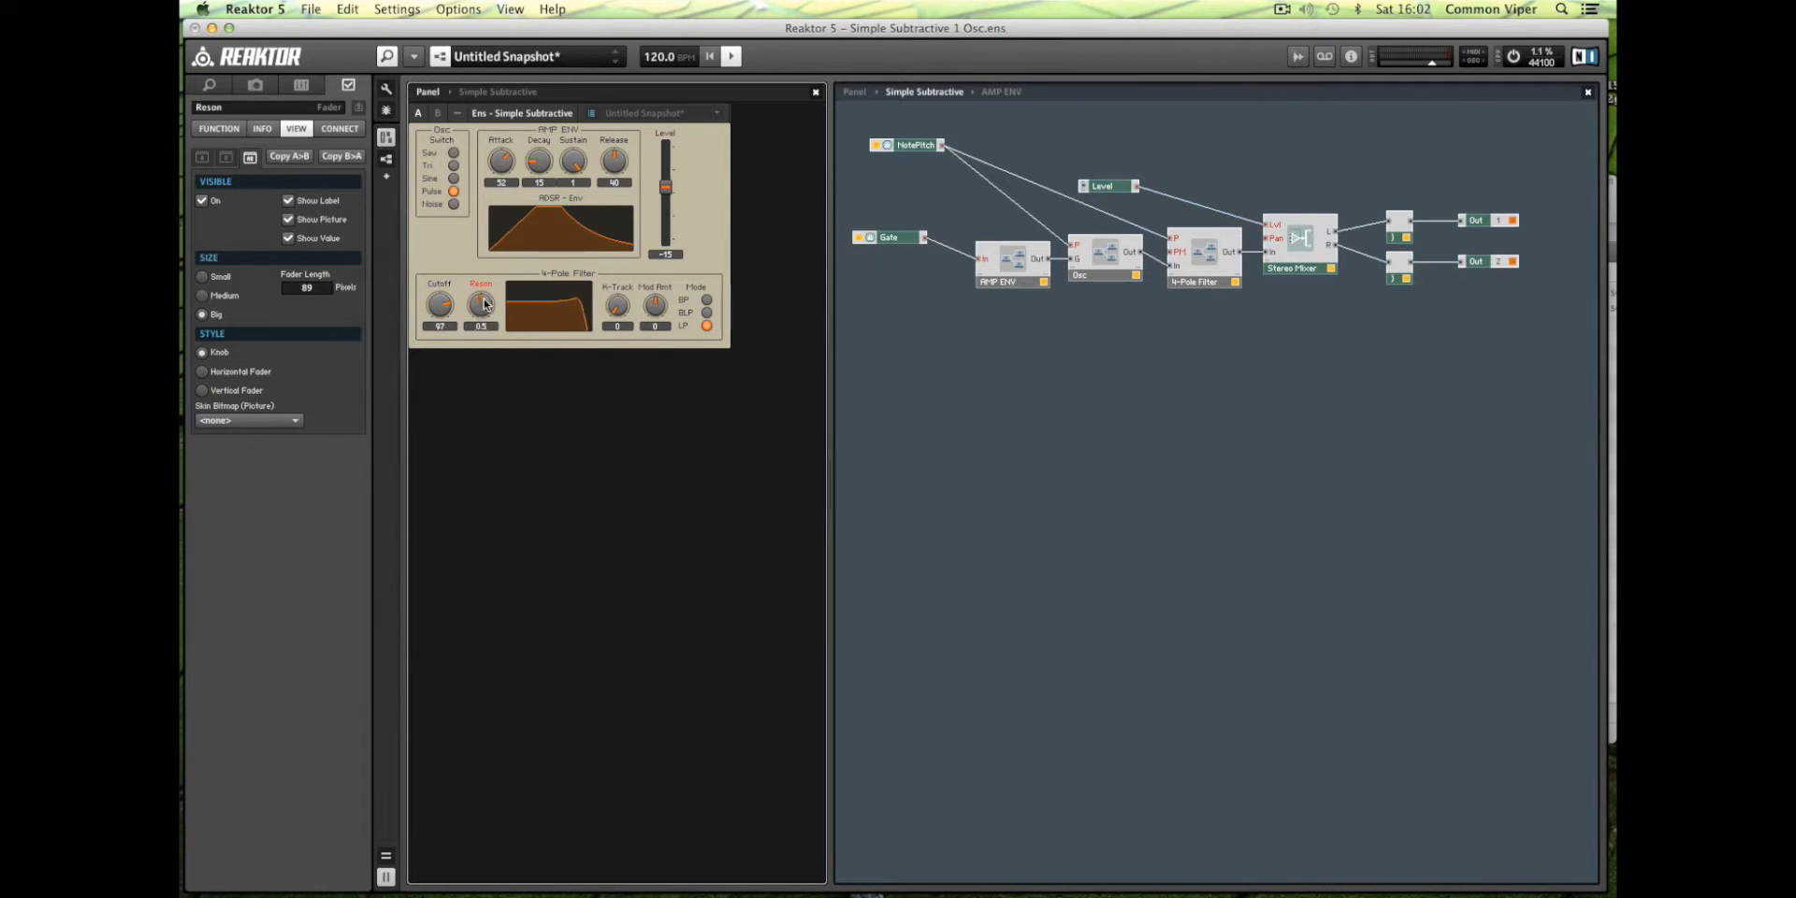
left_click_drag(480, 303, 481, 286)
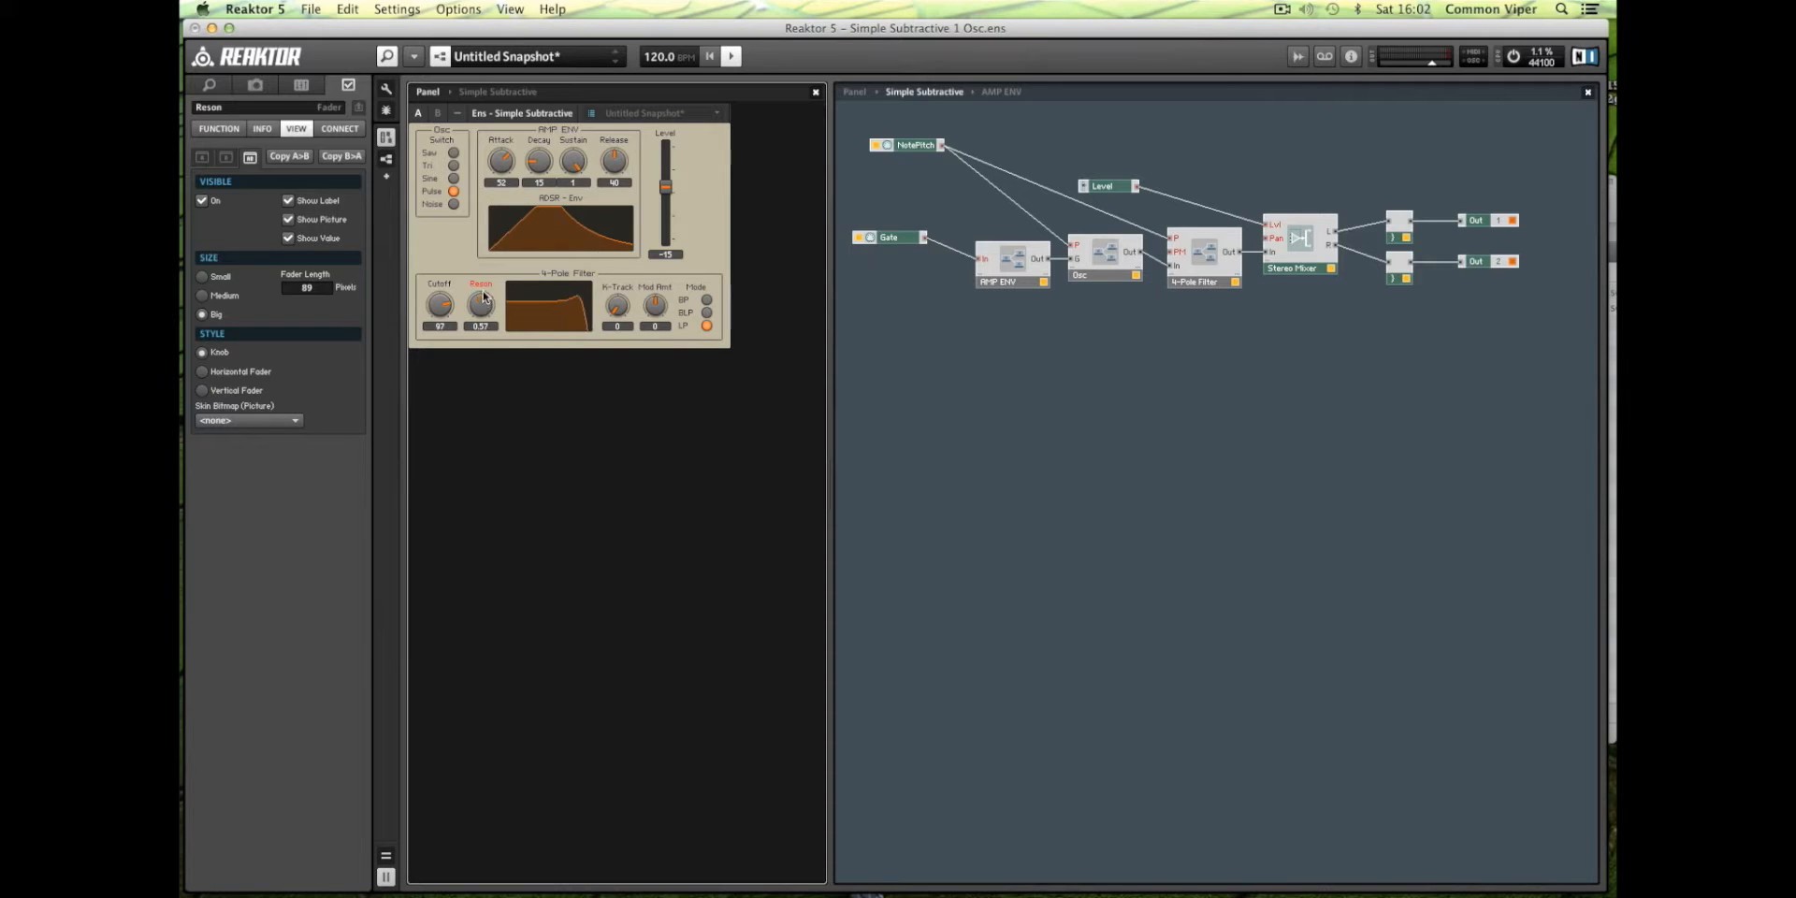
left_click_drag(480, 304, 479, 286)
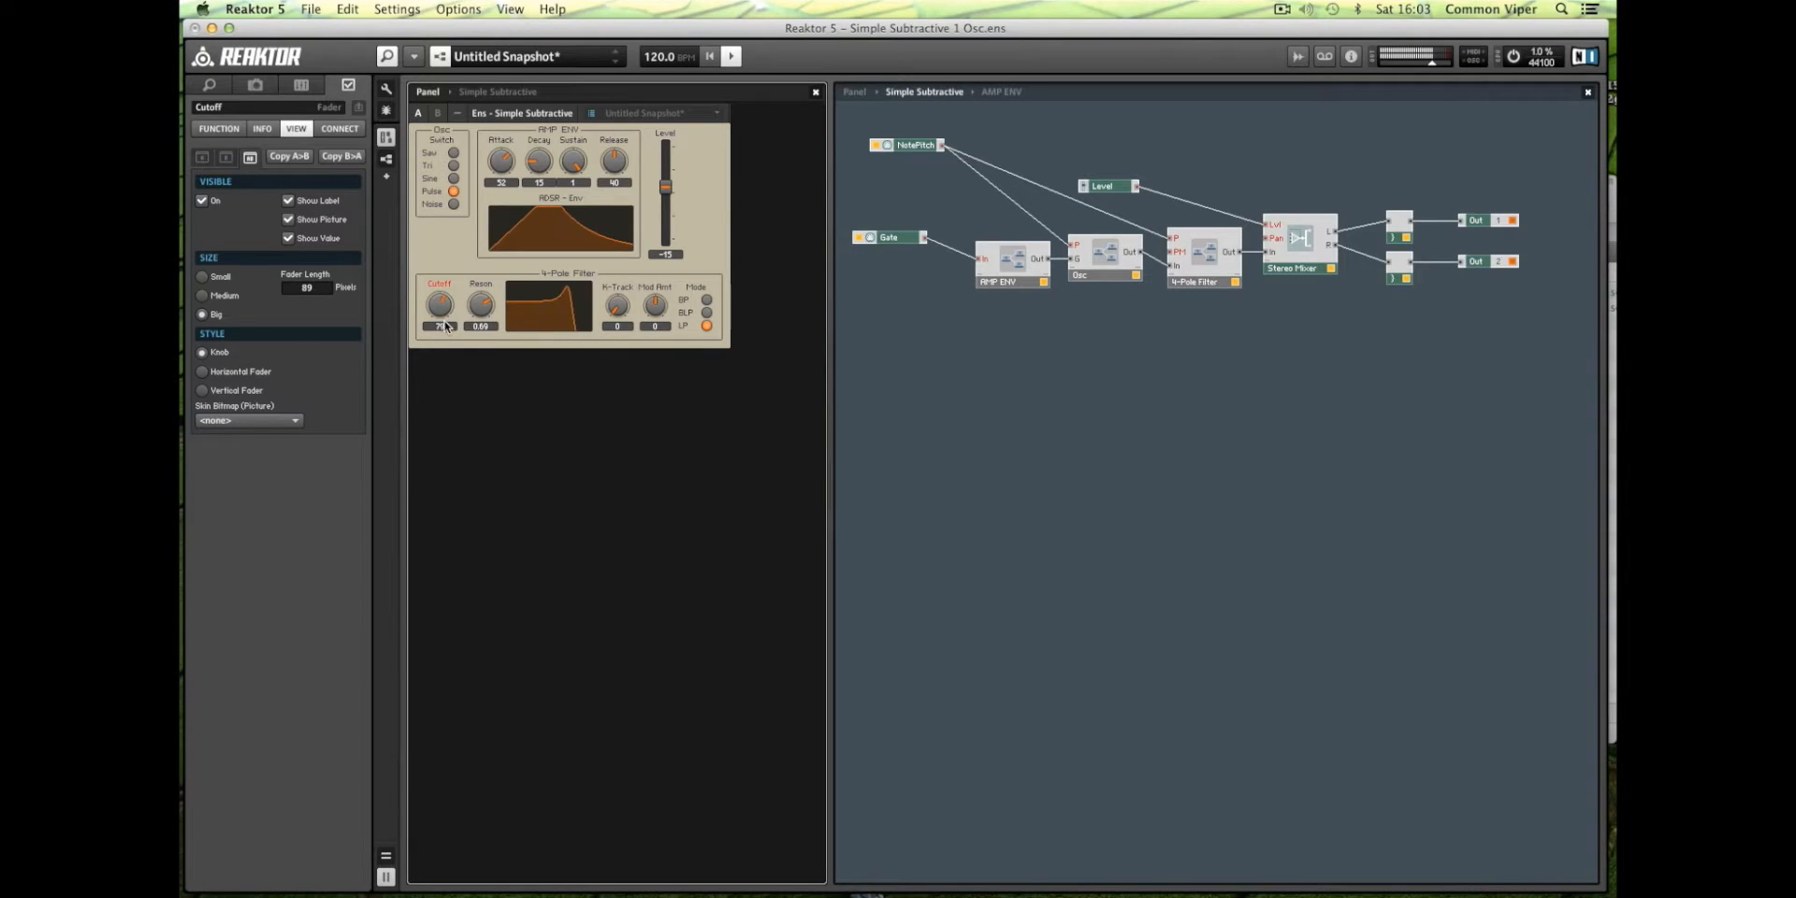
left_click_drag(439, 303, 439, 275)
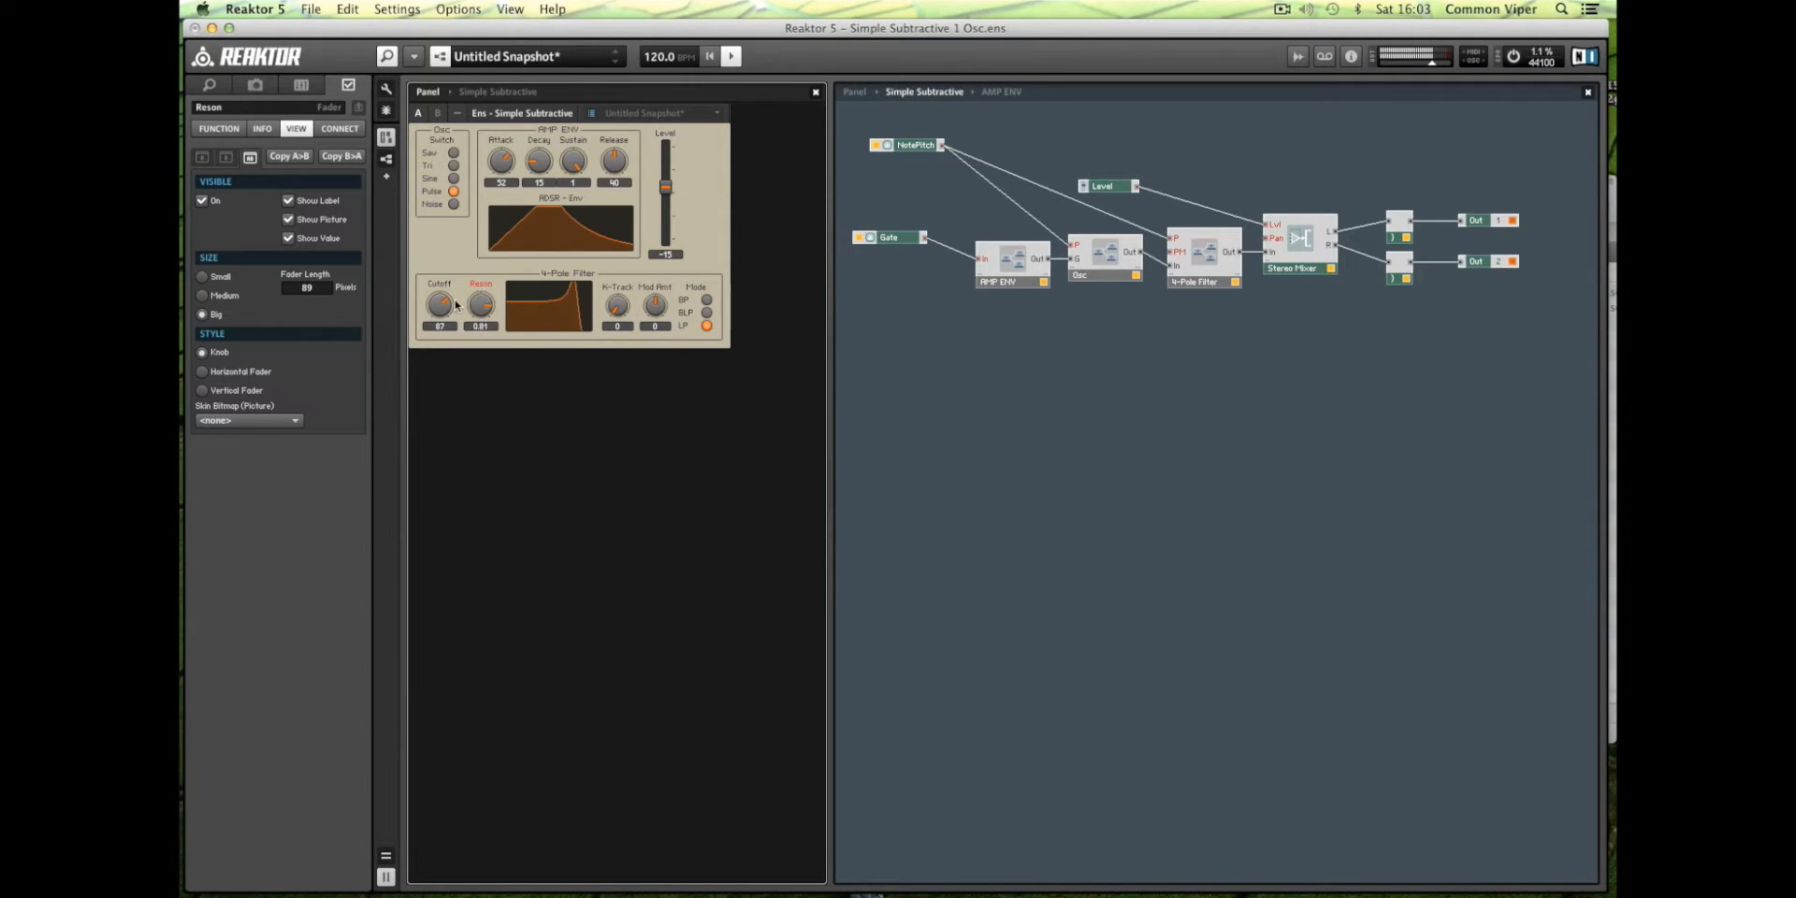
left_click(440, 304)
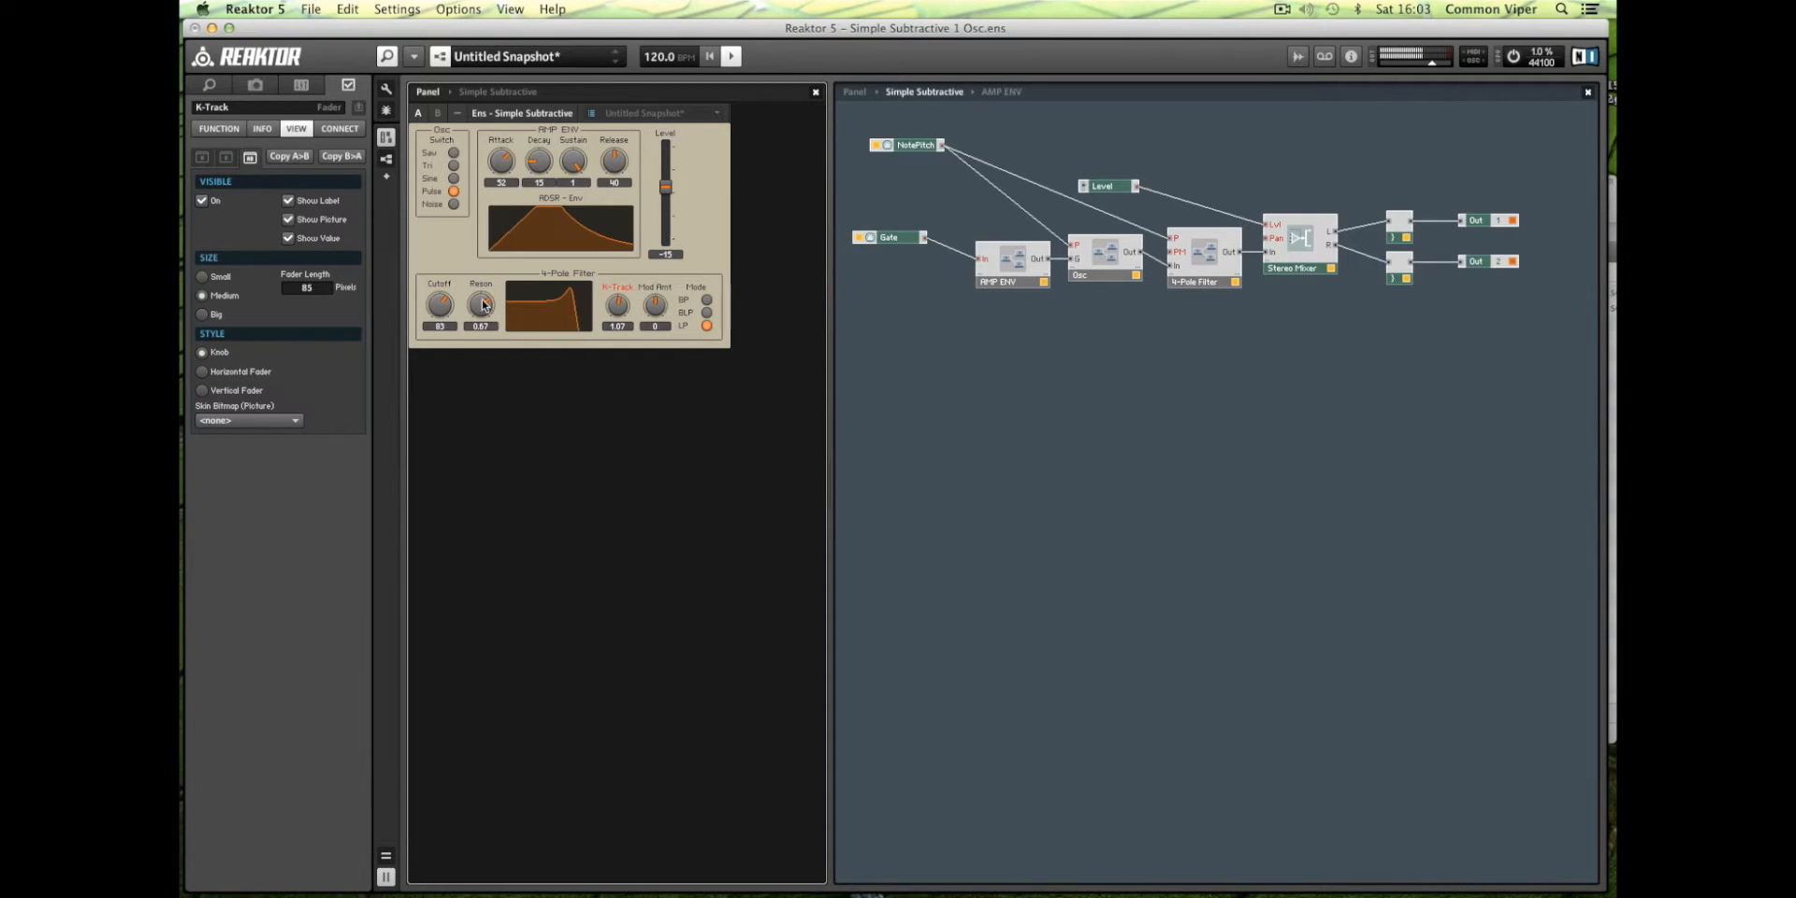
left_click(439, 304)
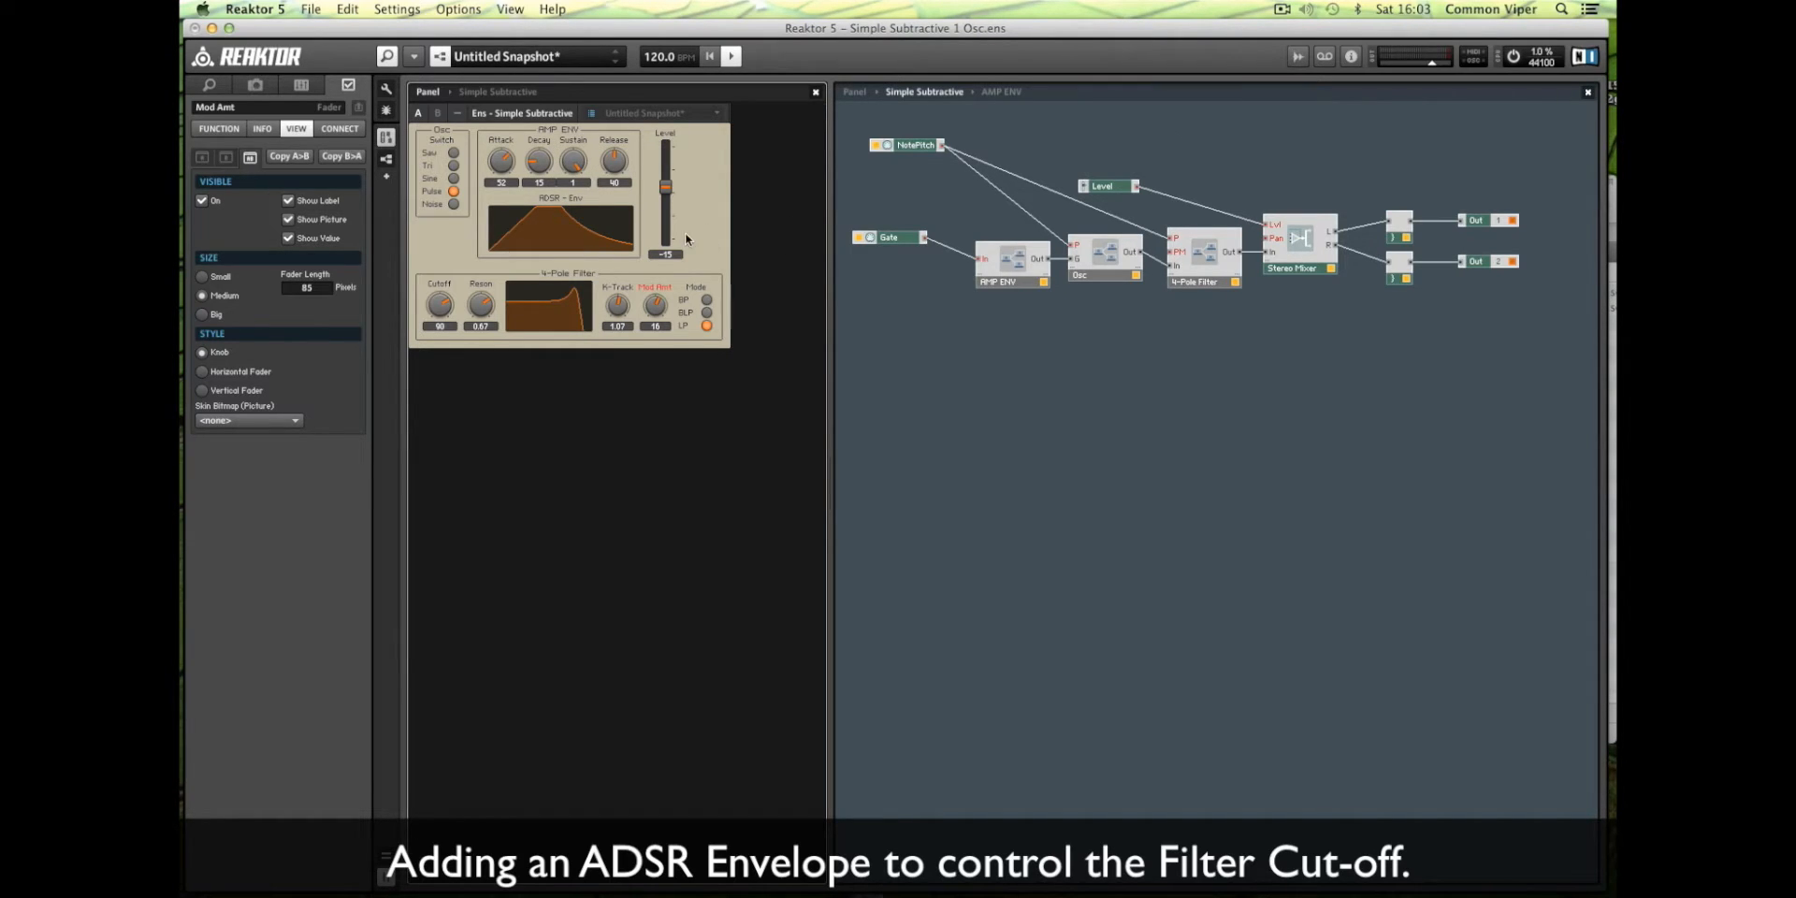
mouse_move(999, 302)
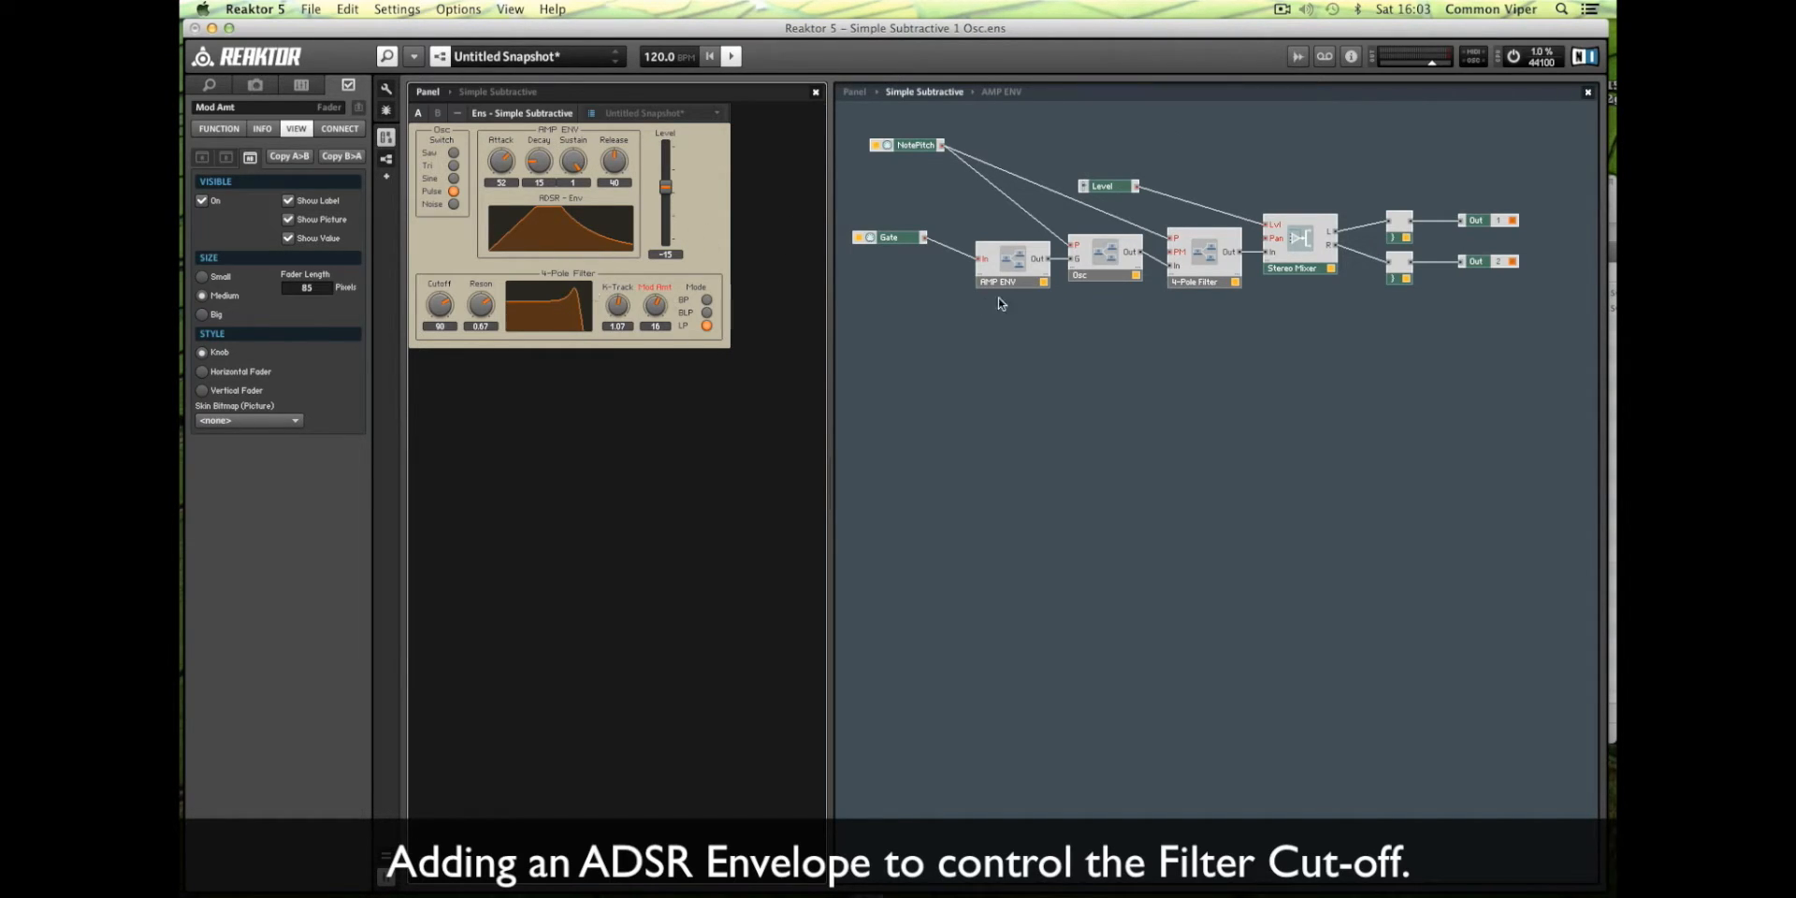
Select the AMP ENV amplitude envelope macro in the structure.
left_click(1006, 281)
type("FILTER ENV")
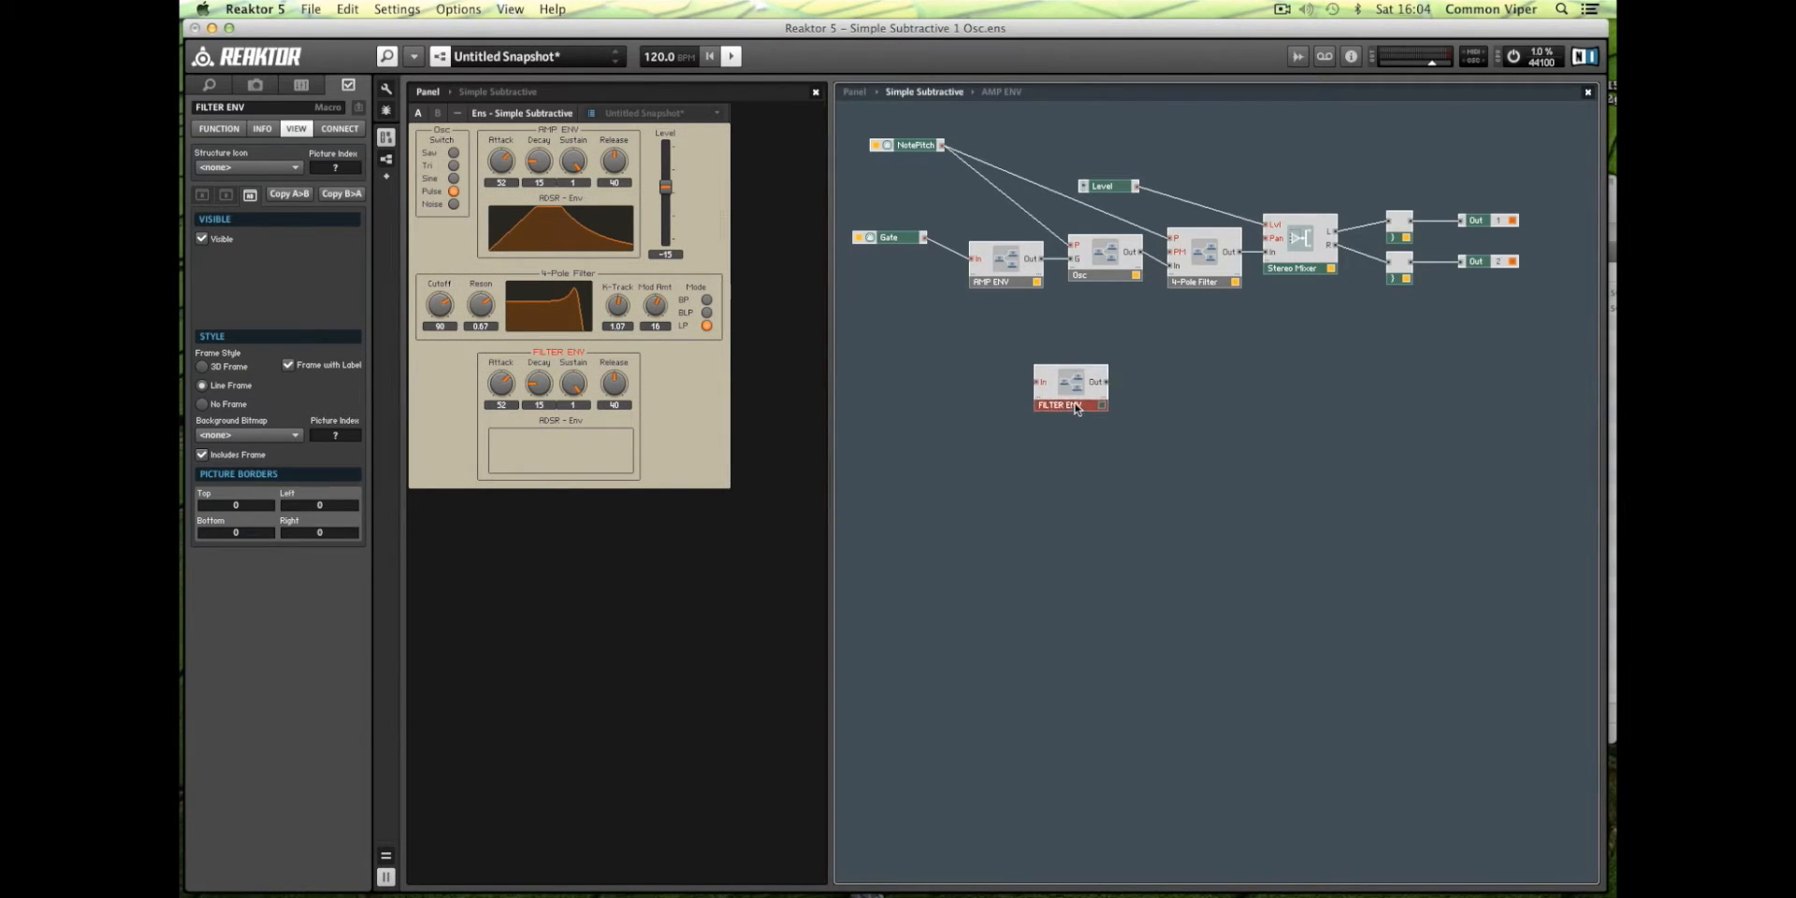
Drag the FILTER ENV macro beneath the synth chain and nudge it into place.
left_click_drag(1068, 389, 1062, 358)
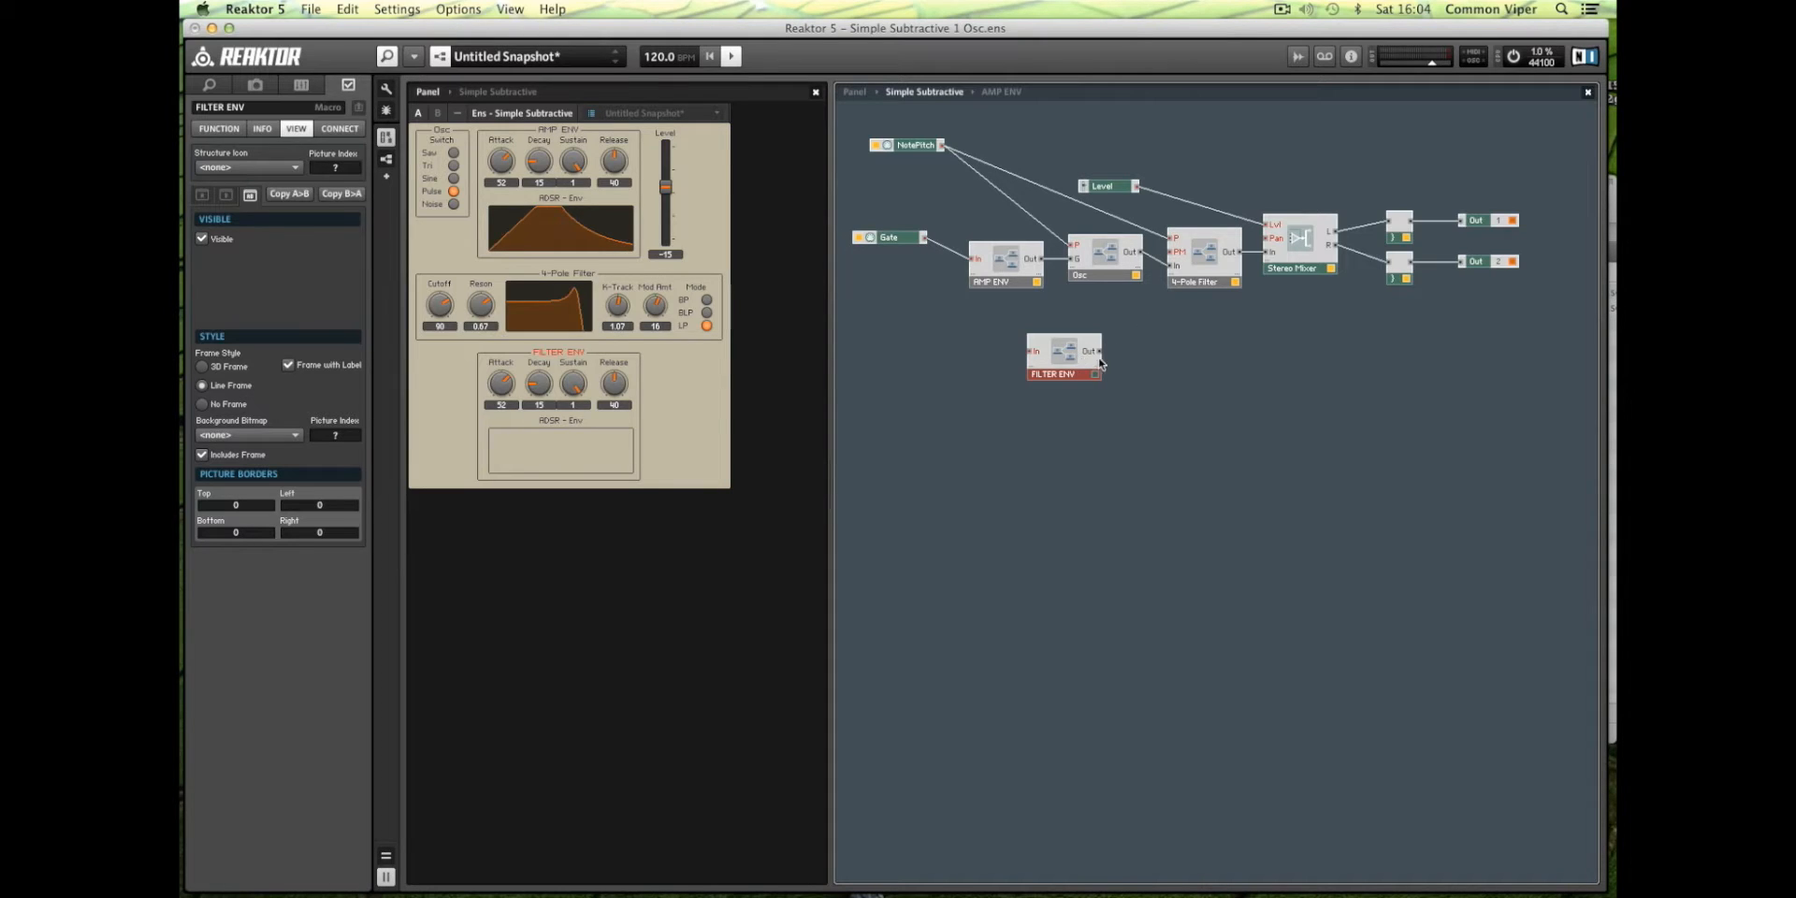
mouse_move(1179, 253)
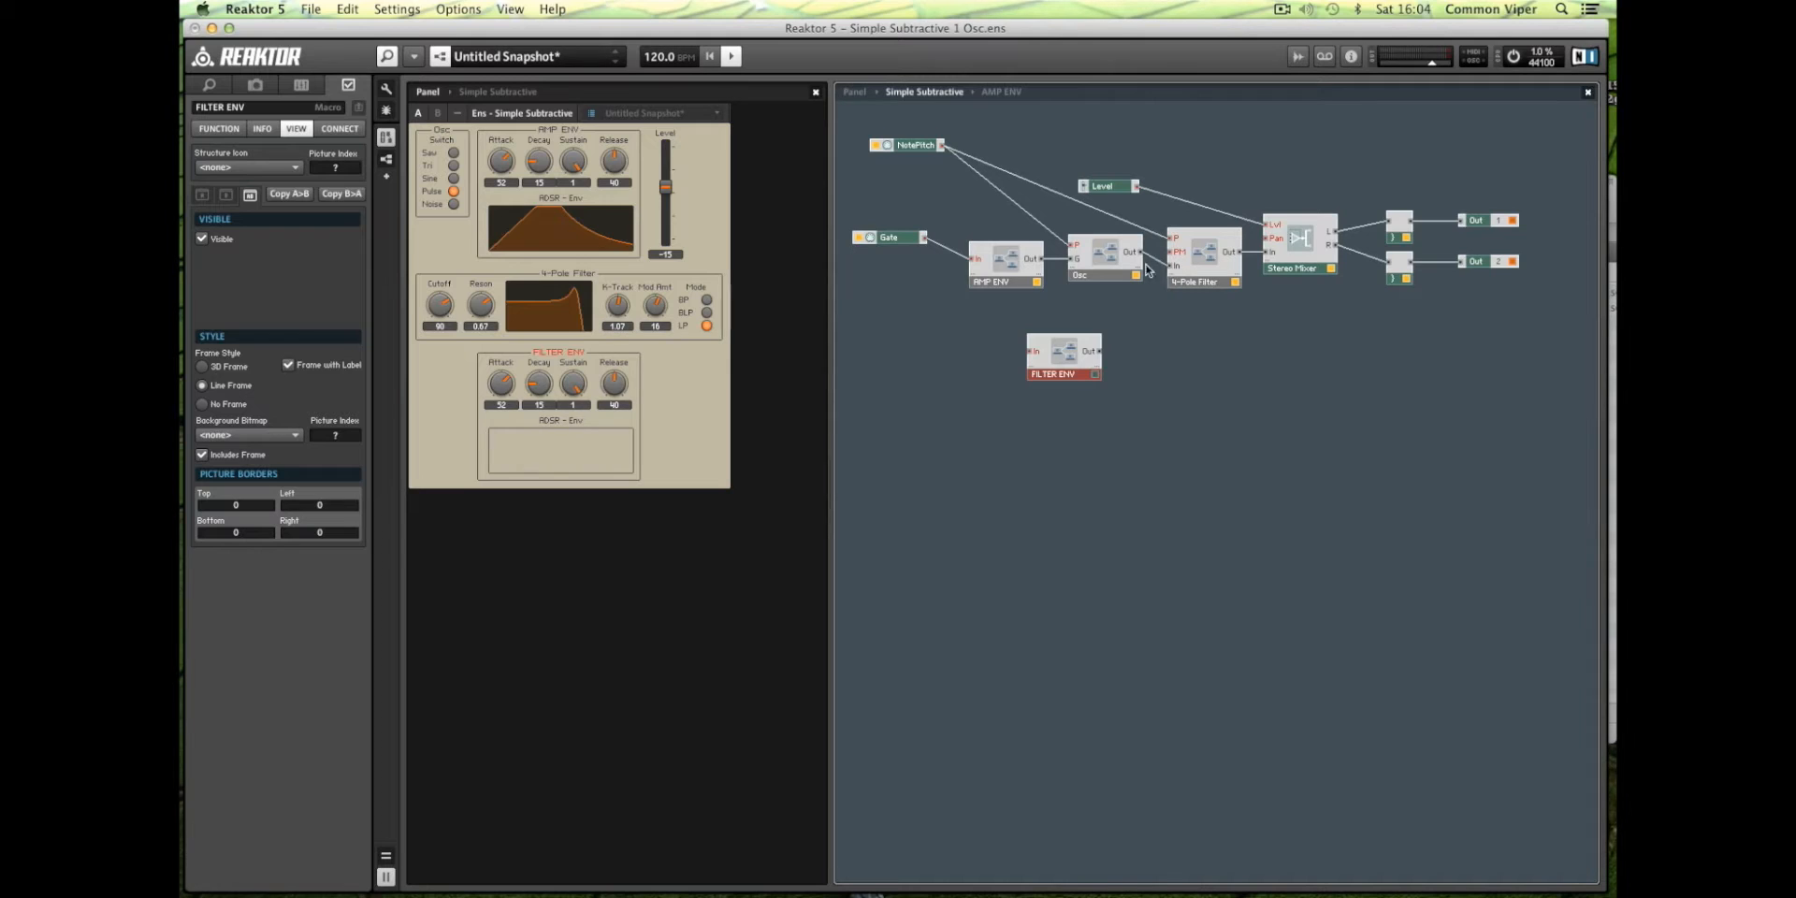
mouse_move(1181, 255)
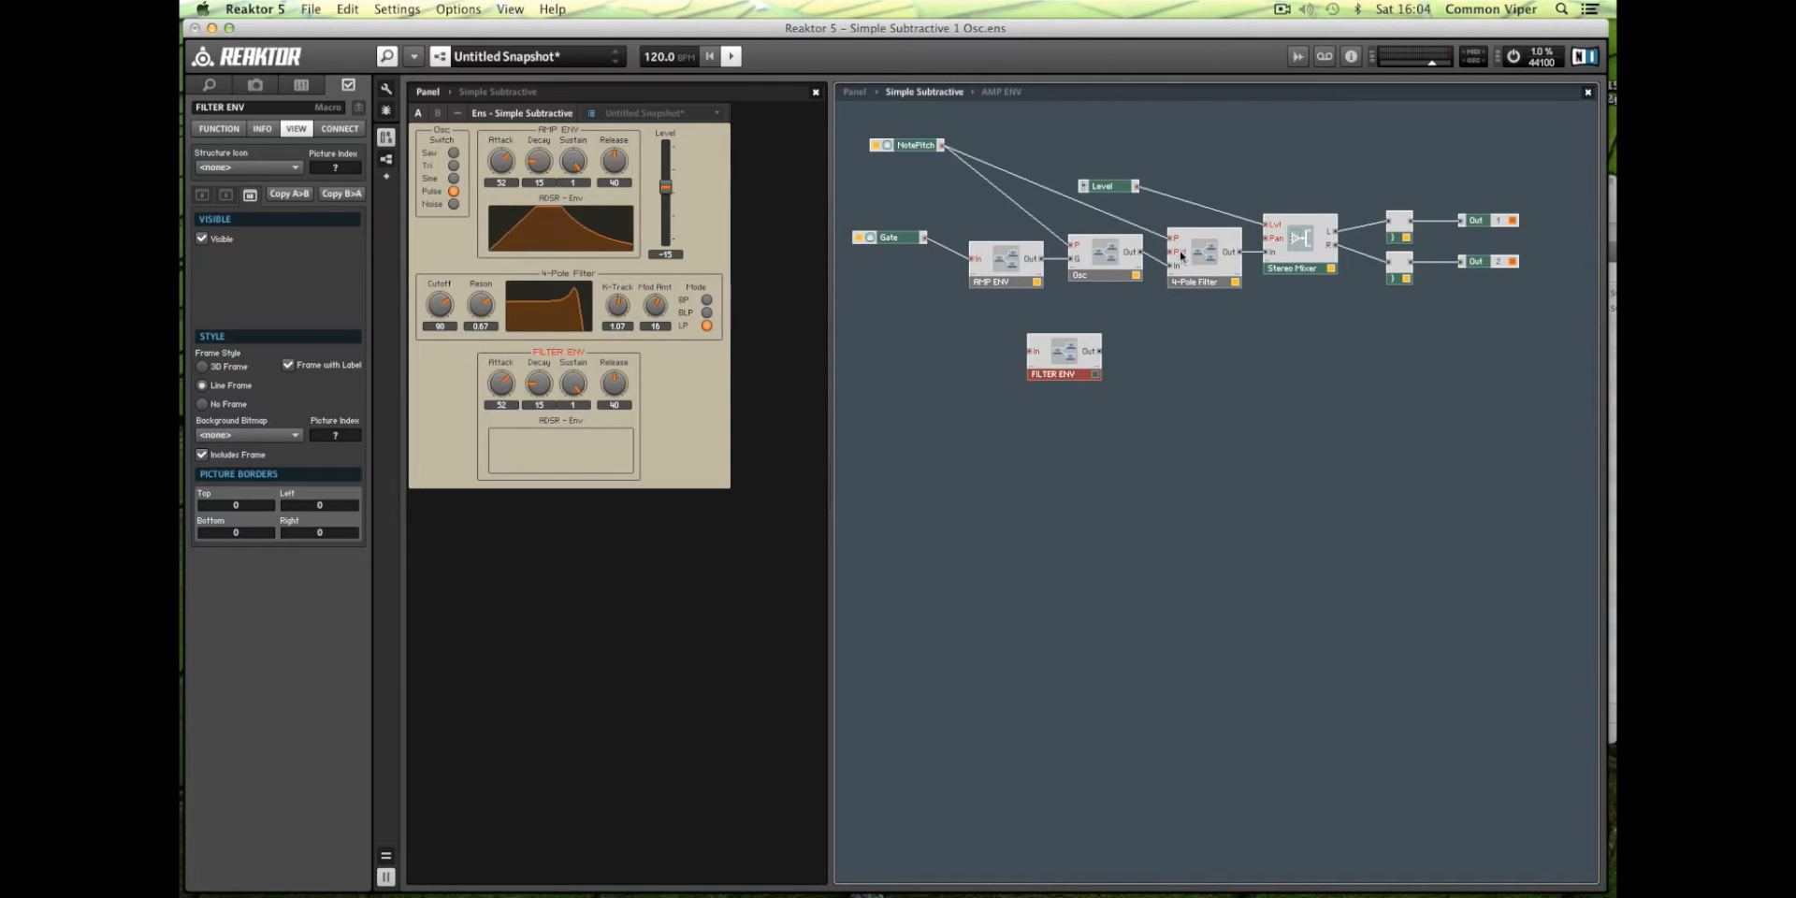
mouse_move(1121, 241)
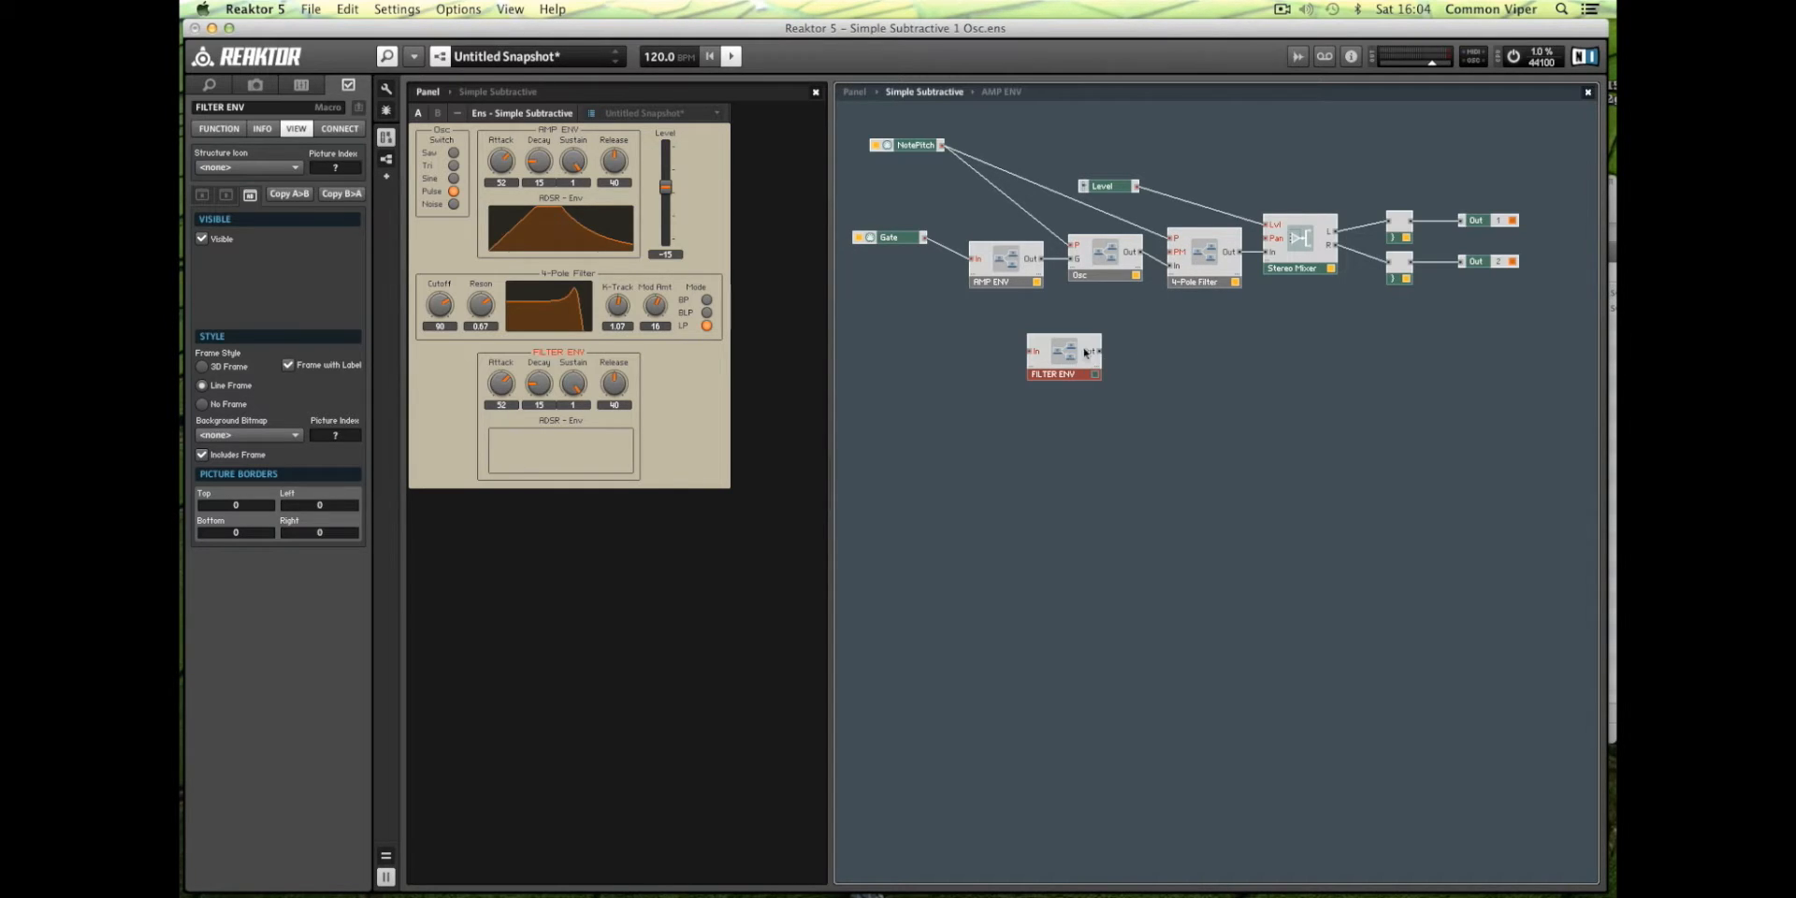
left_click_drag(1063, 353, 1058, 361)
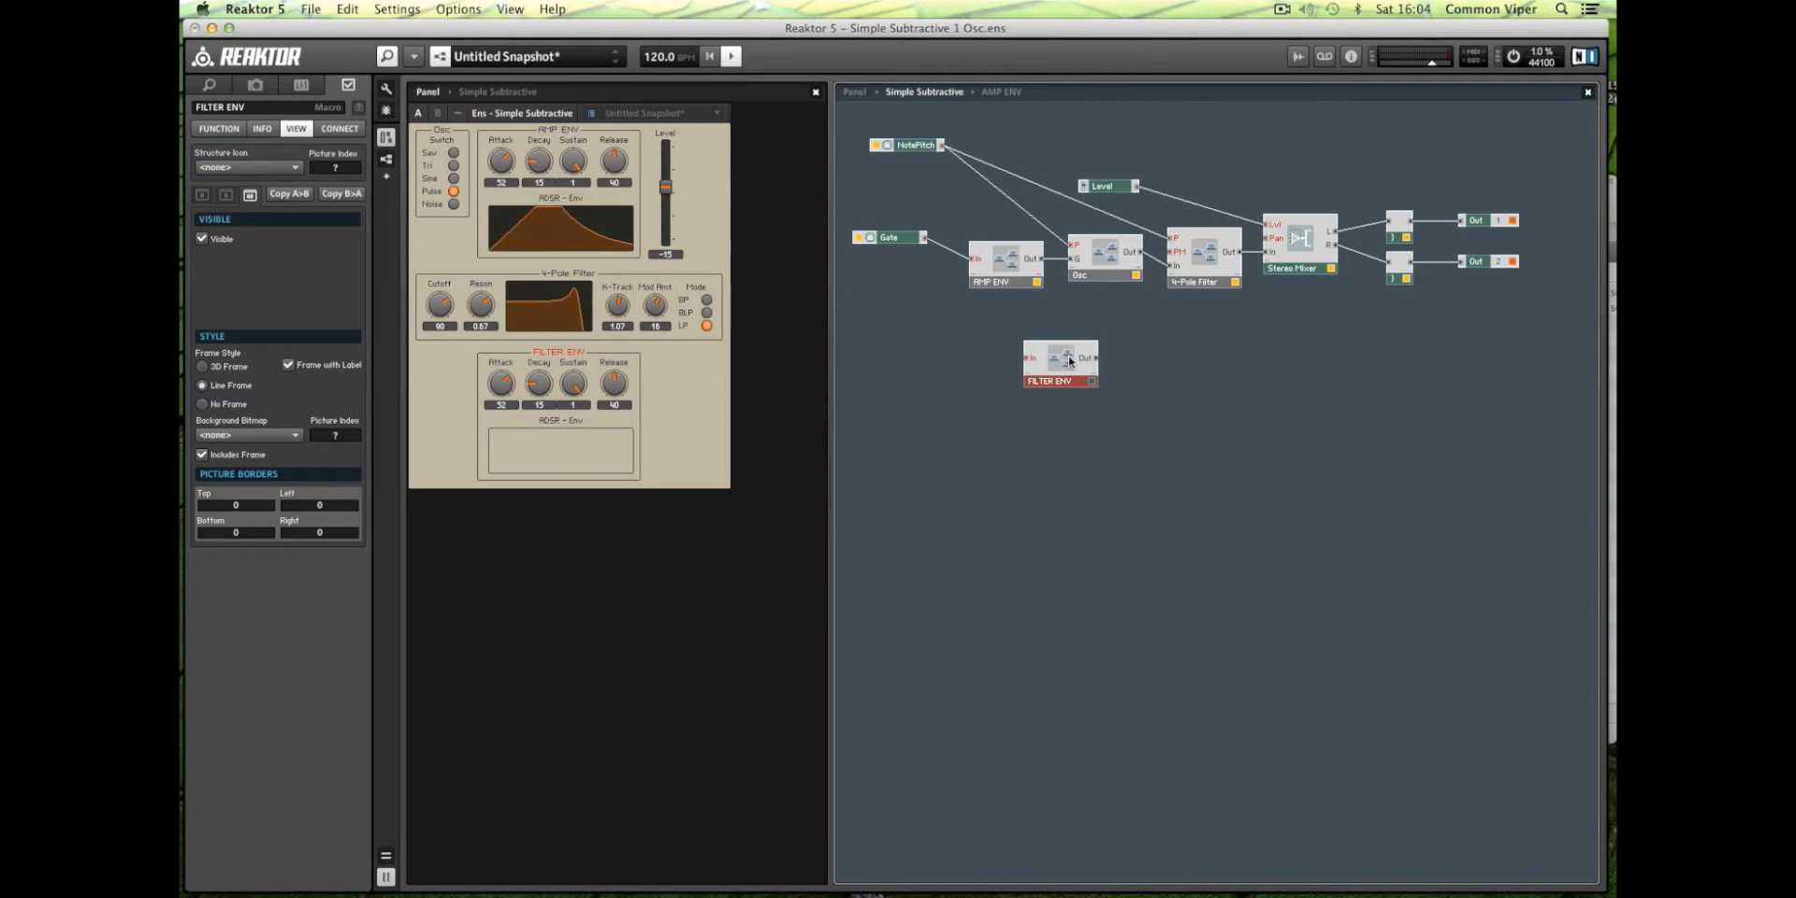
mouse_move(1146, 337)
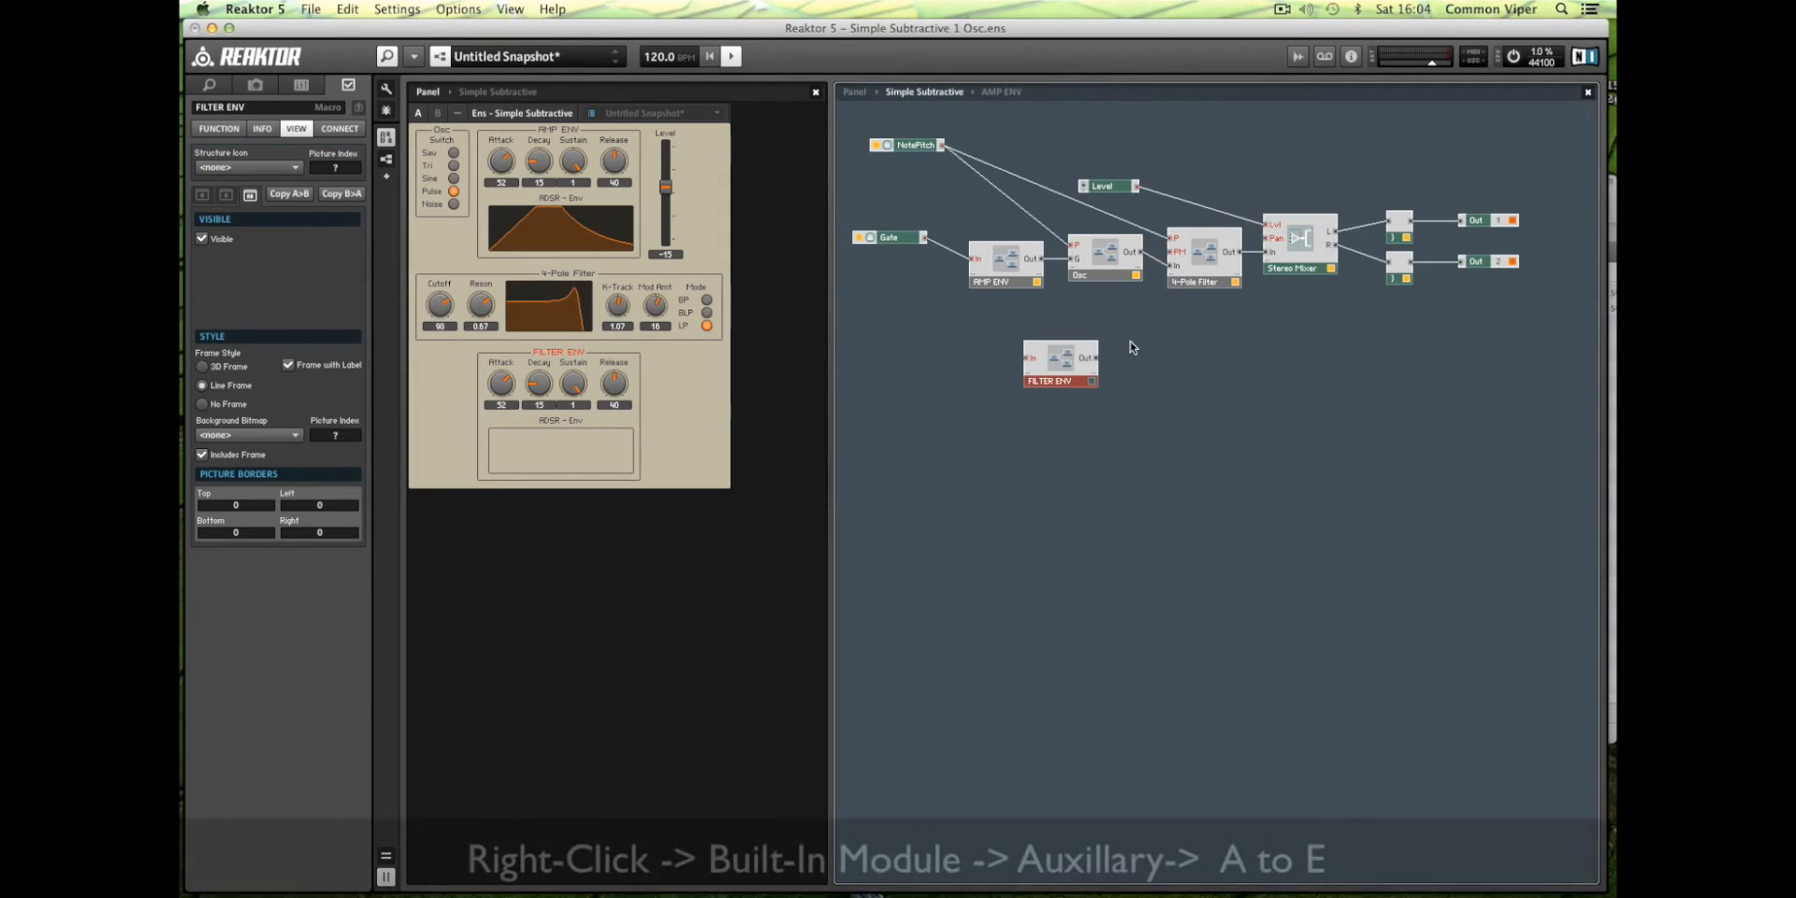
Add an A to E converter, wiring FILTER ENV Out into it and on to the filter.
right_click(1133, 346)
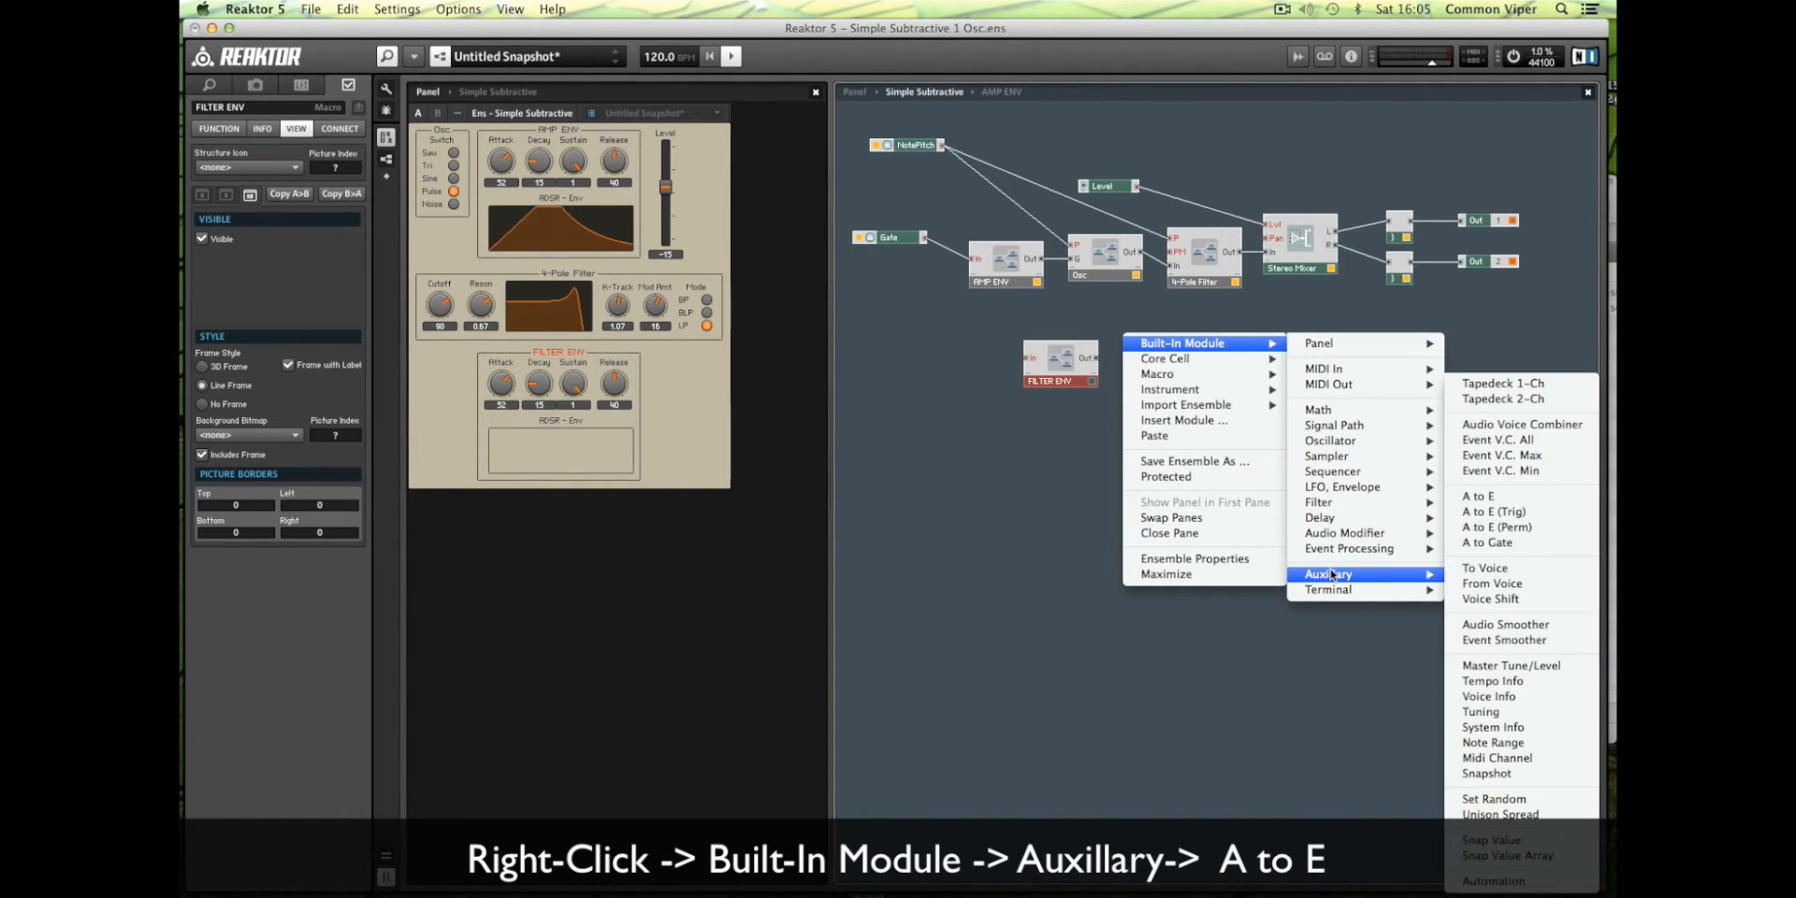
mouse_move(1496, 495)
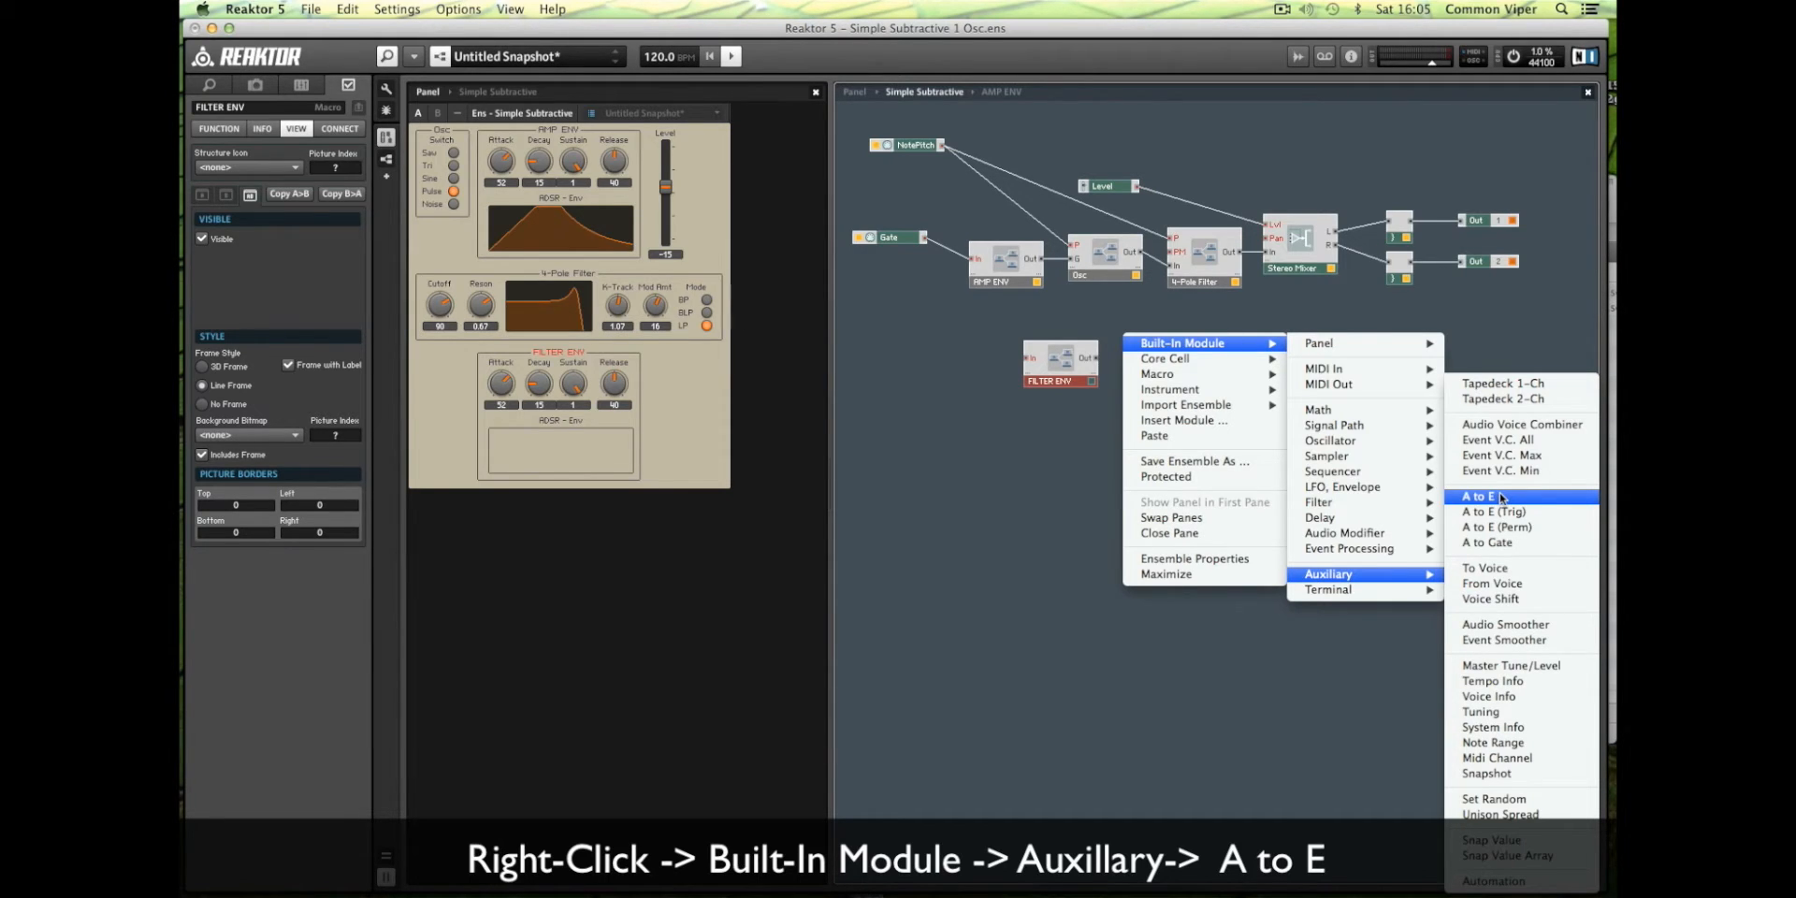
left_click(1479, 497)
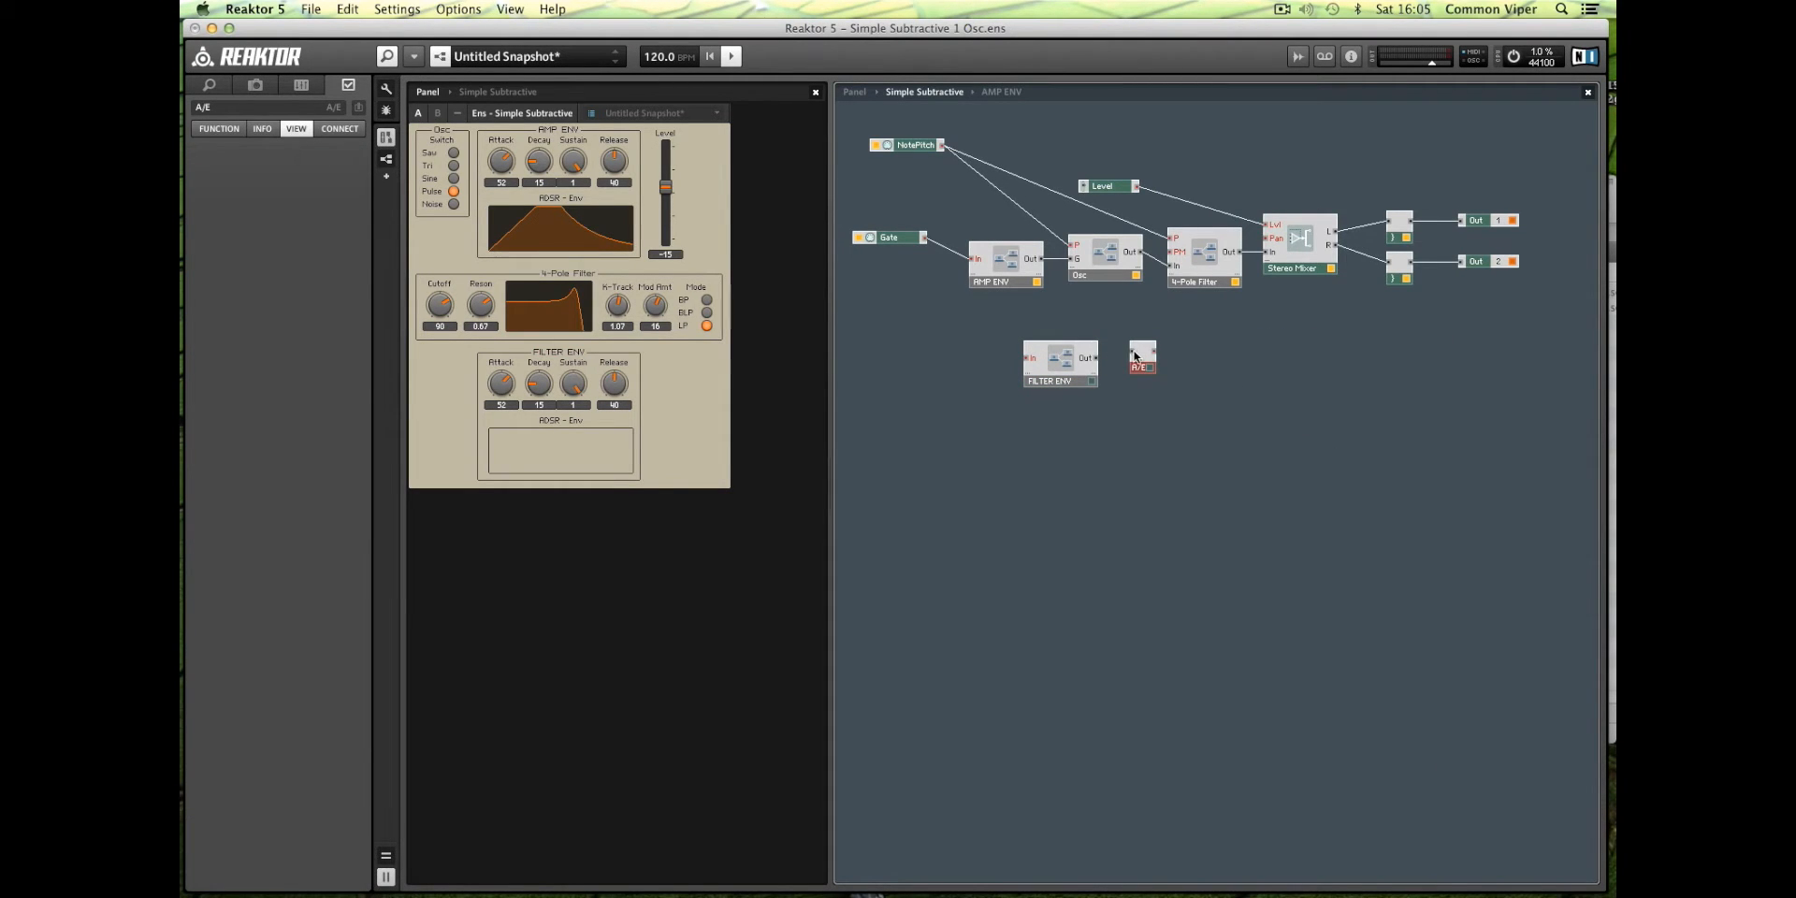
mouse_move(1095, 361)
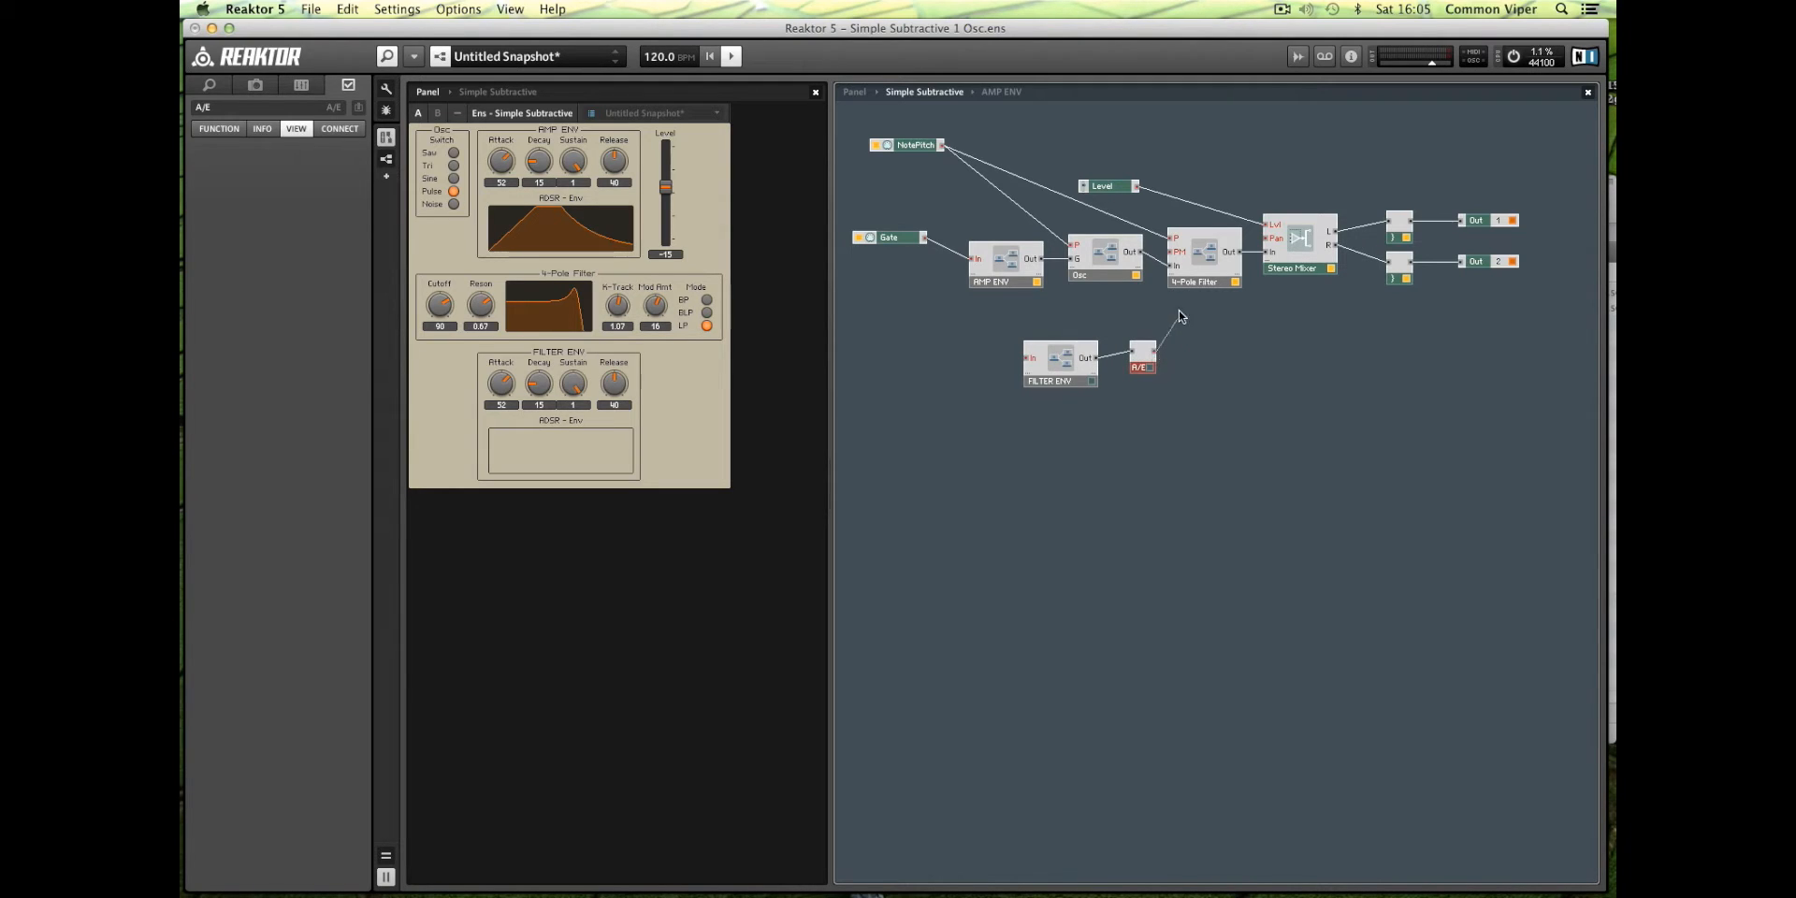
left_click(1202, 303)
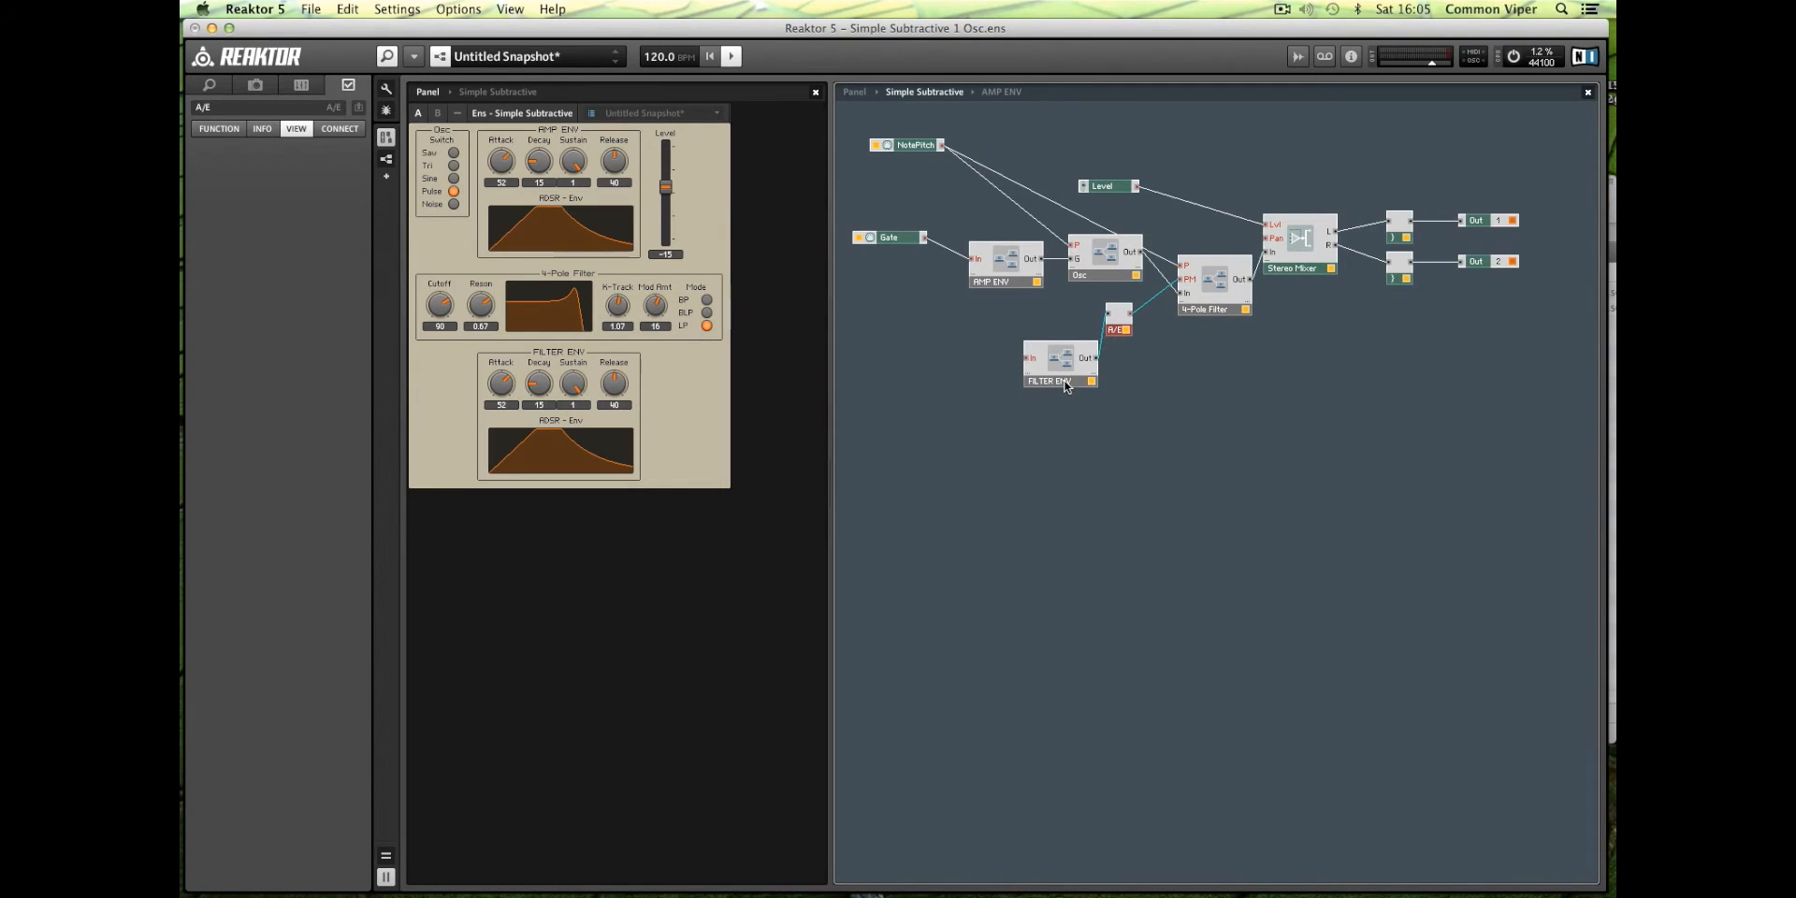
left_click_drag(1060, 361, 1016, 332)
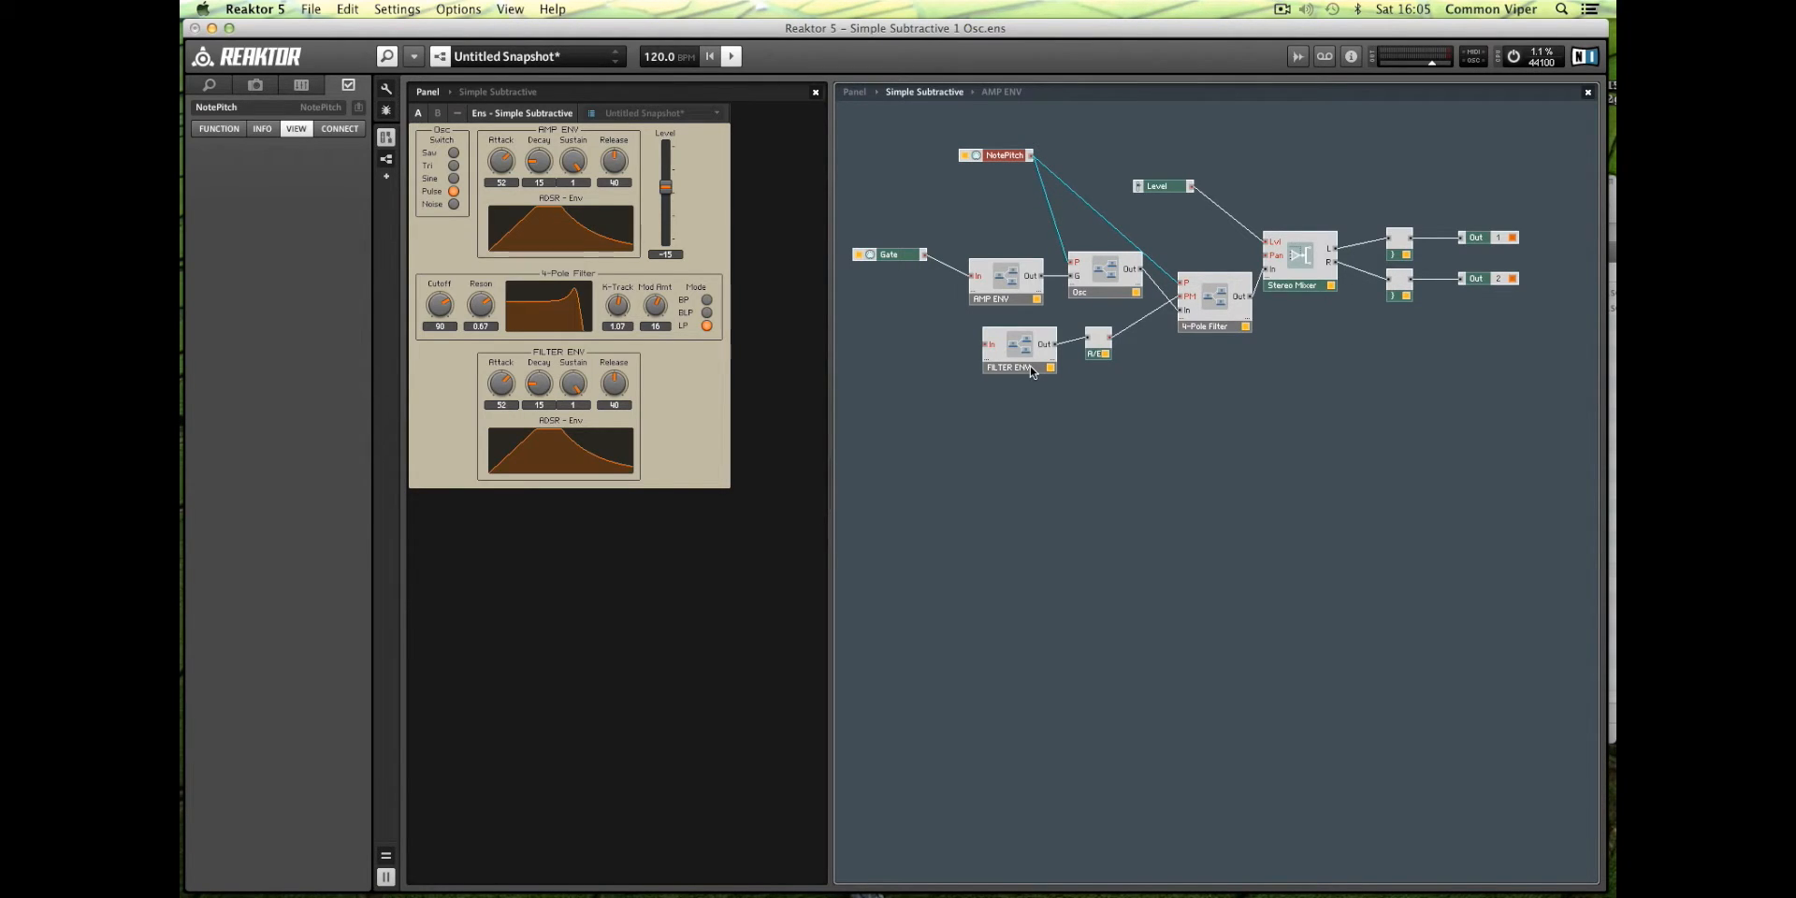
Connect the Gate output to the FILTER ENV input.
left_click(1003, 353)
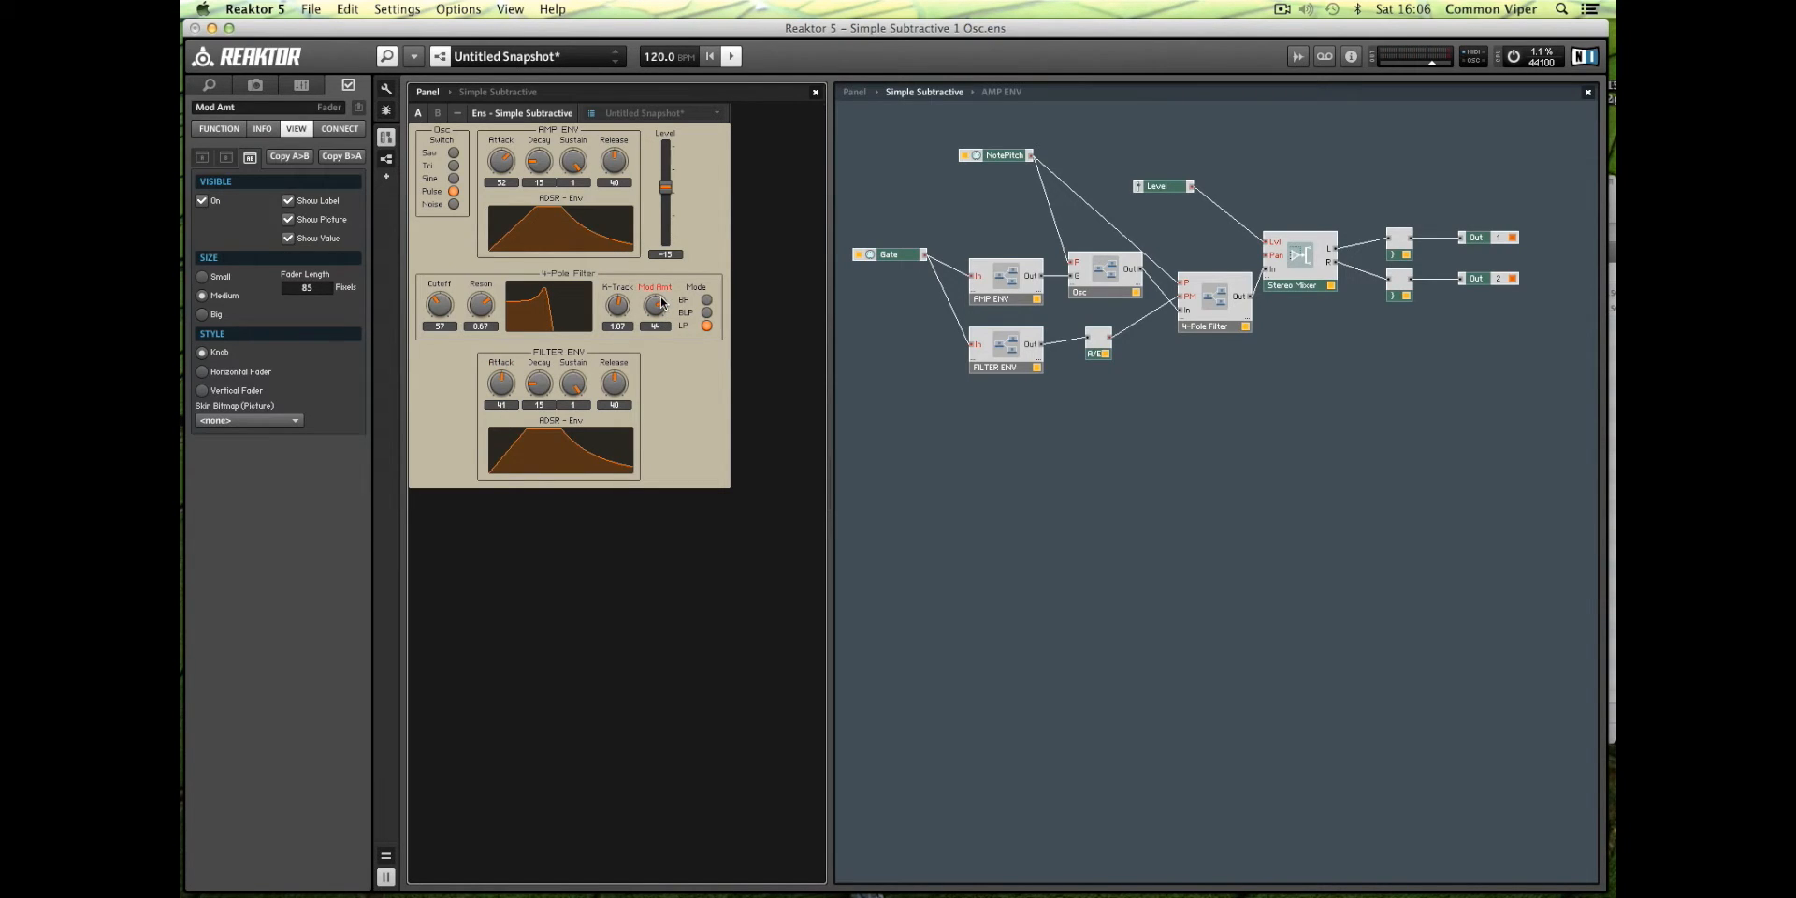
Sweep the filter Mod Amt fully up, then down to a negative extreme of -55.
left_click_drag(653, 303, 654, 275)
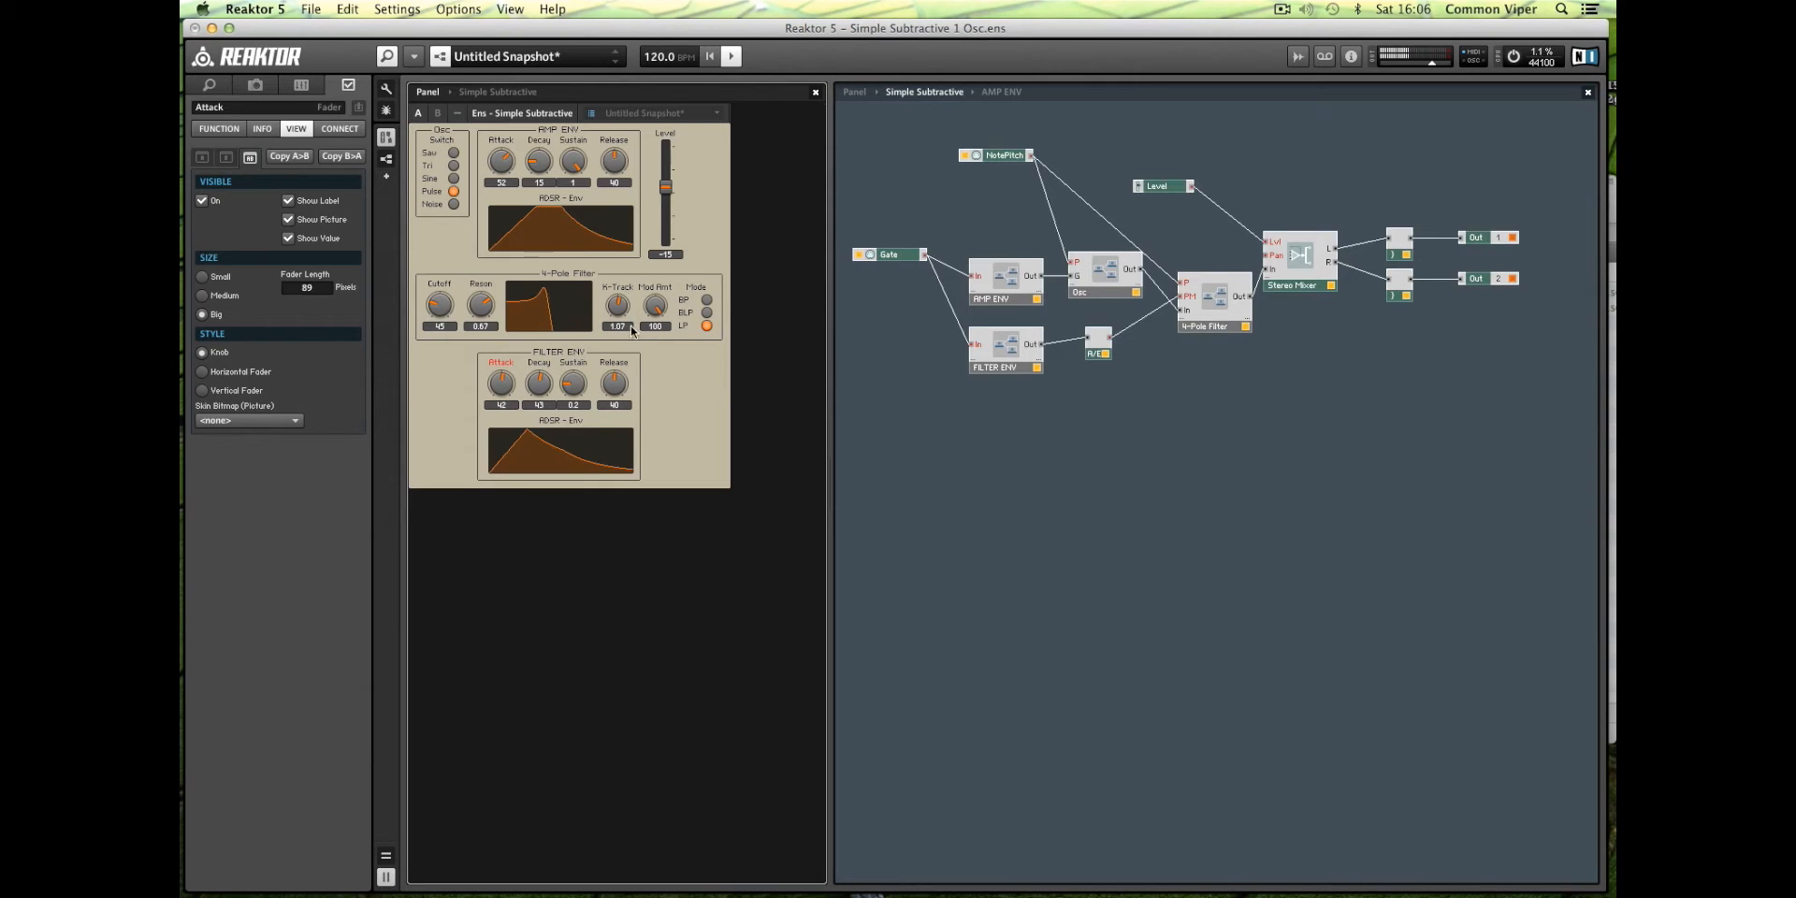
left_click(651, 306)
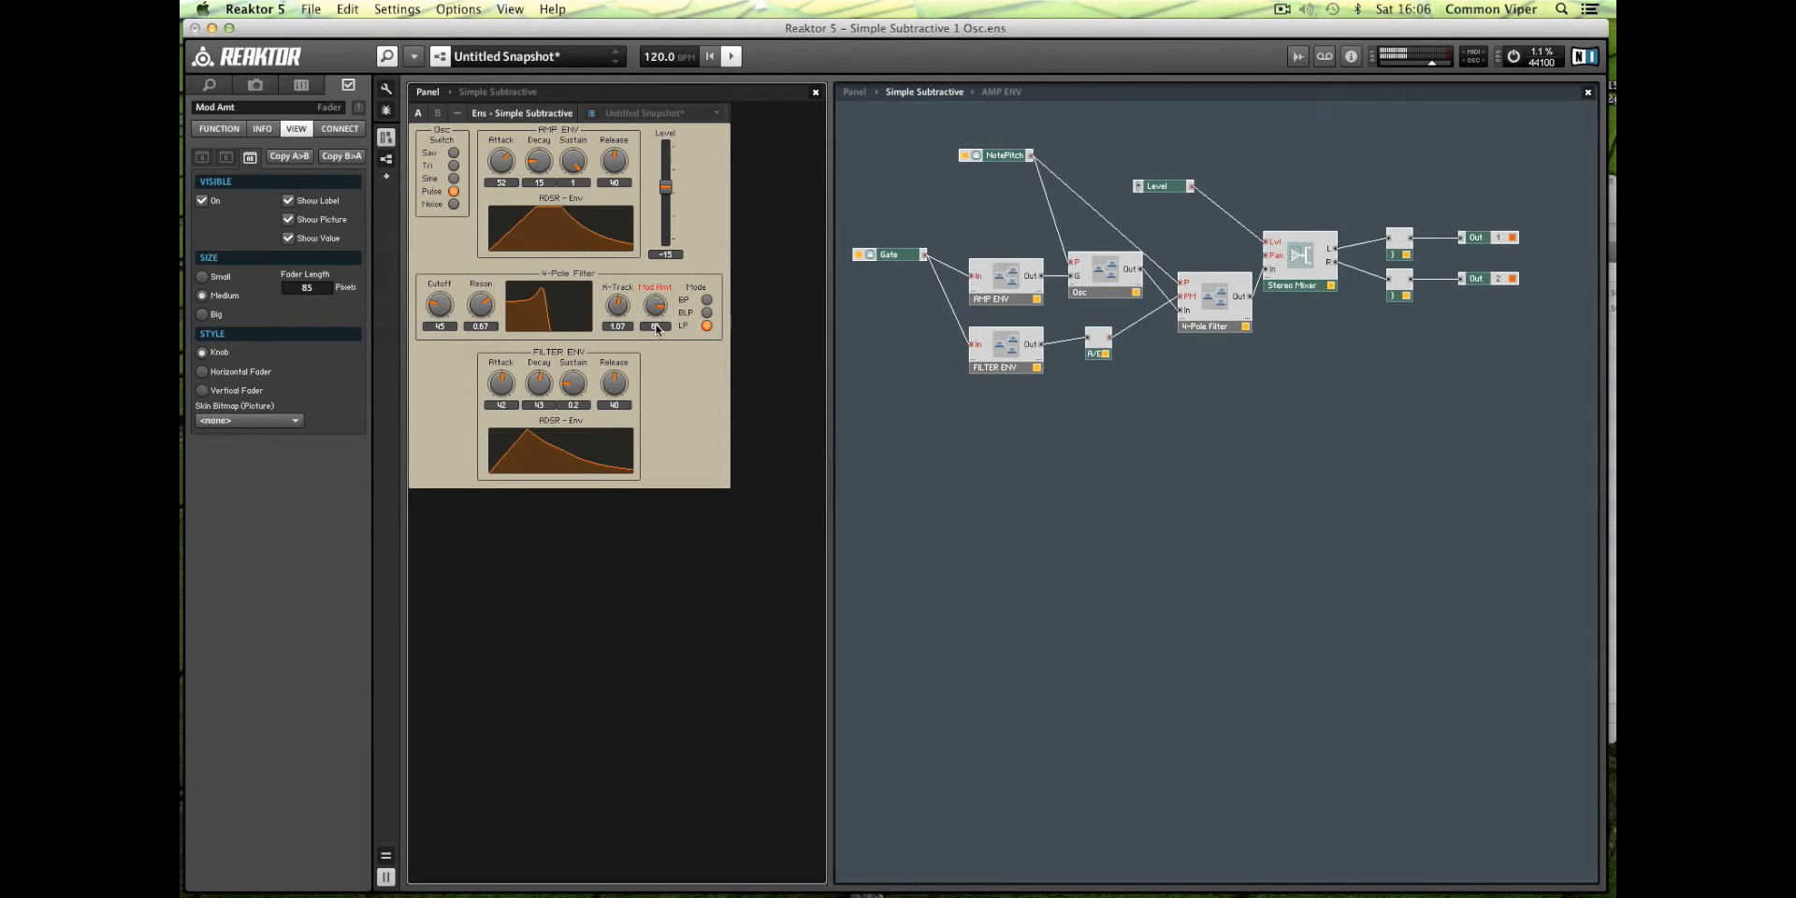
left_click_drag(653, 303, 653, 264)
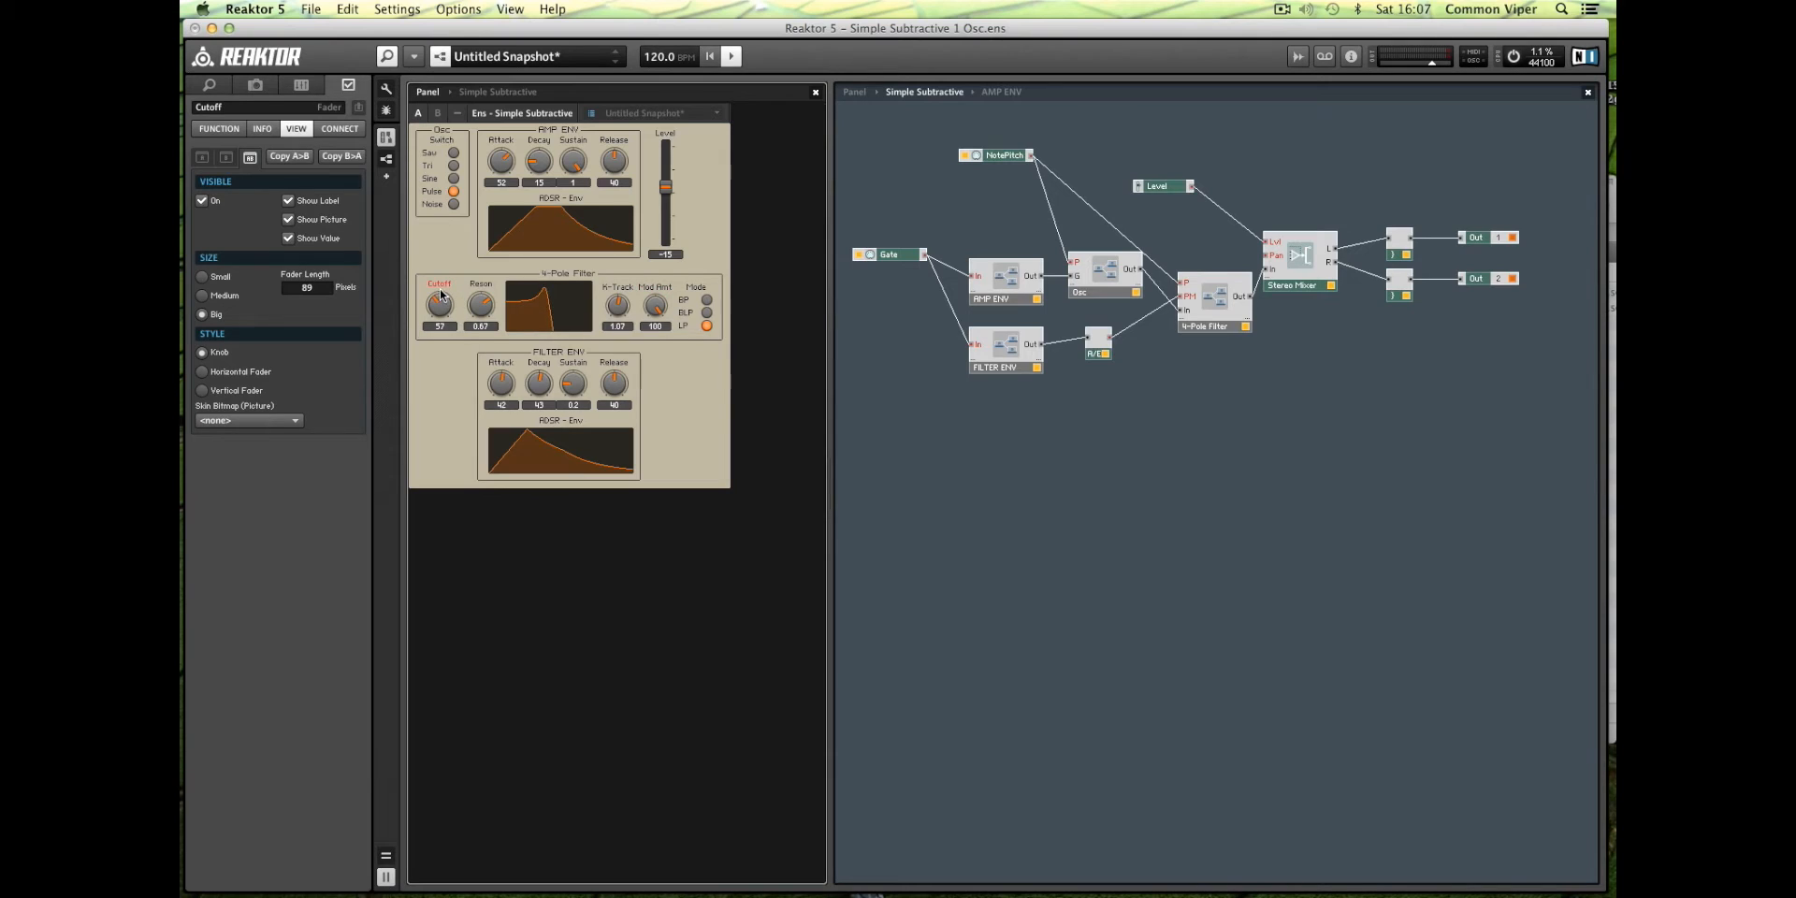
left_click(655, 306)
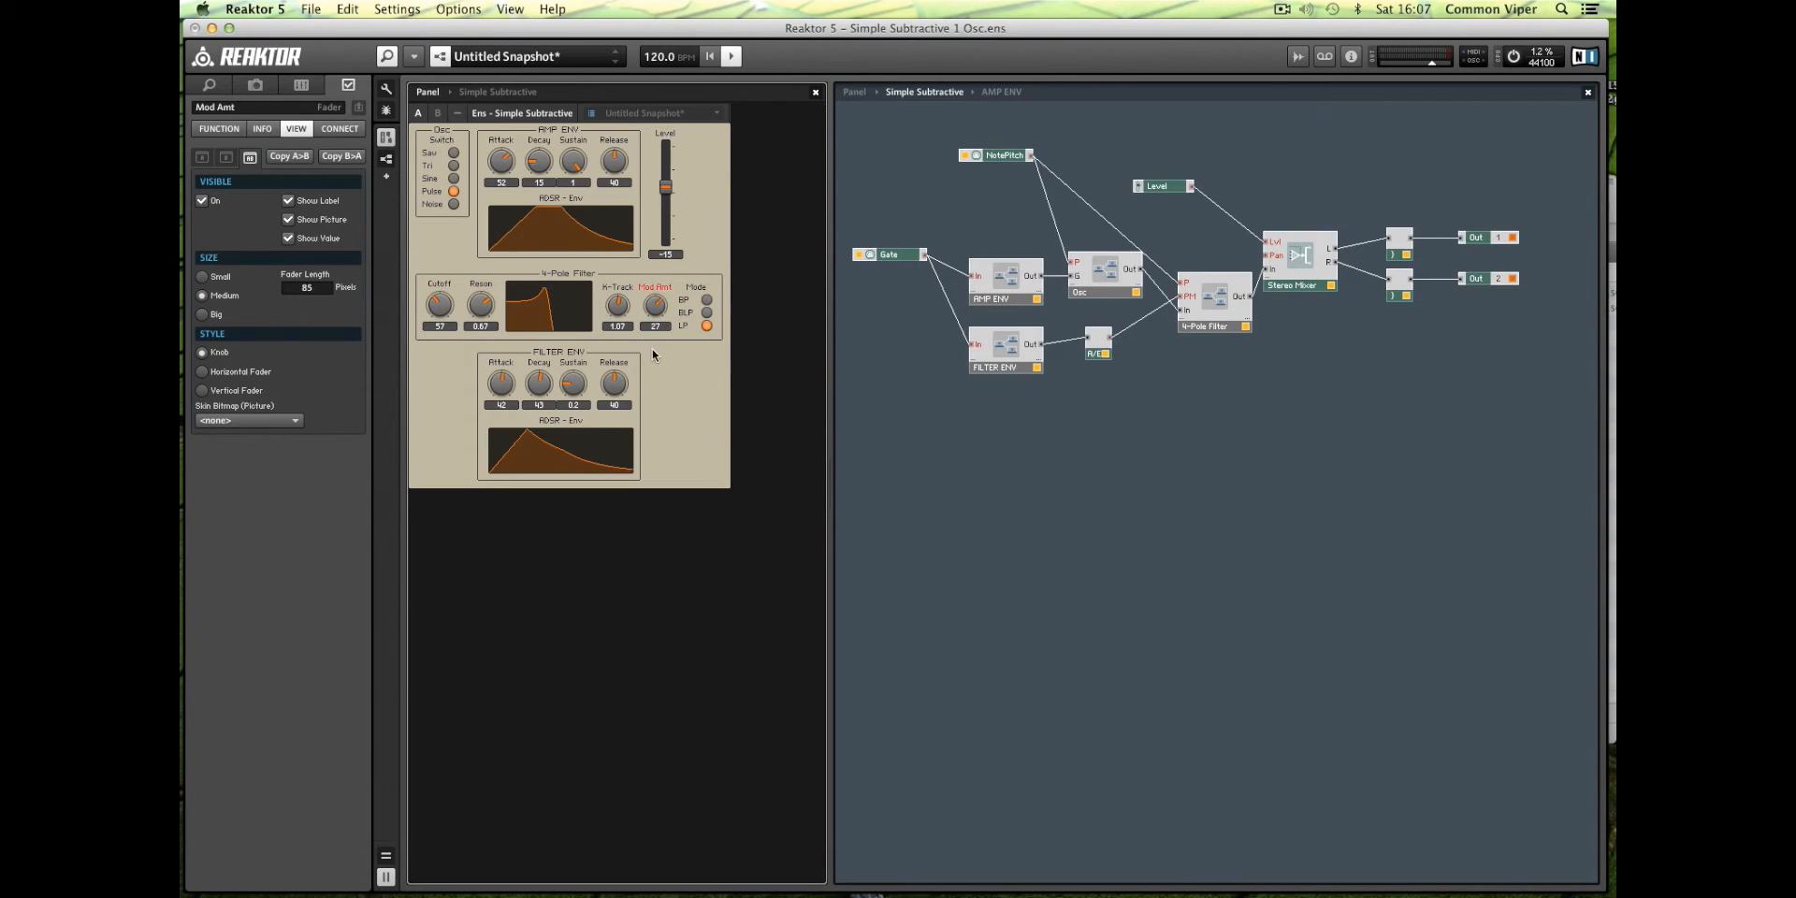
left_click_drag(654, 303, 654, 332)
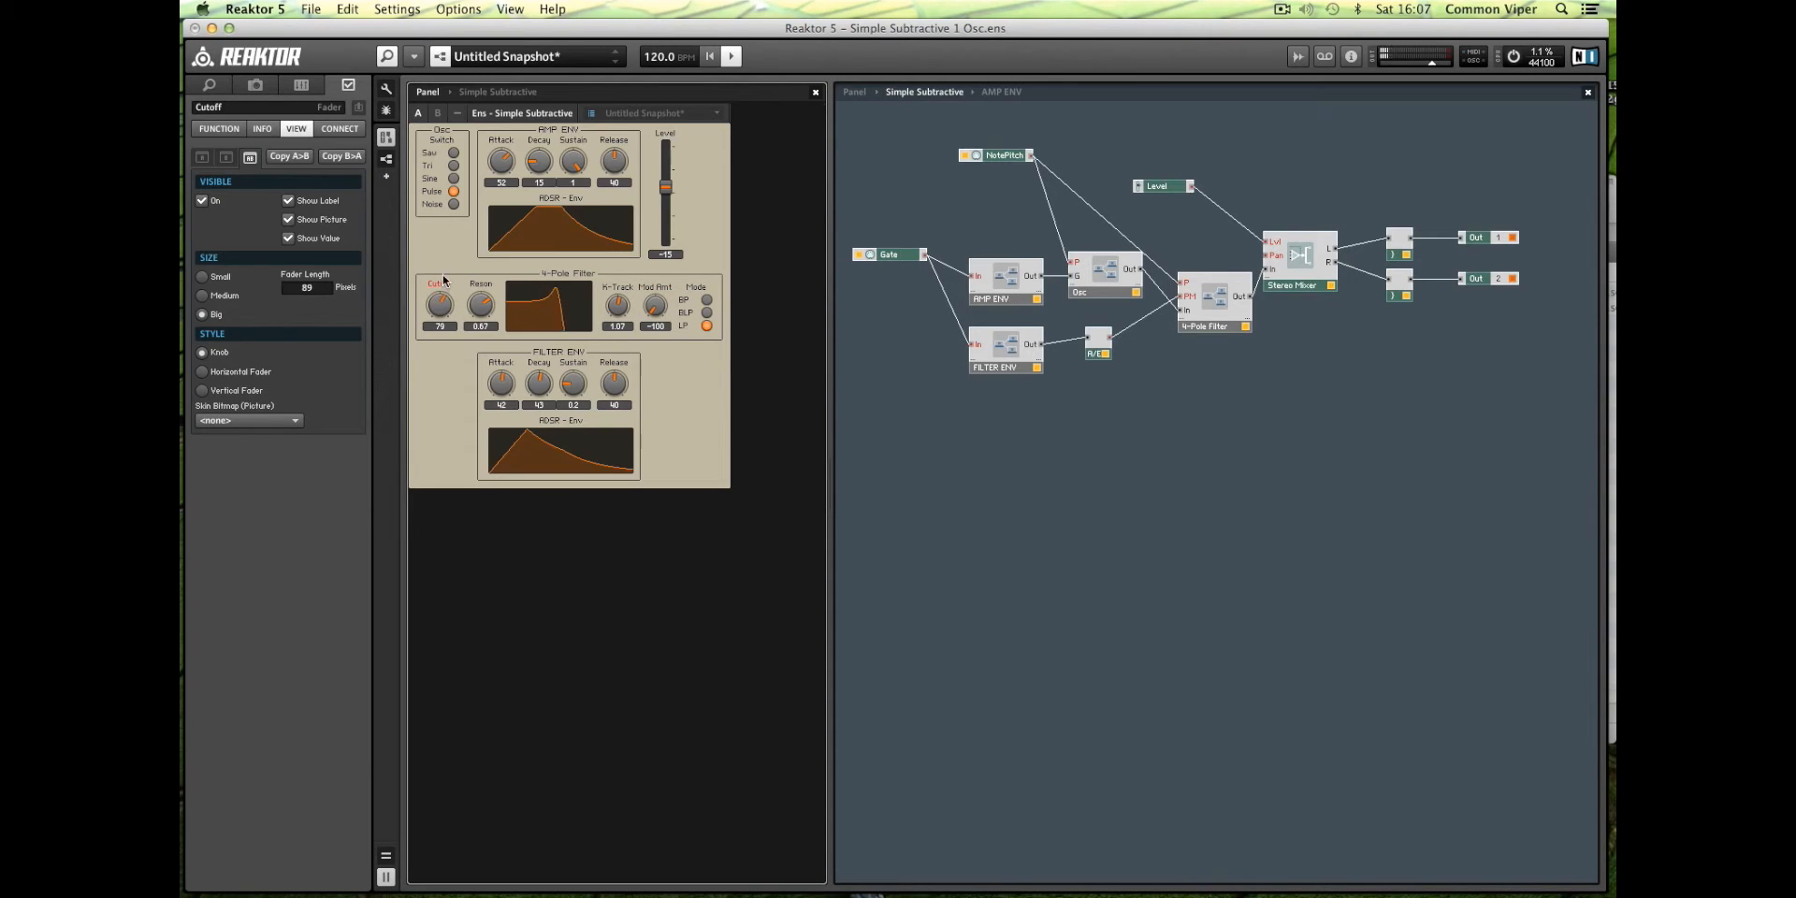
Reshape the FILTER ENV stages, lower Sustain to 0.32, and set Cutoff to 104.
left_click_drag(439, 303, 439, 264)
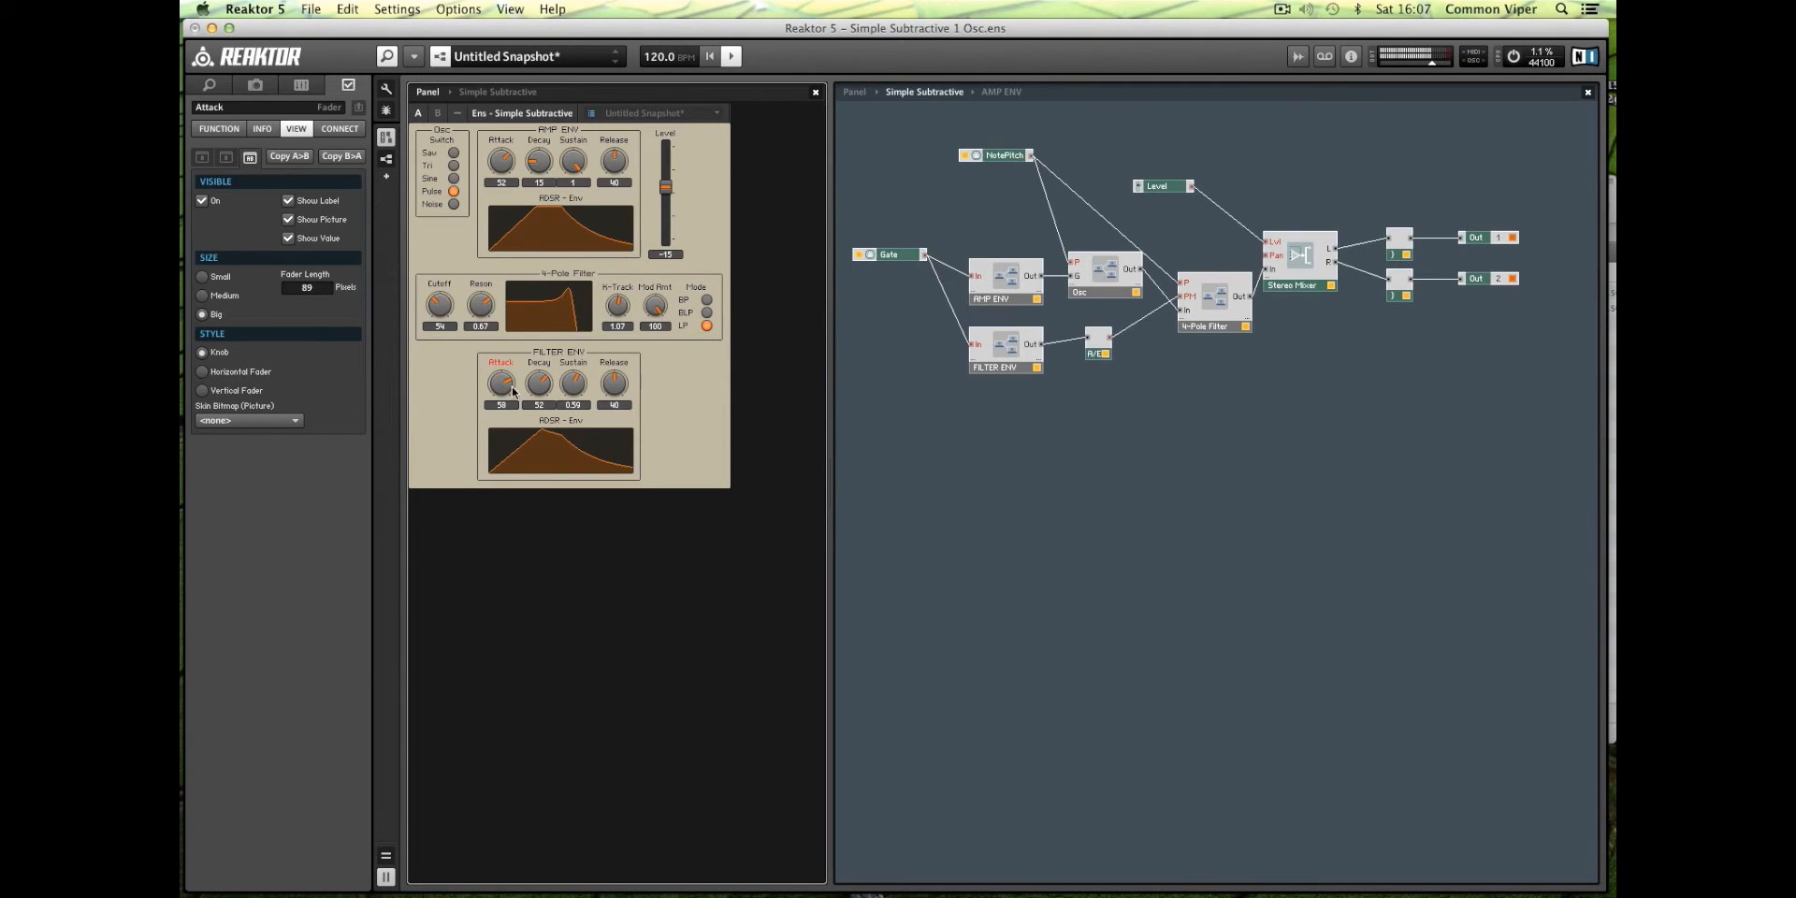
left_click_drag(572, 381, 573, 394)
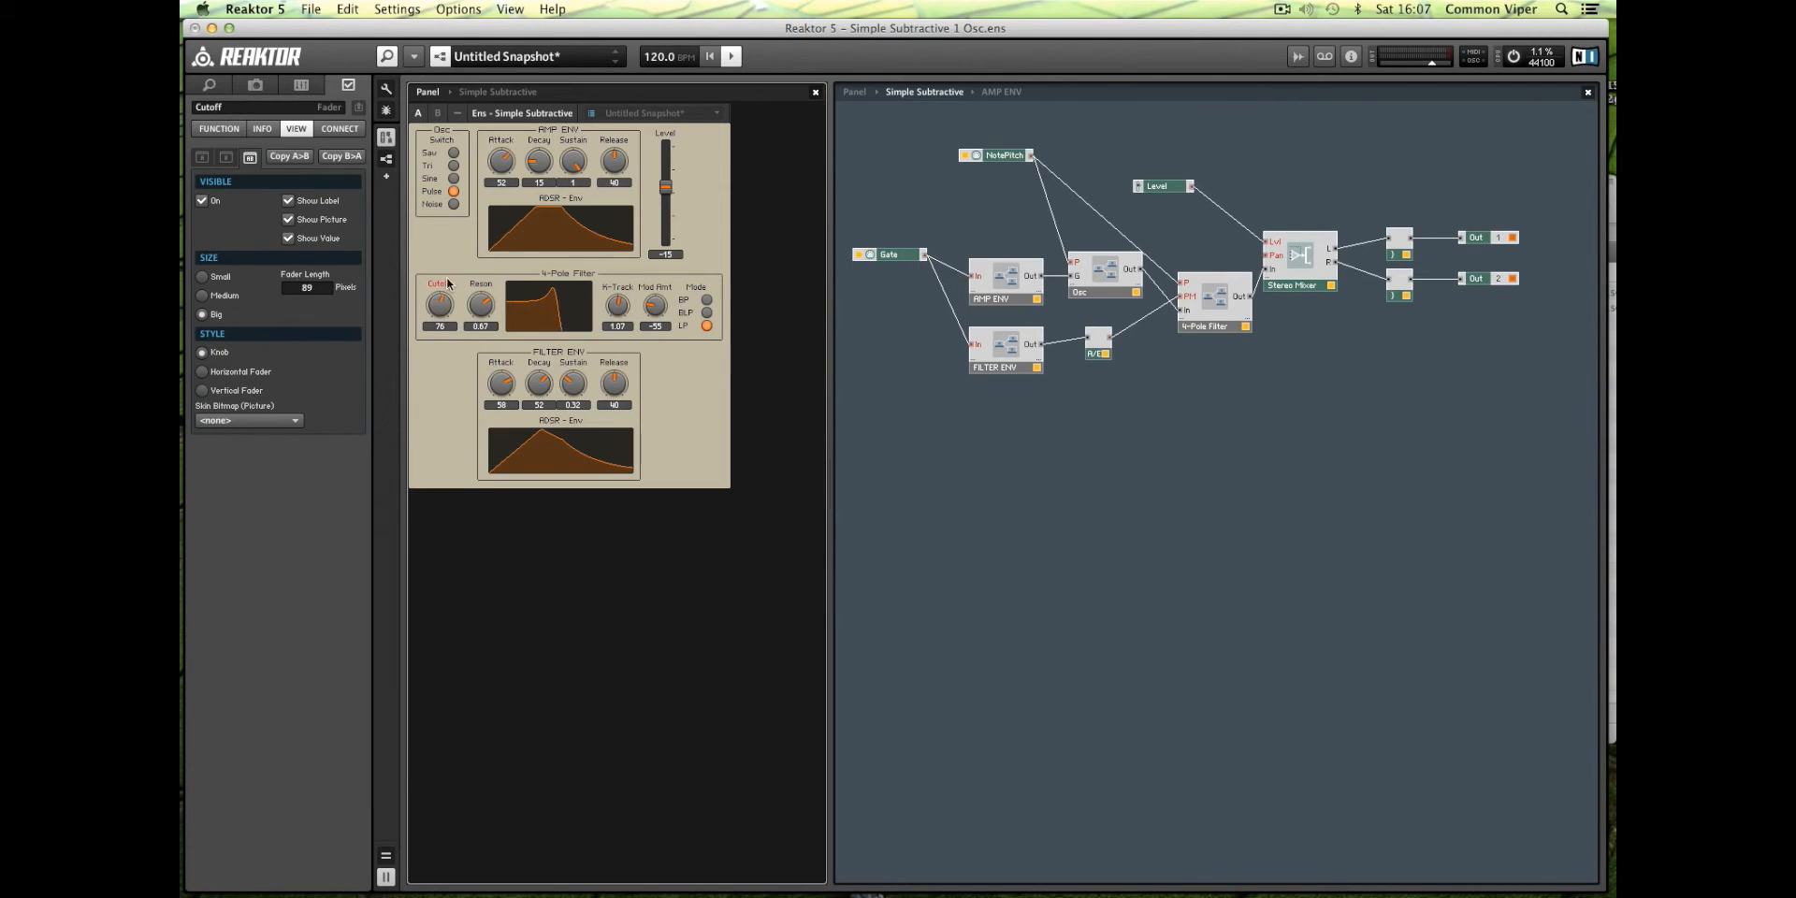
left_click_drag(439, 303, 438, 275)
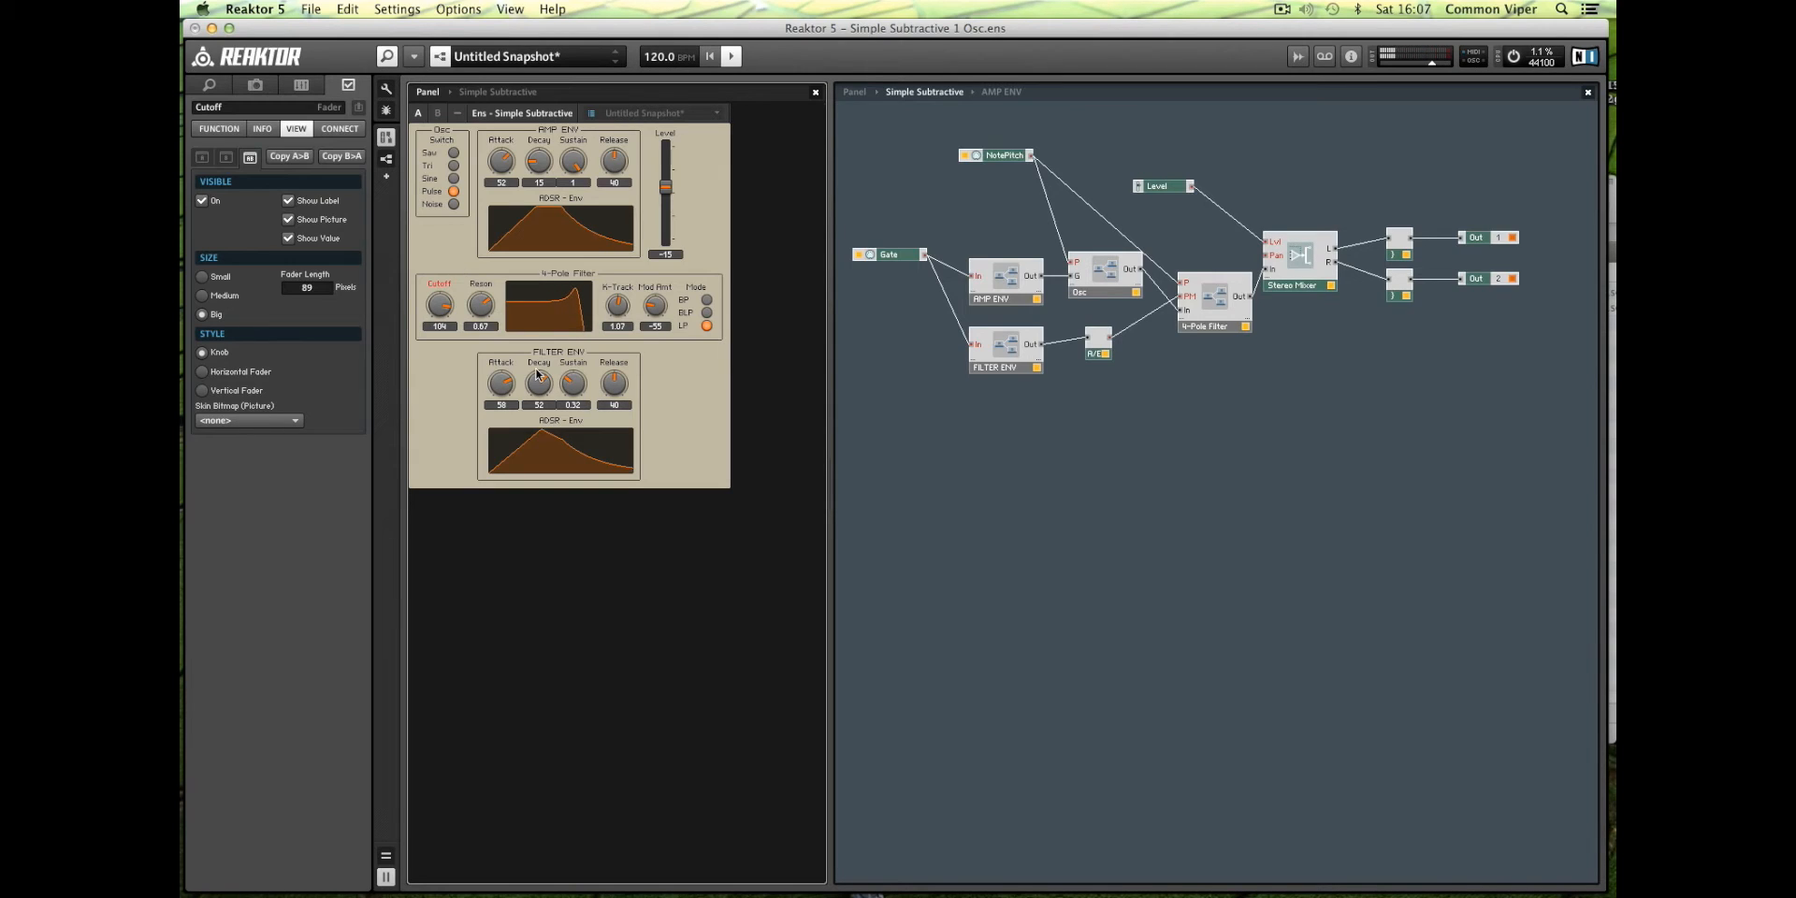
mouse_move(550, 380)
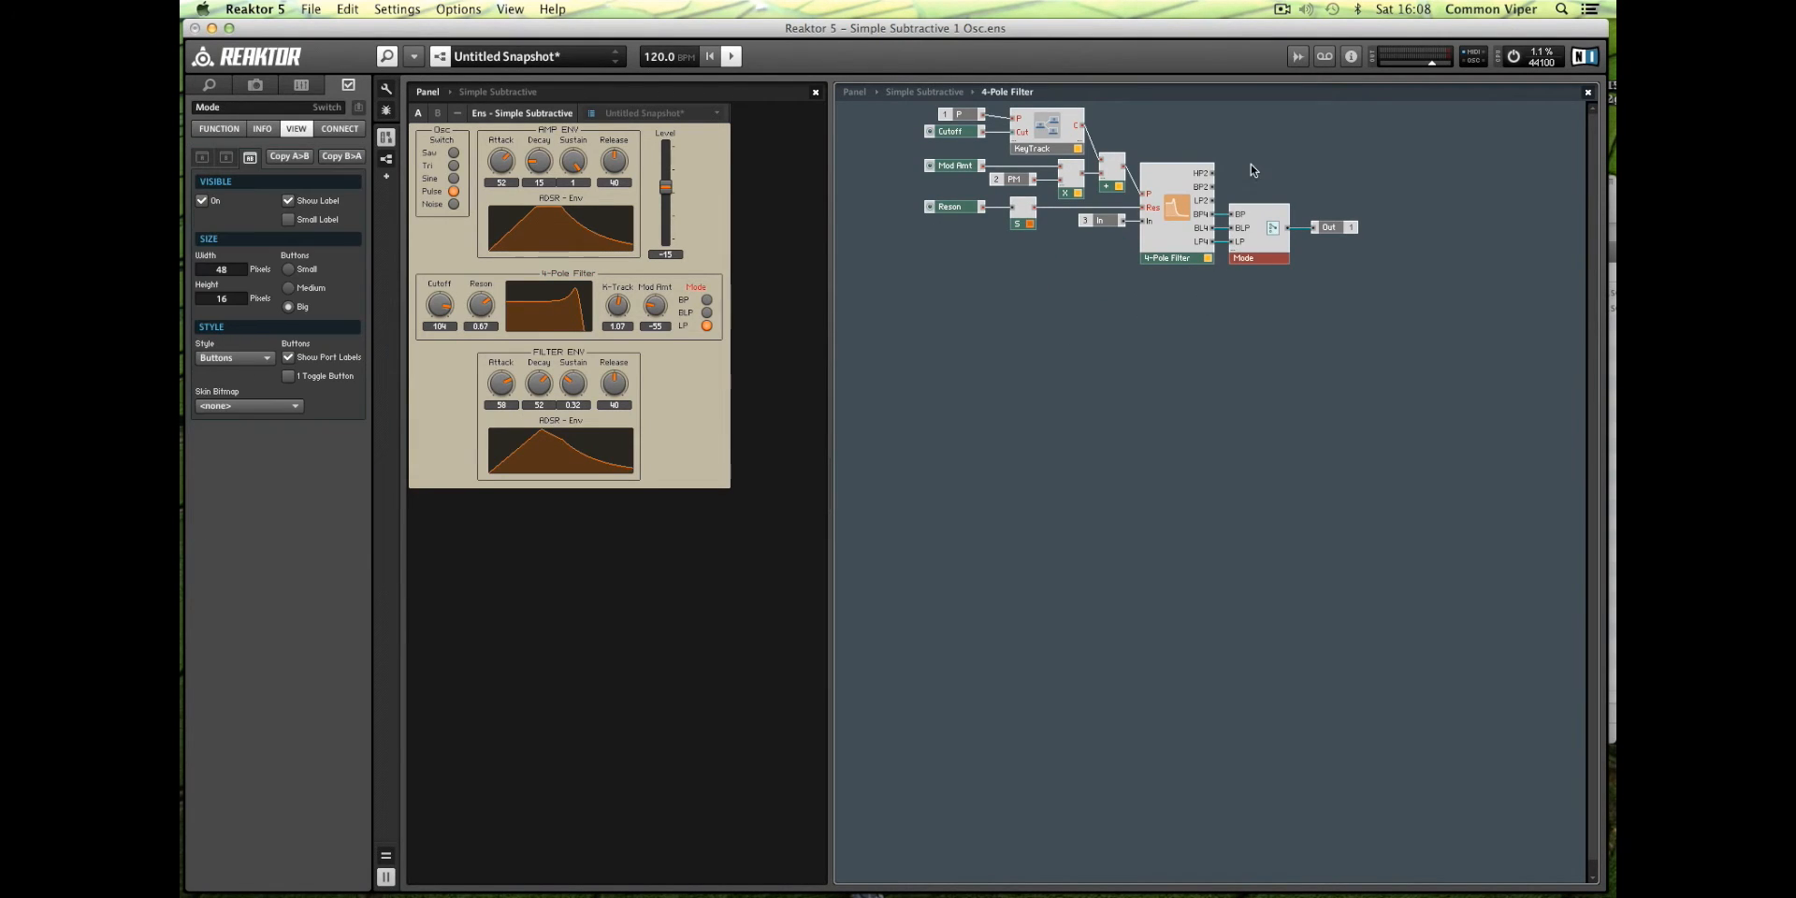
Select the Mode switch inside the 4-Pole Filter macro and open its Function properties.
left_click(705, 299)
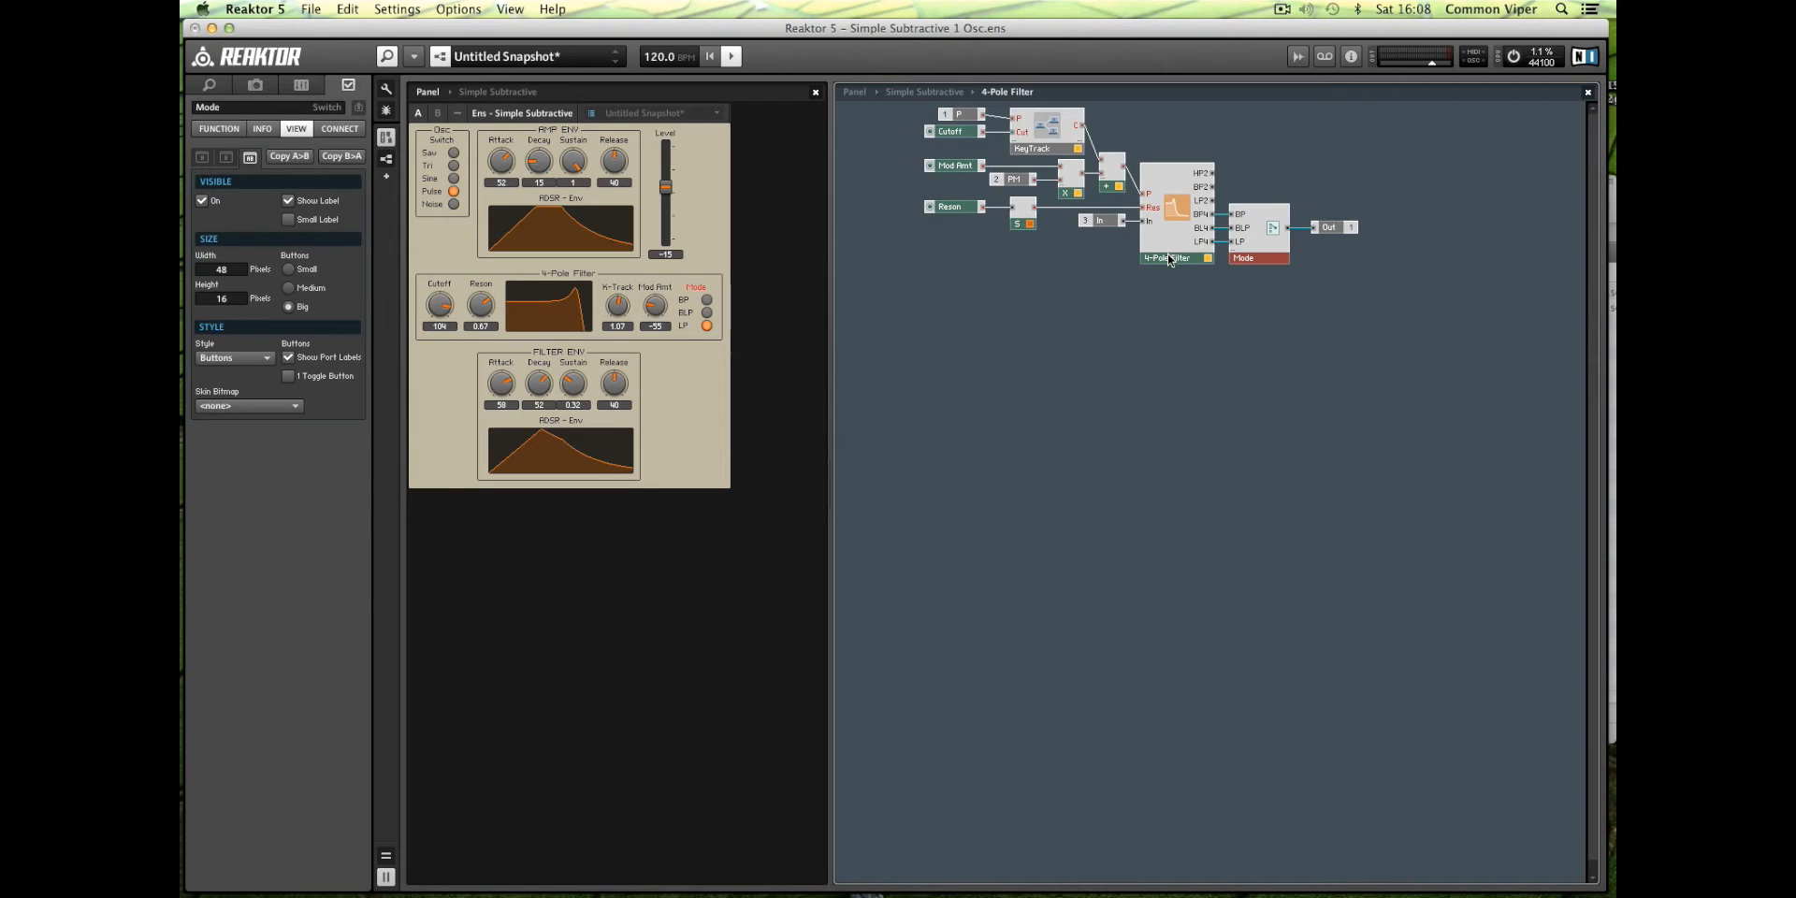
left_click(1176, 258)
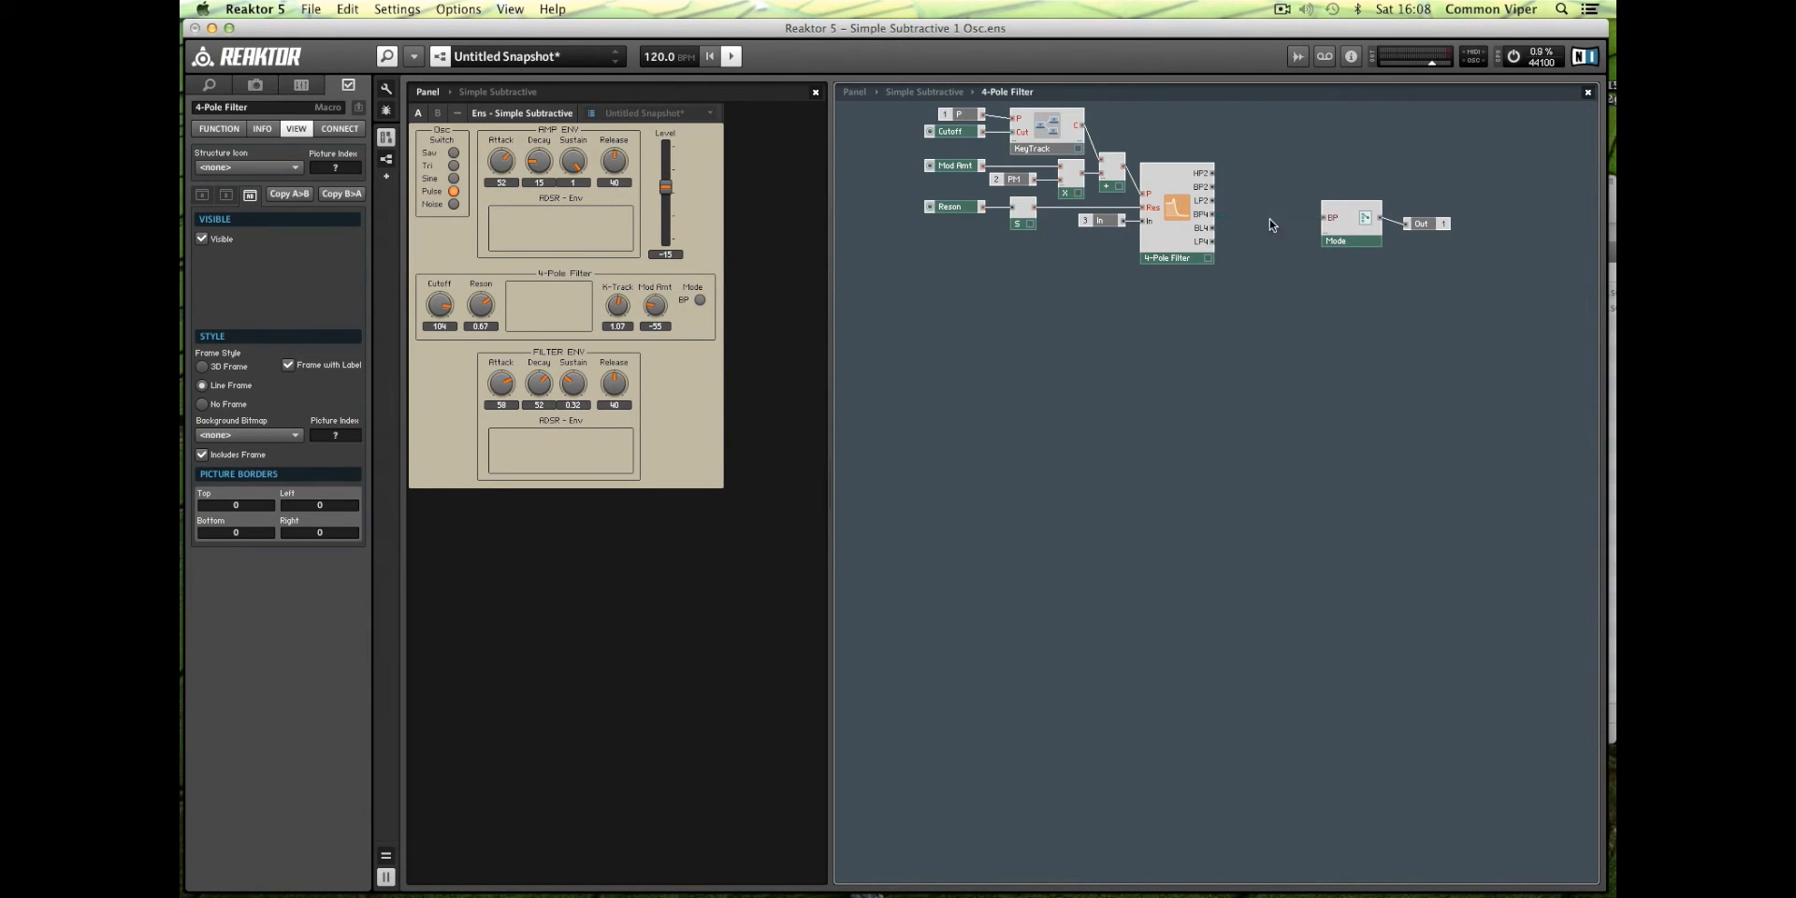
left_click(1350, 225)
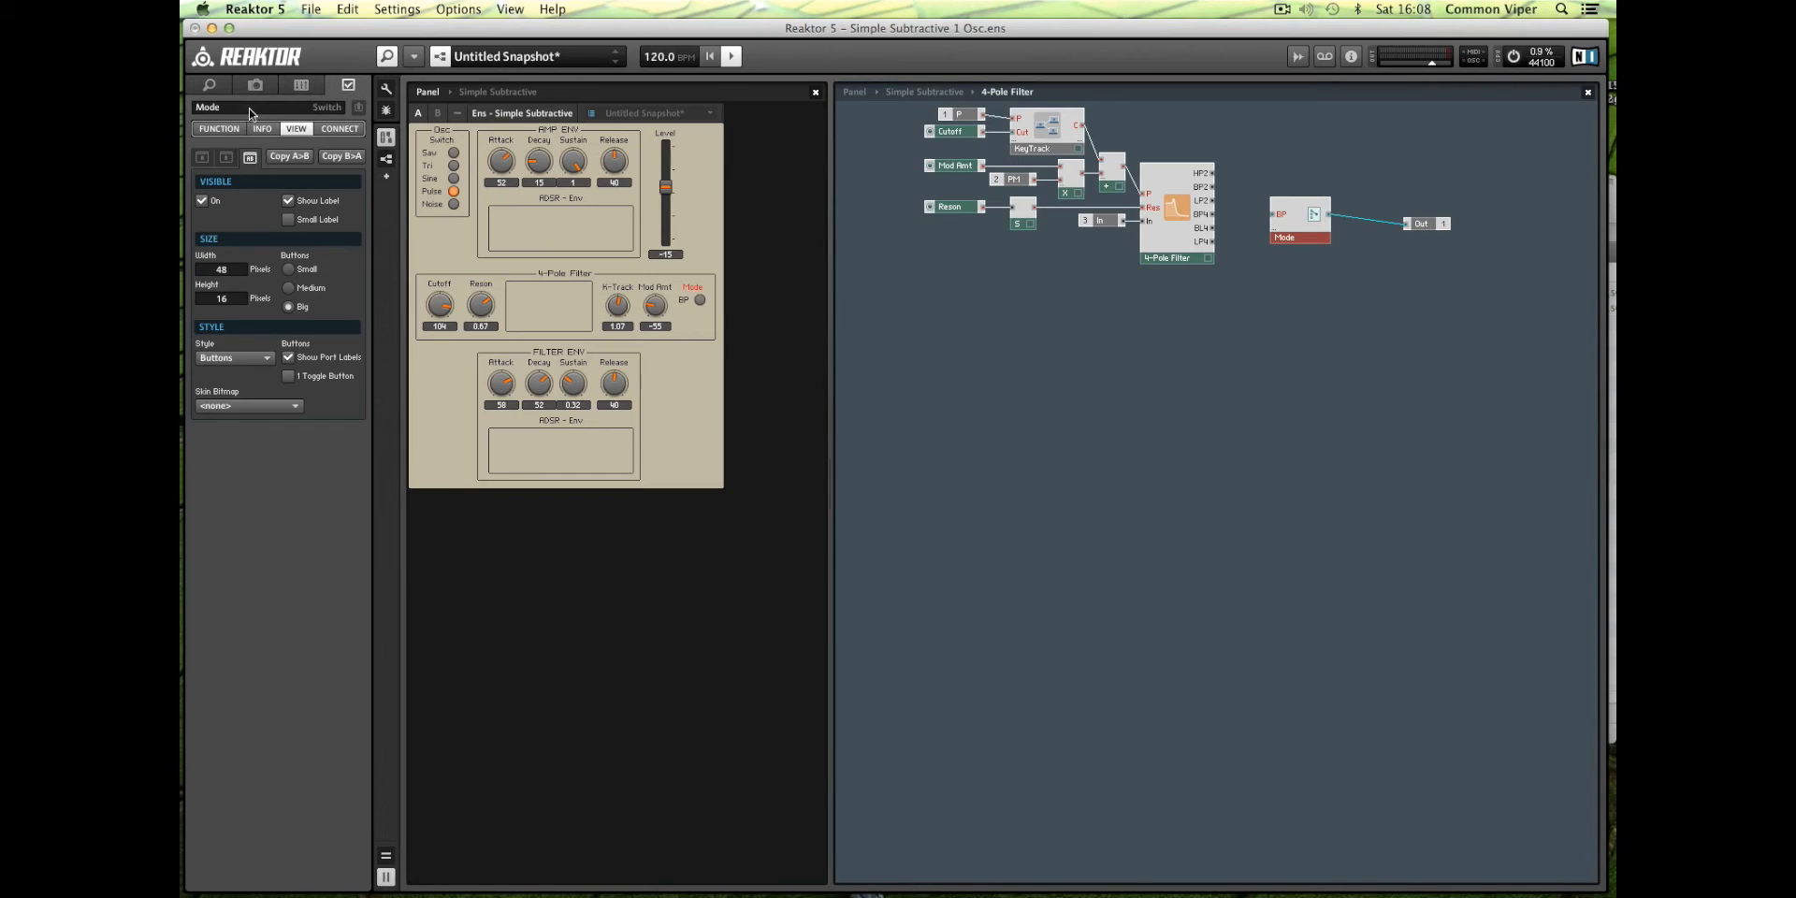
left_click(218, 129)
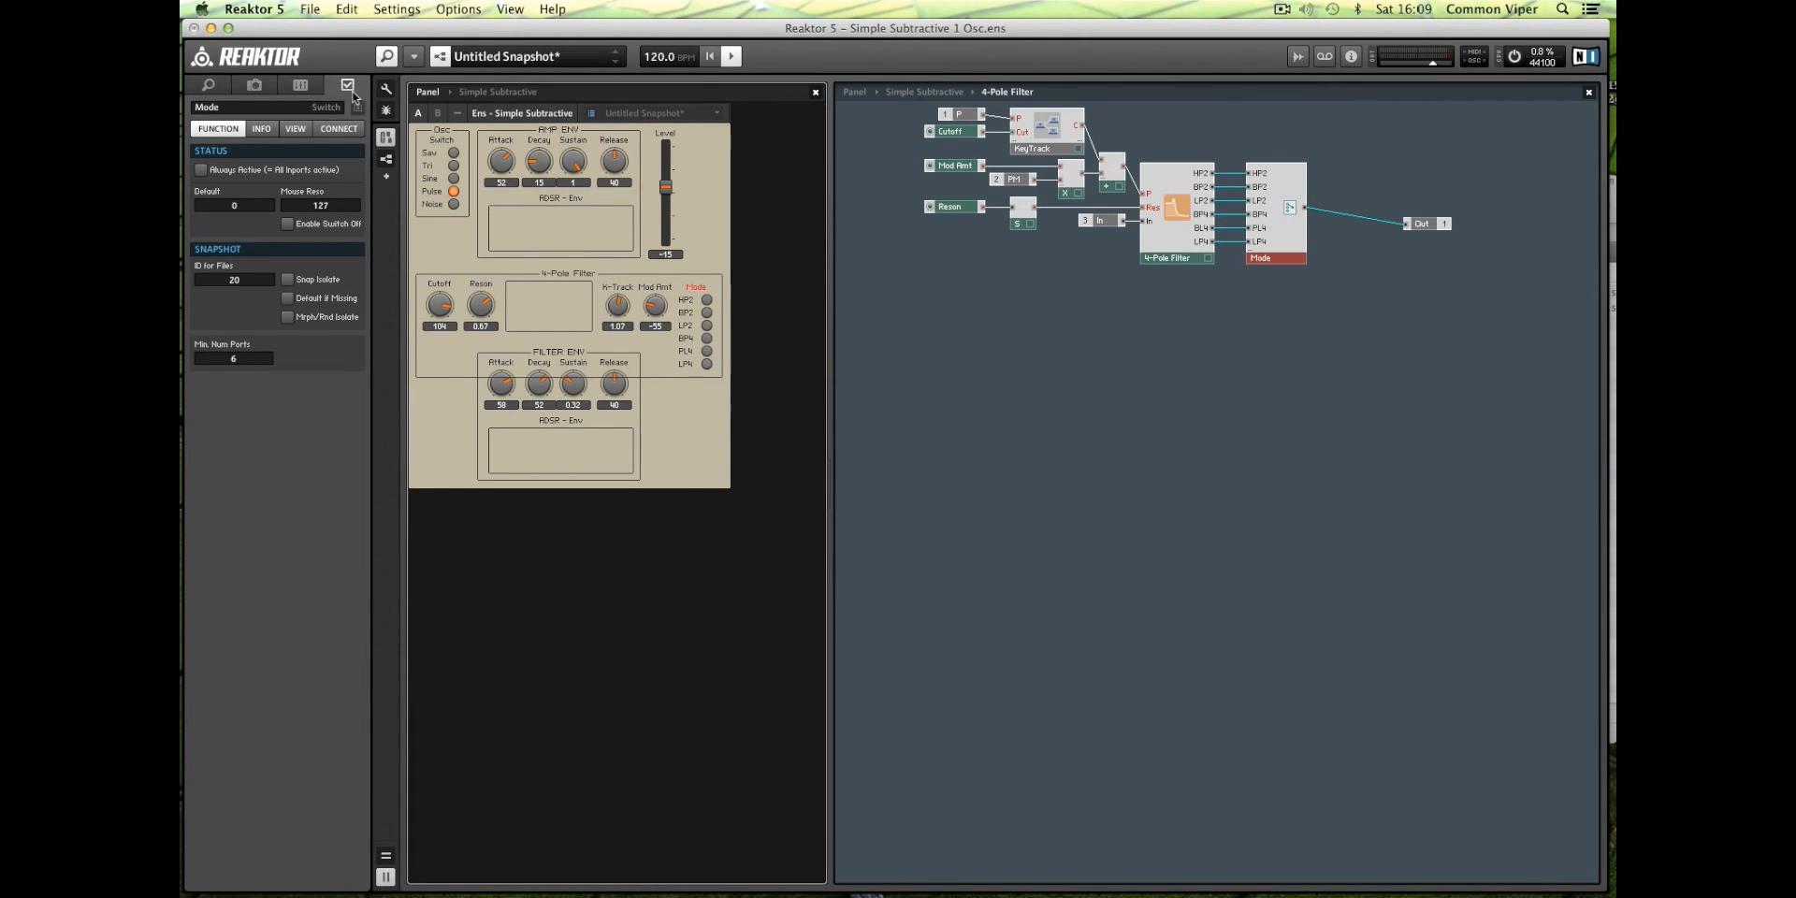
Try the Mode switch's Menu, Text Panel and Spin styles, settling on Menu.
left_click(295, 128)
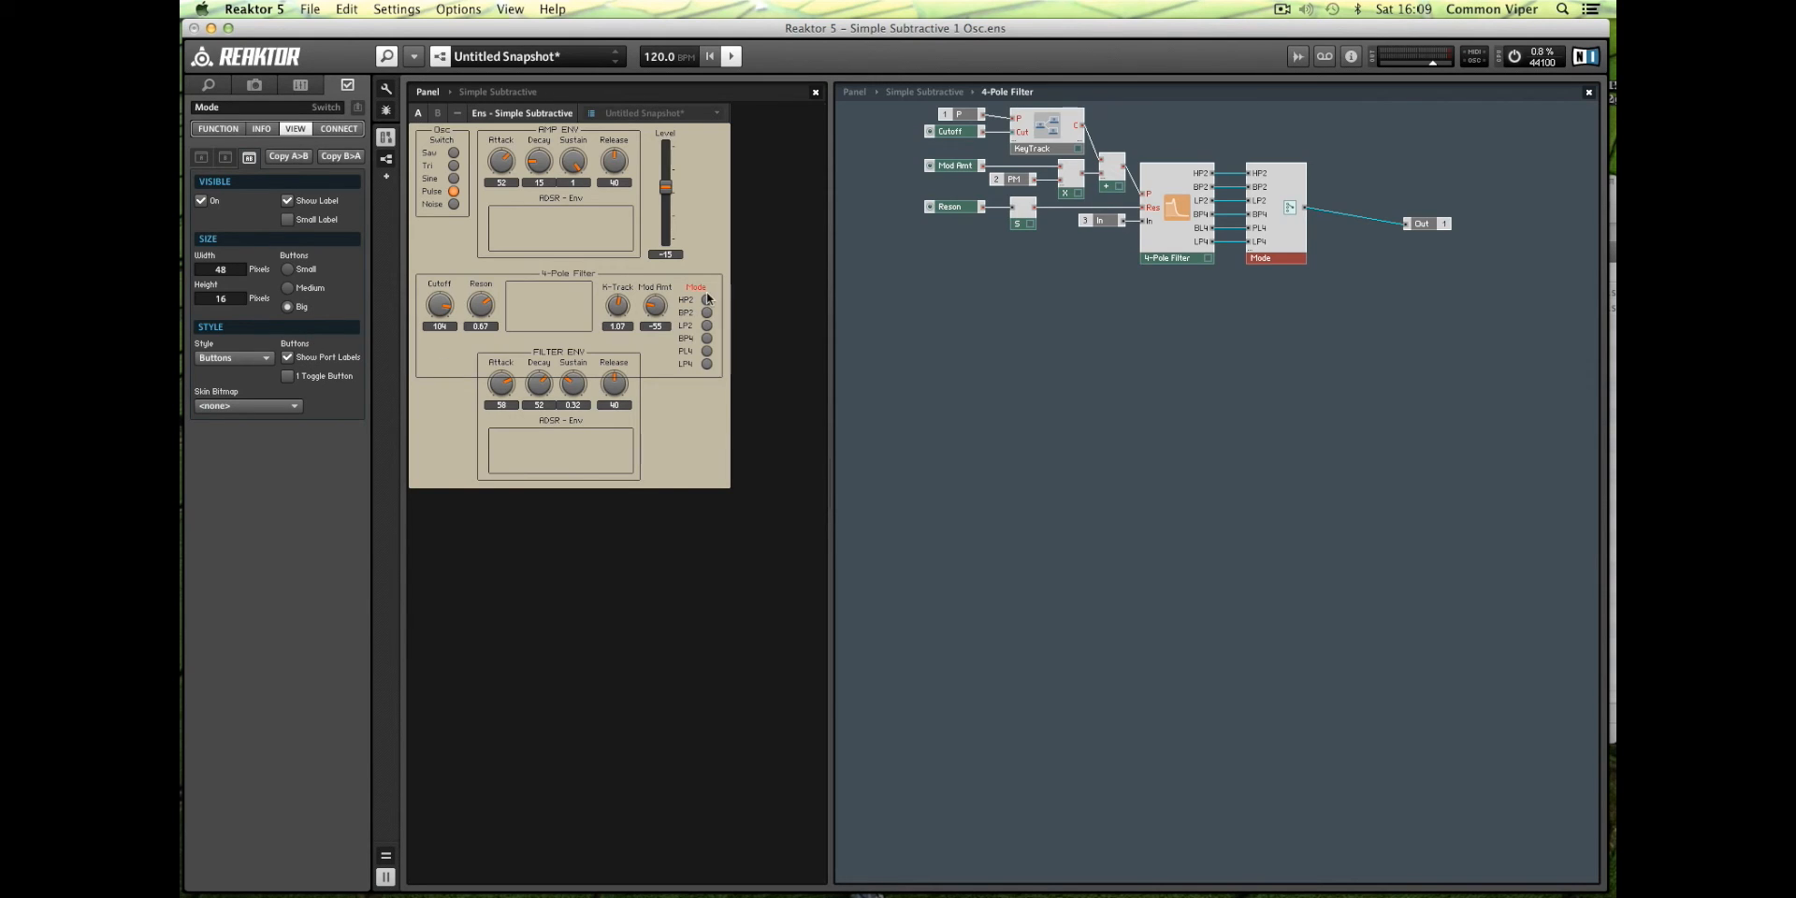
left_click(232, 358)
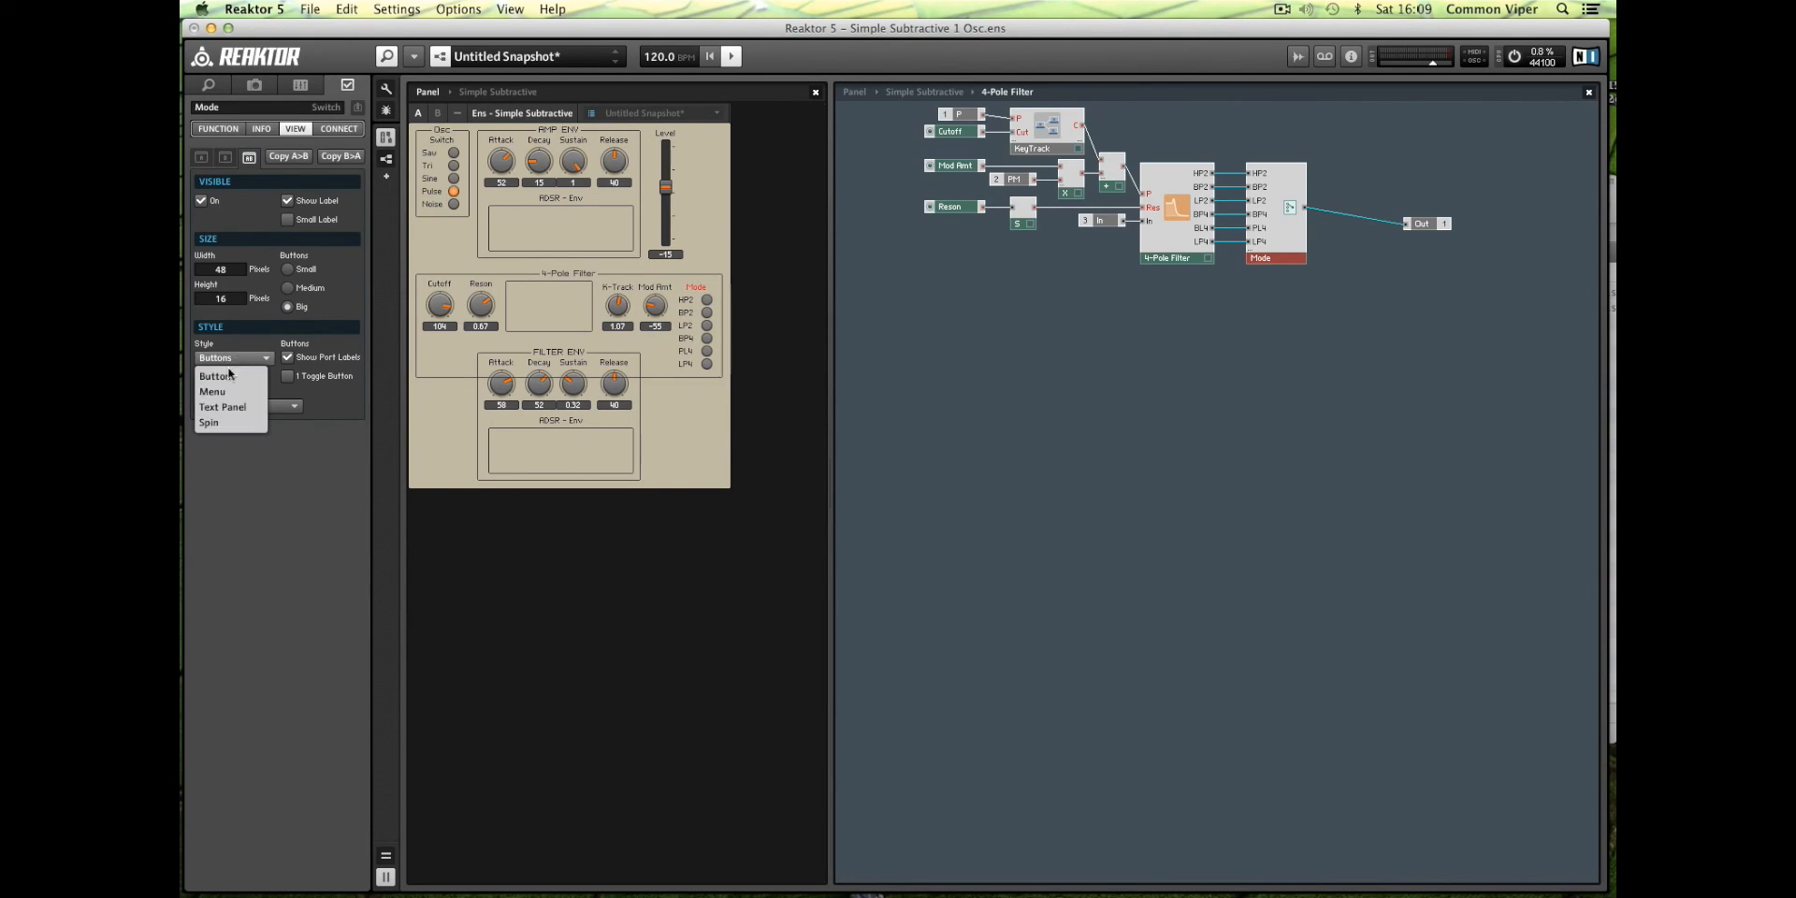
left_click(211, 391)
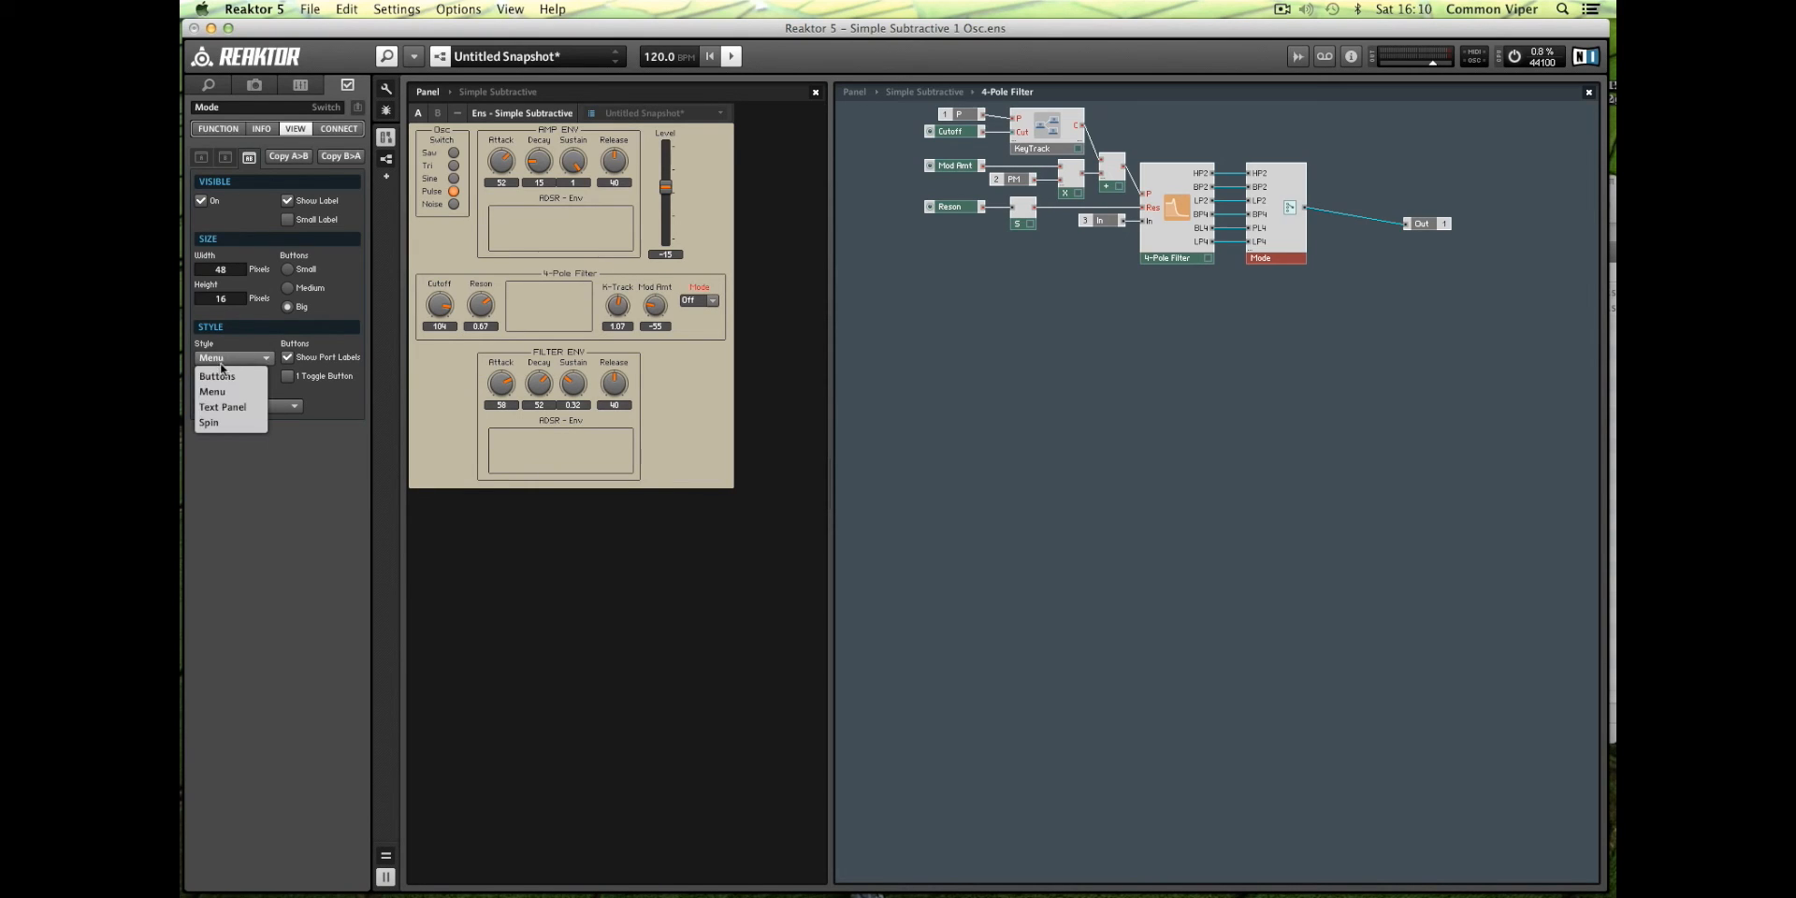
left_click(222, 407)
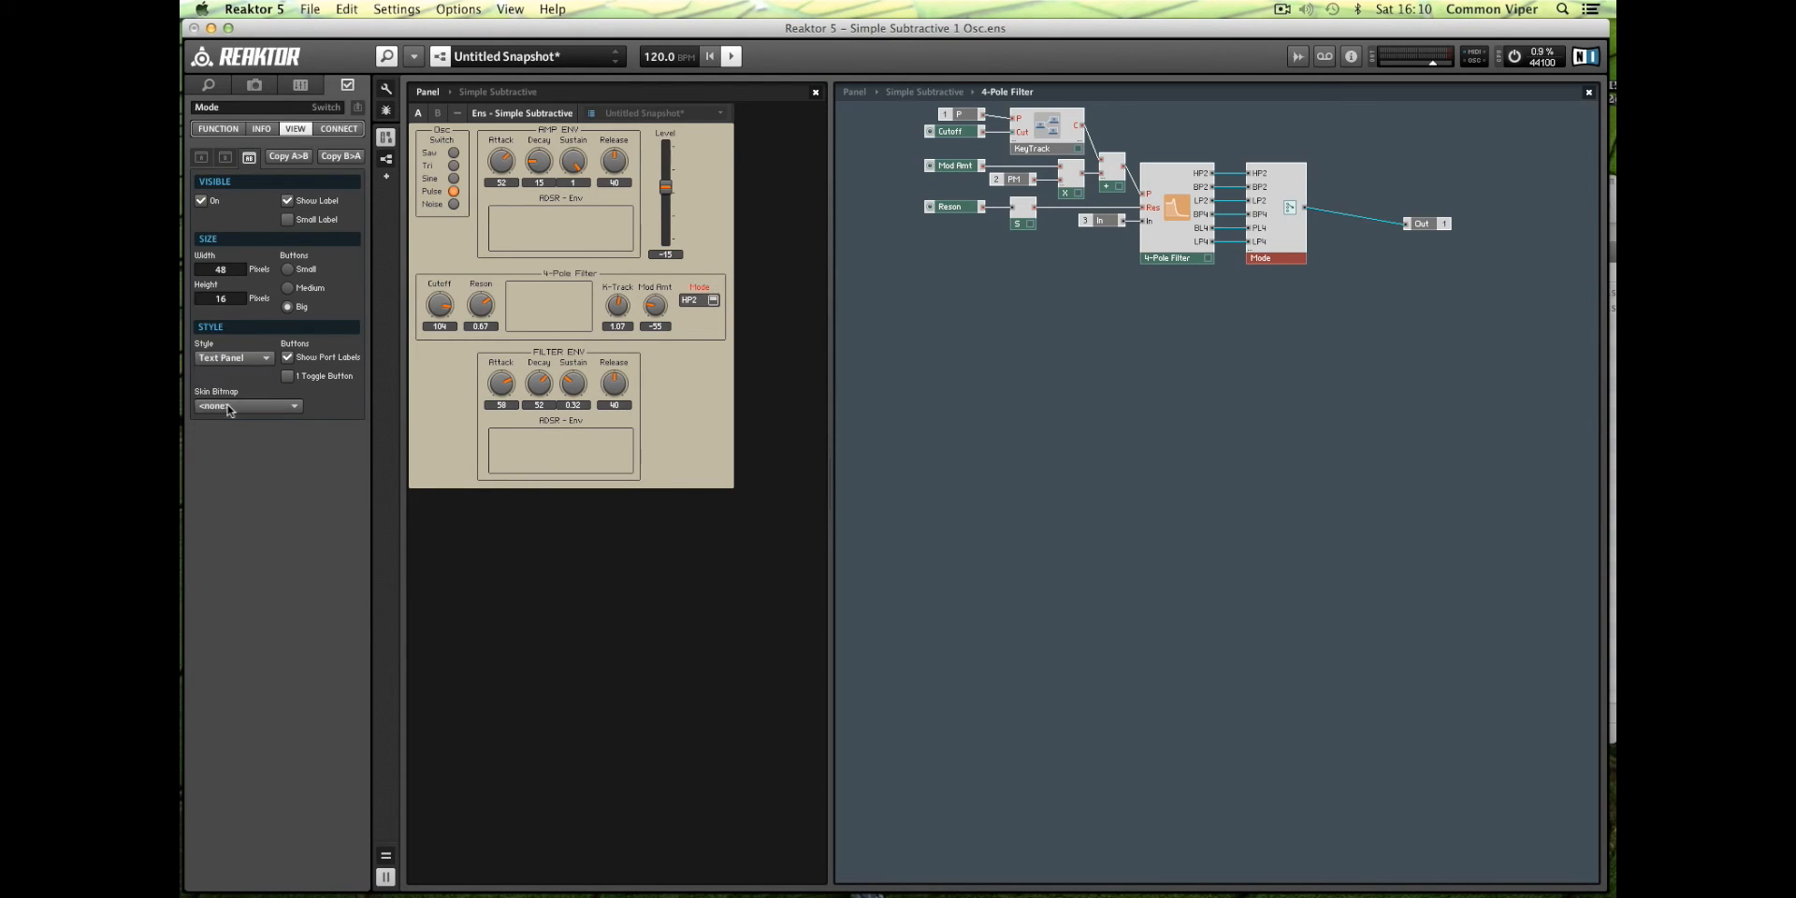
left_click(233, 357)
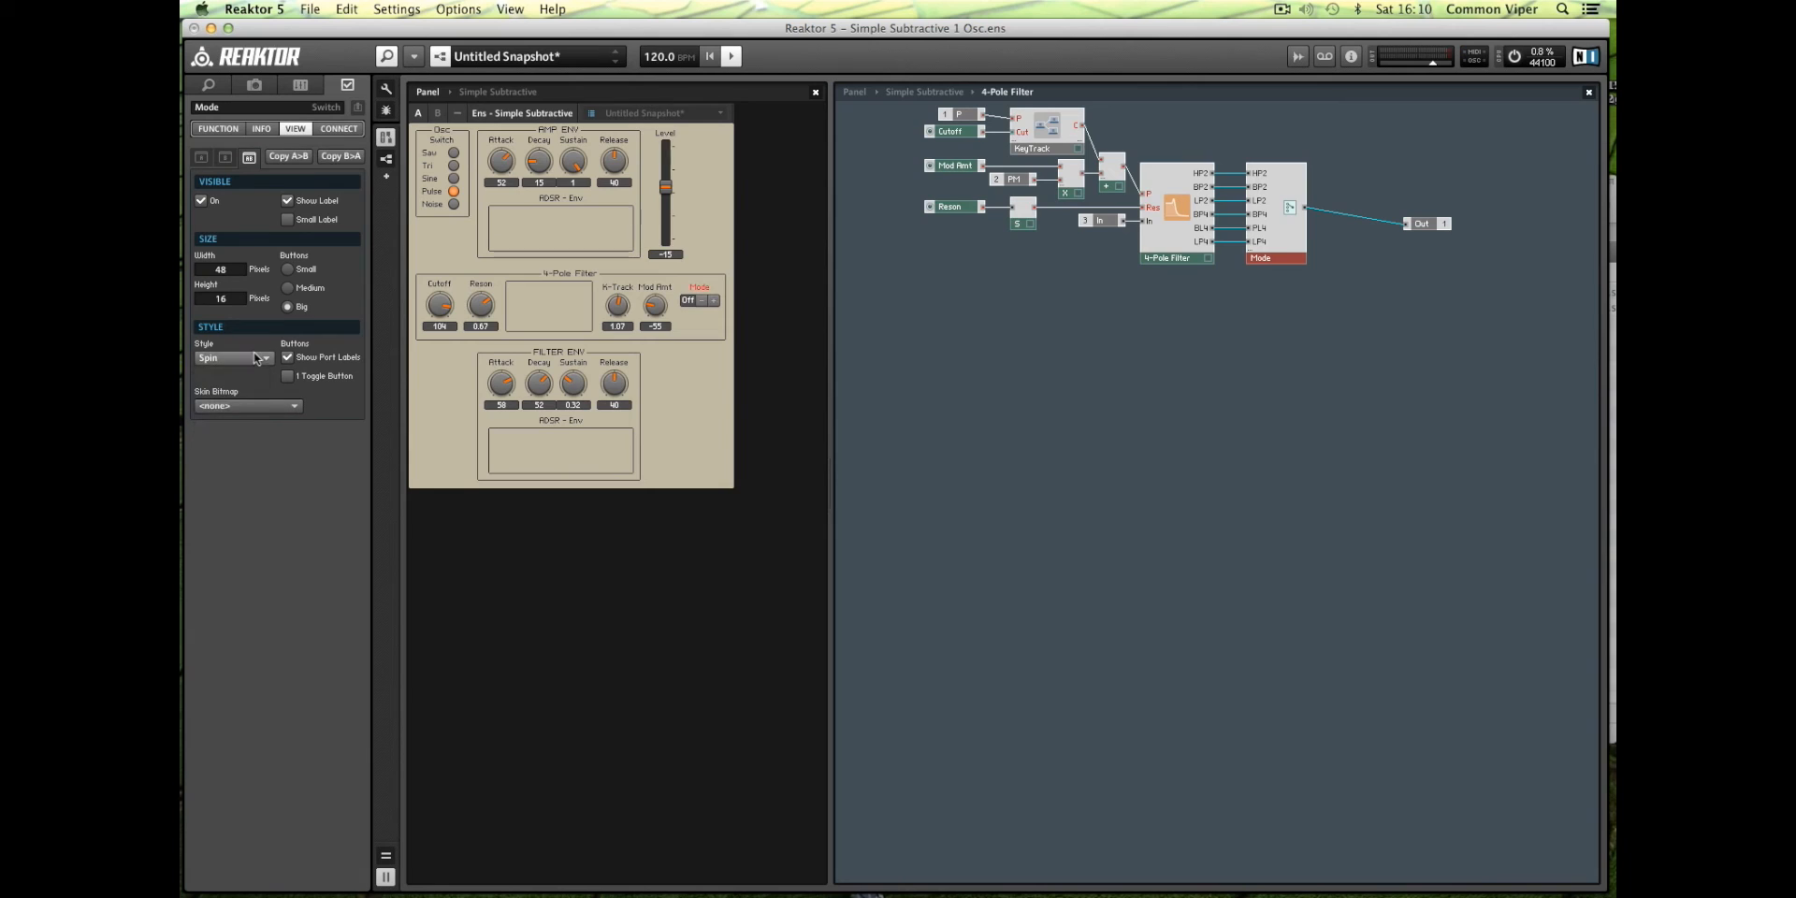
left_click(234, 357)
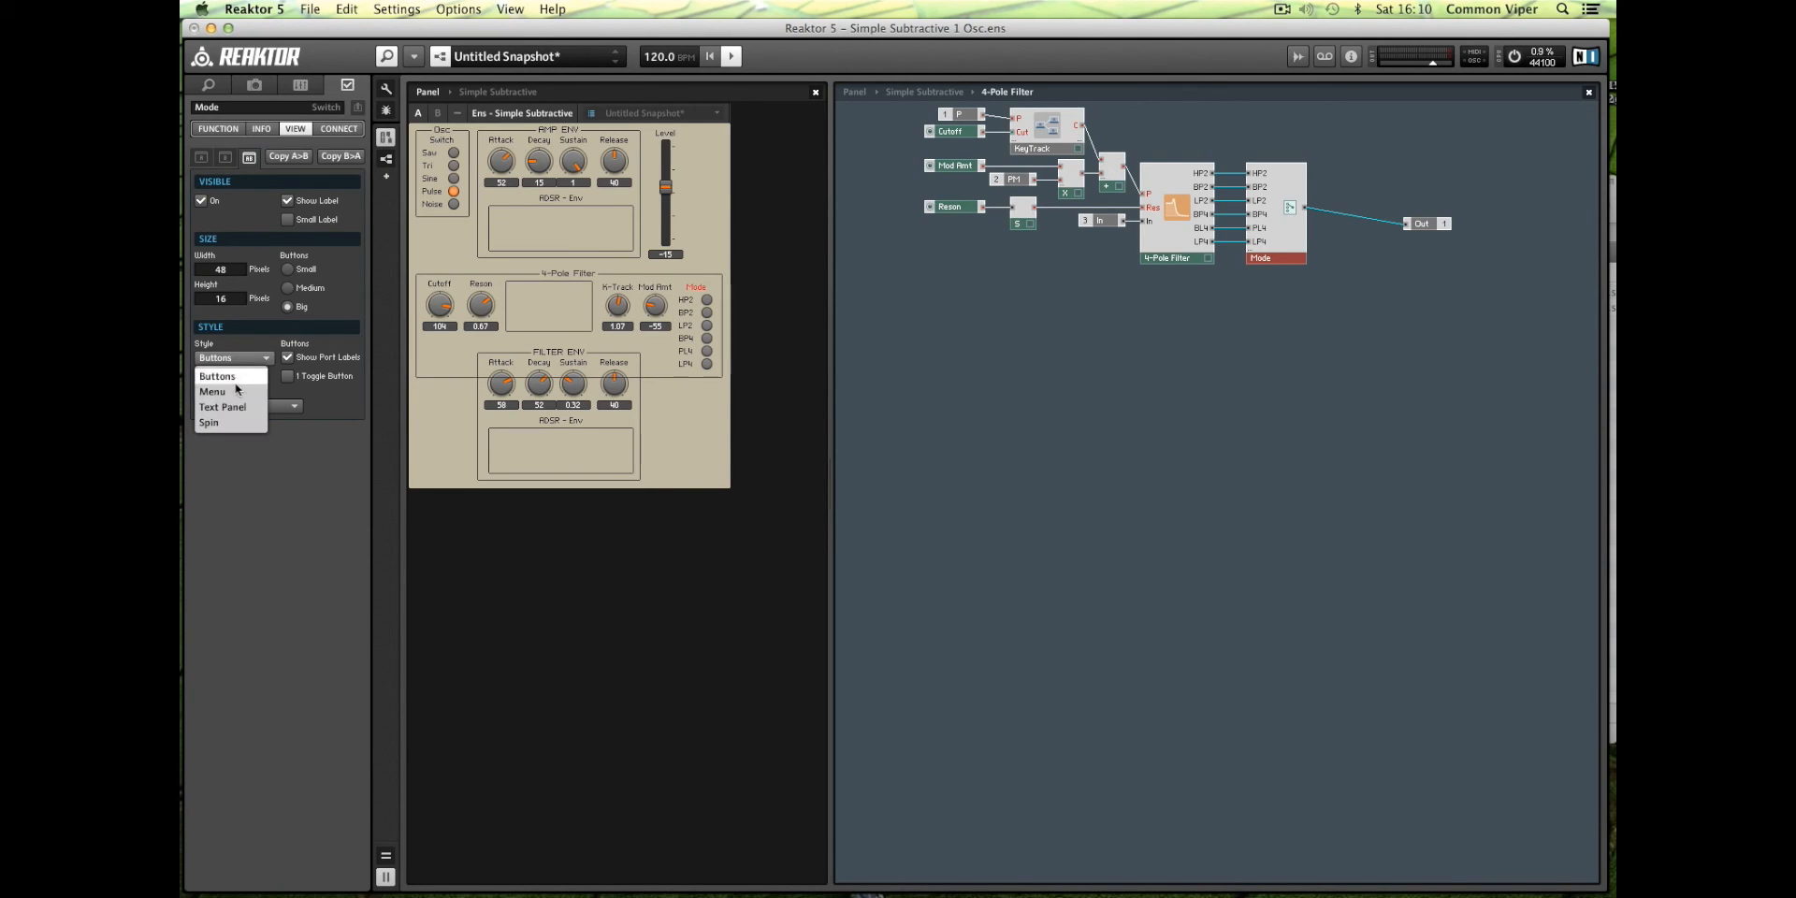
left_click(213, 390)
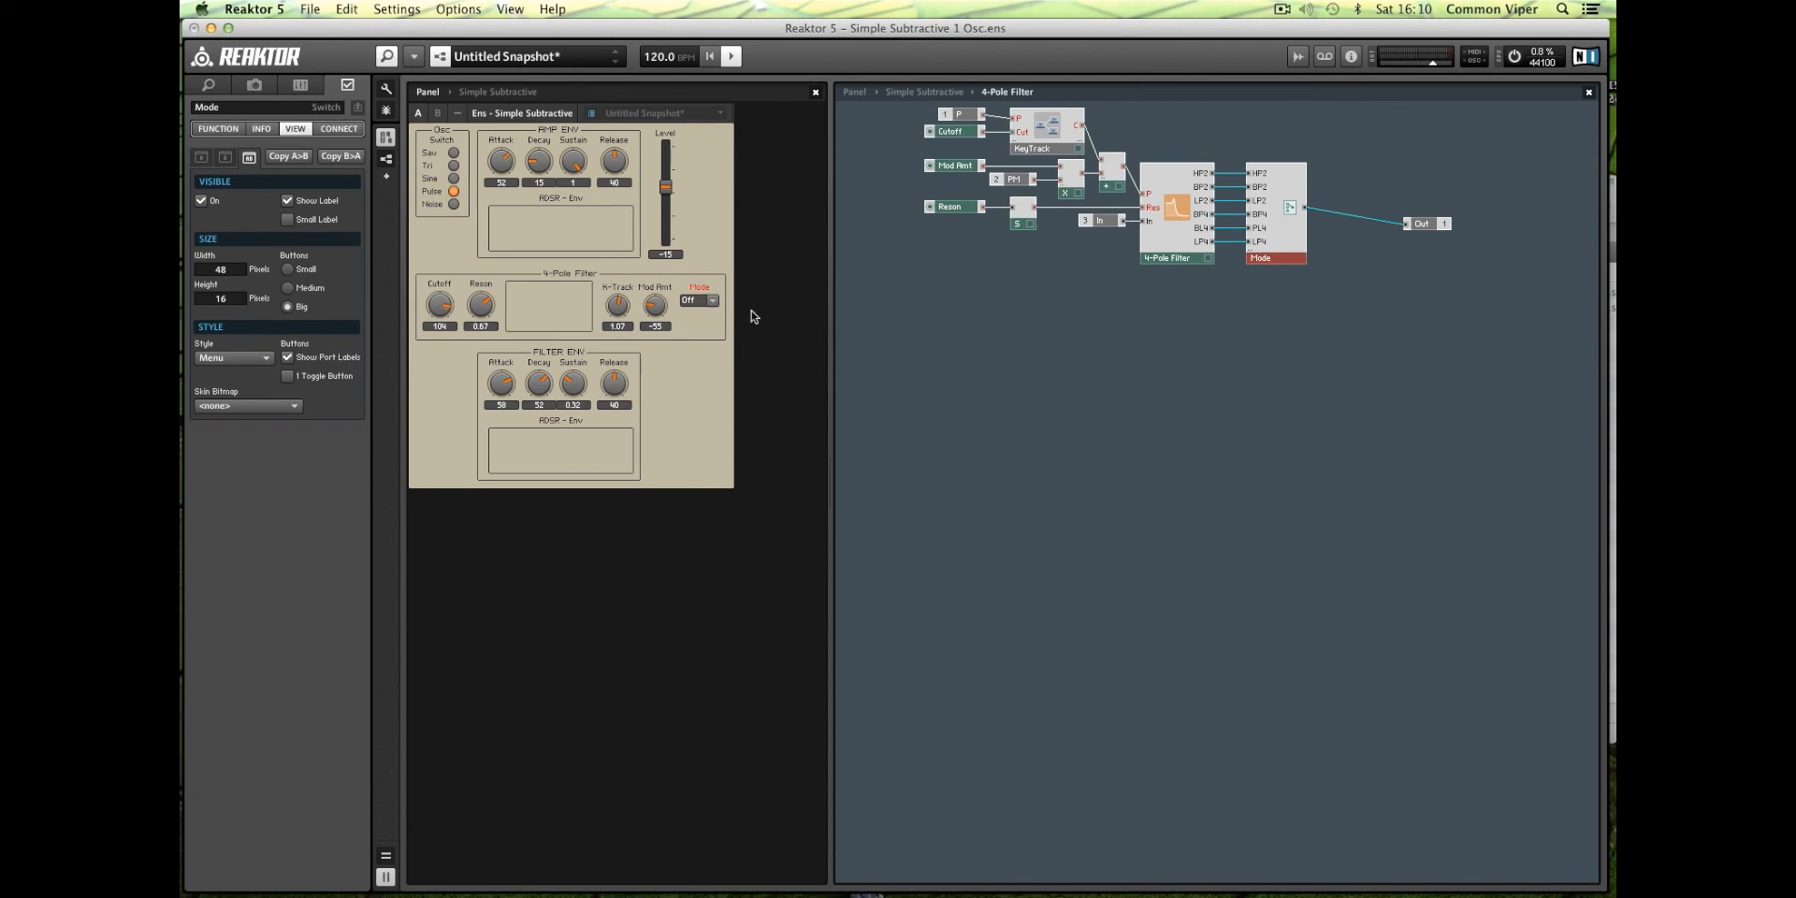
Audition filter modes HP2, BP2 and LP2, then leave the Mode menu on LP4.
left_click(695, 300)
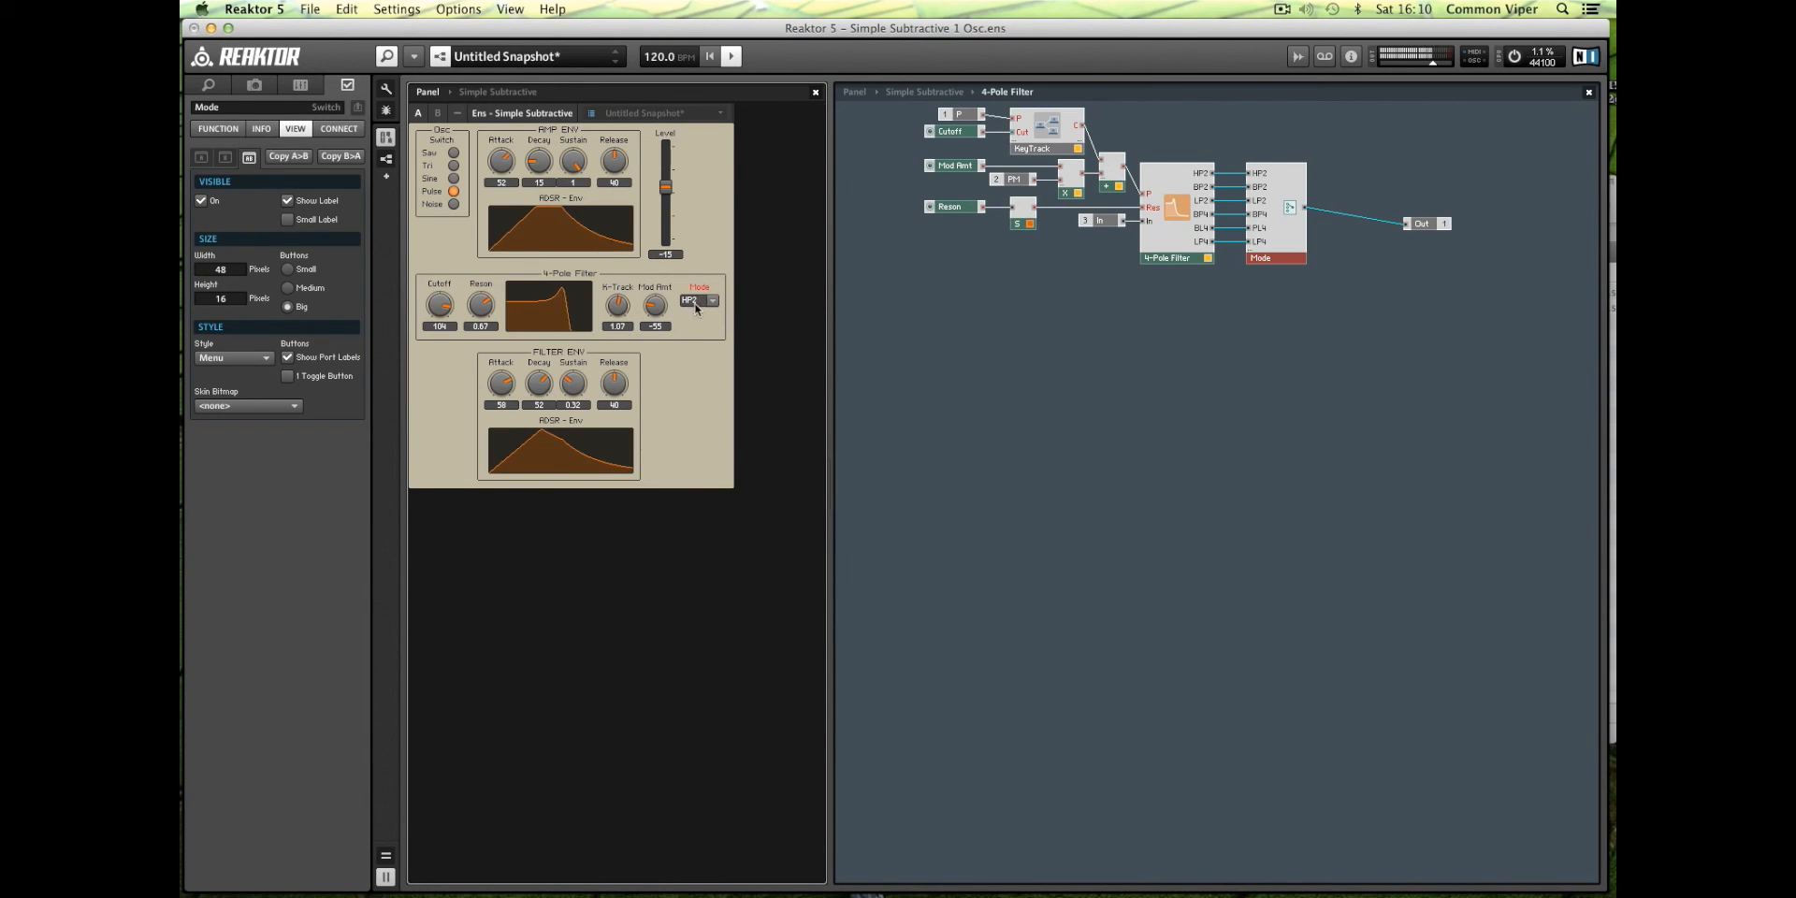
left_click(699, 300)
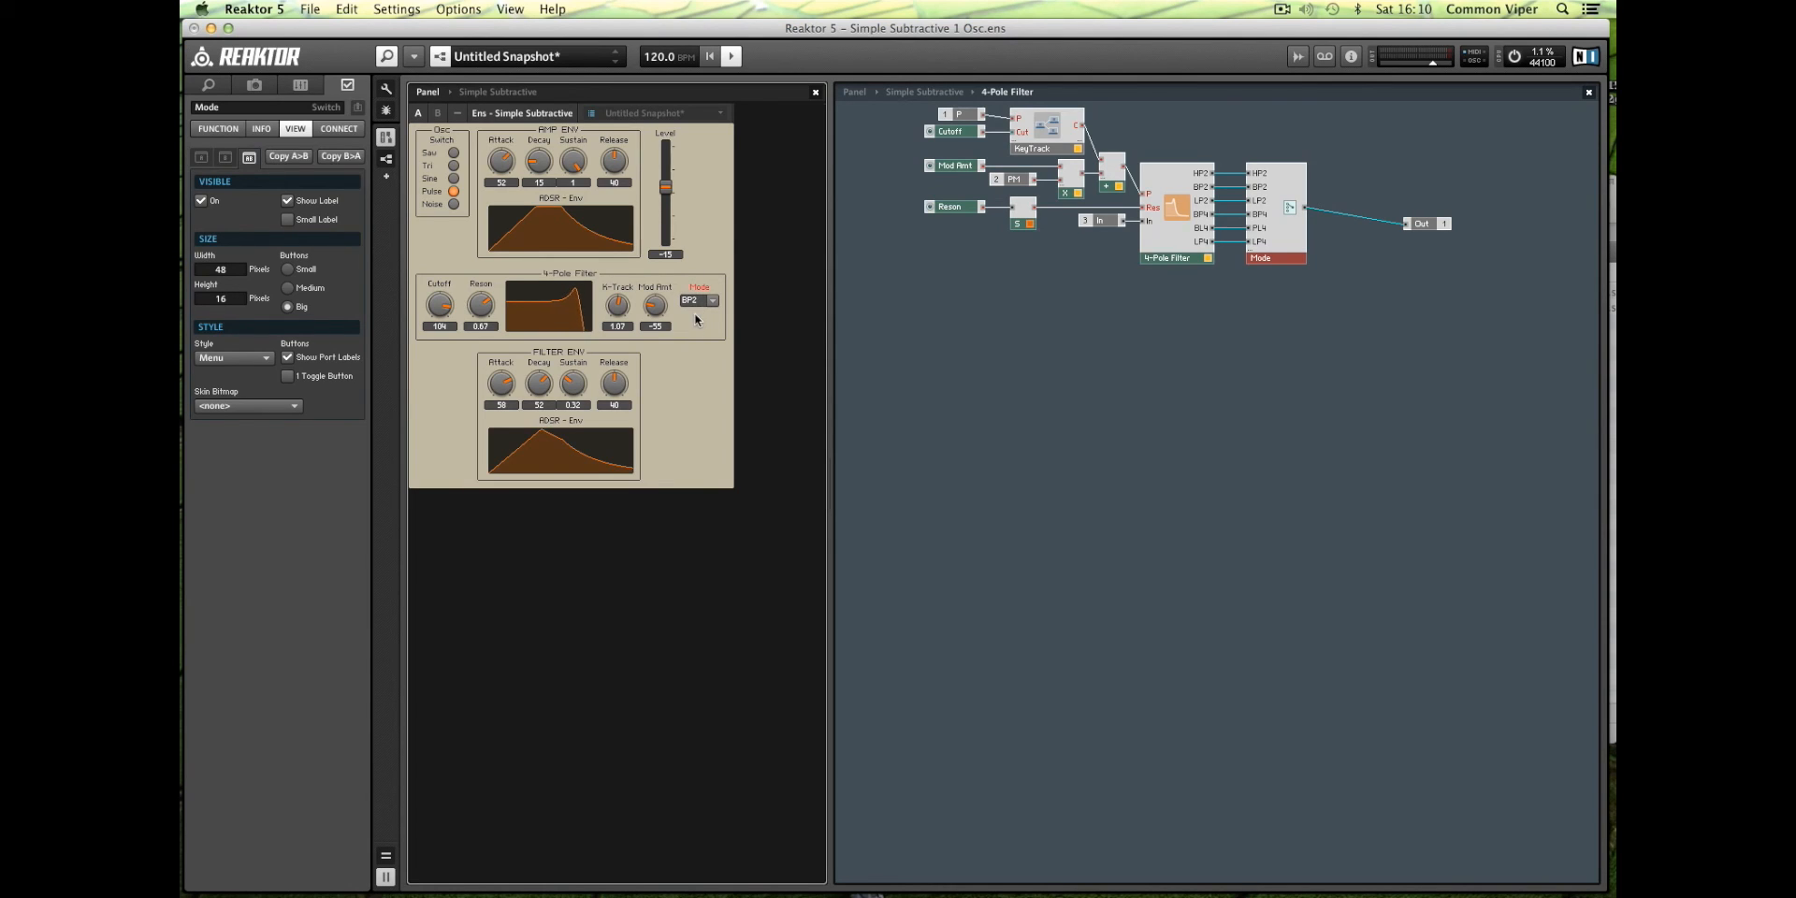
left_click(696, 301)
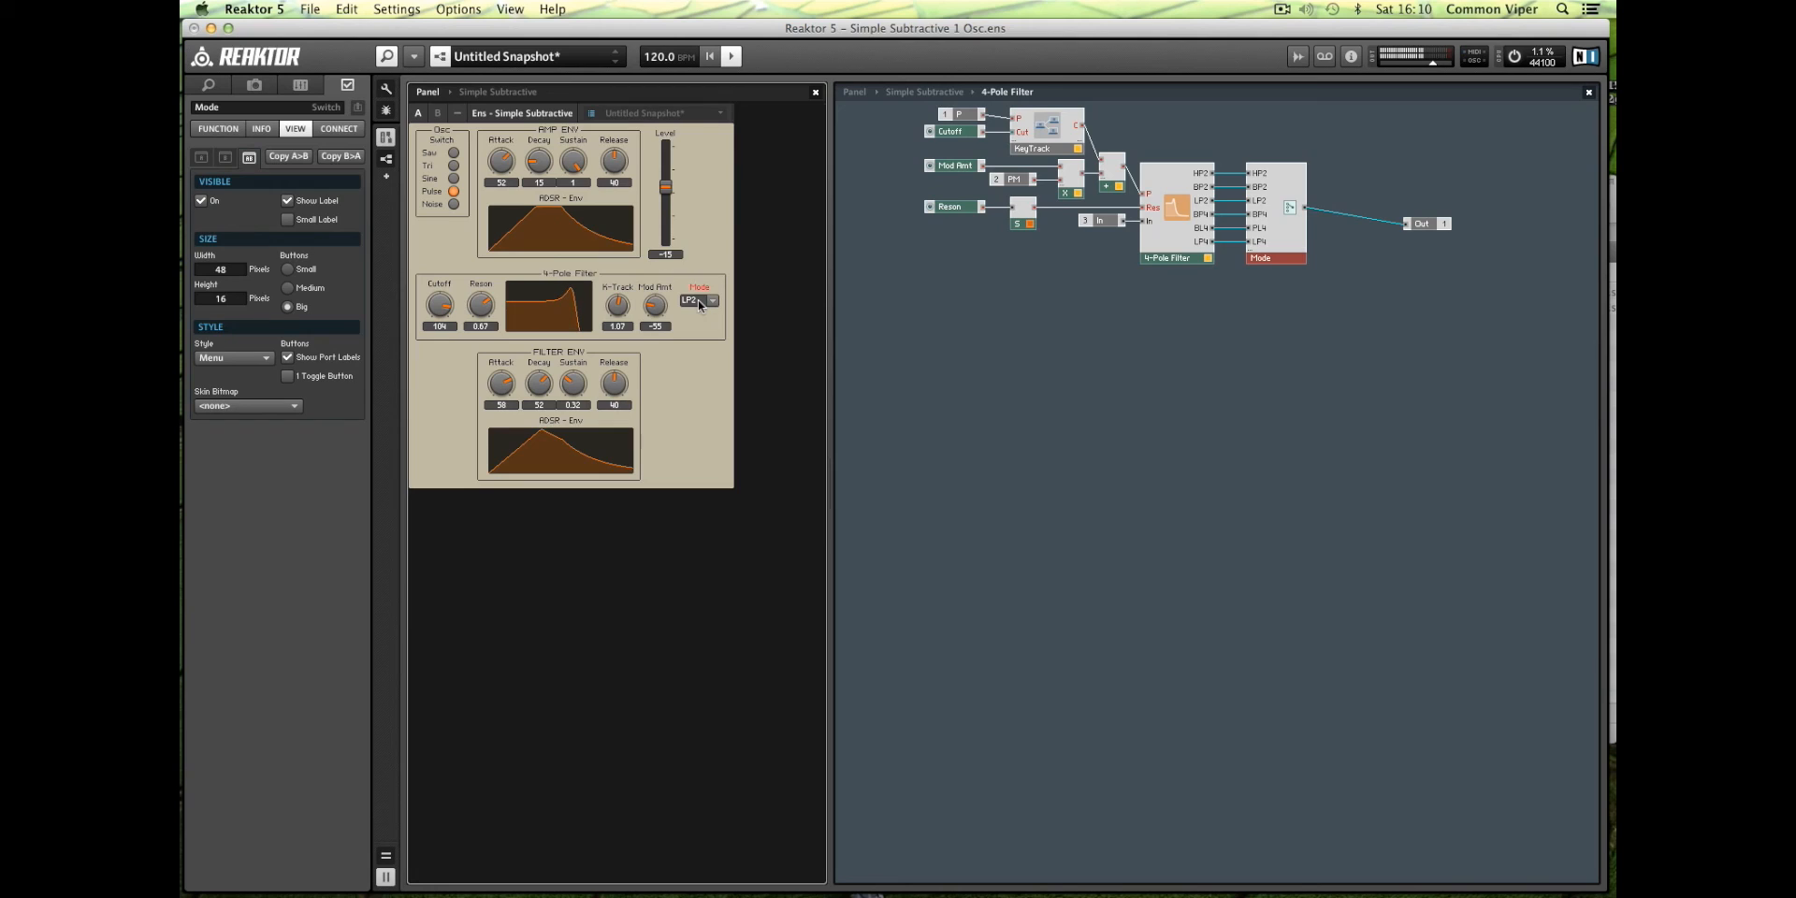
left_click(711, 300)
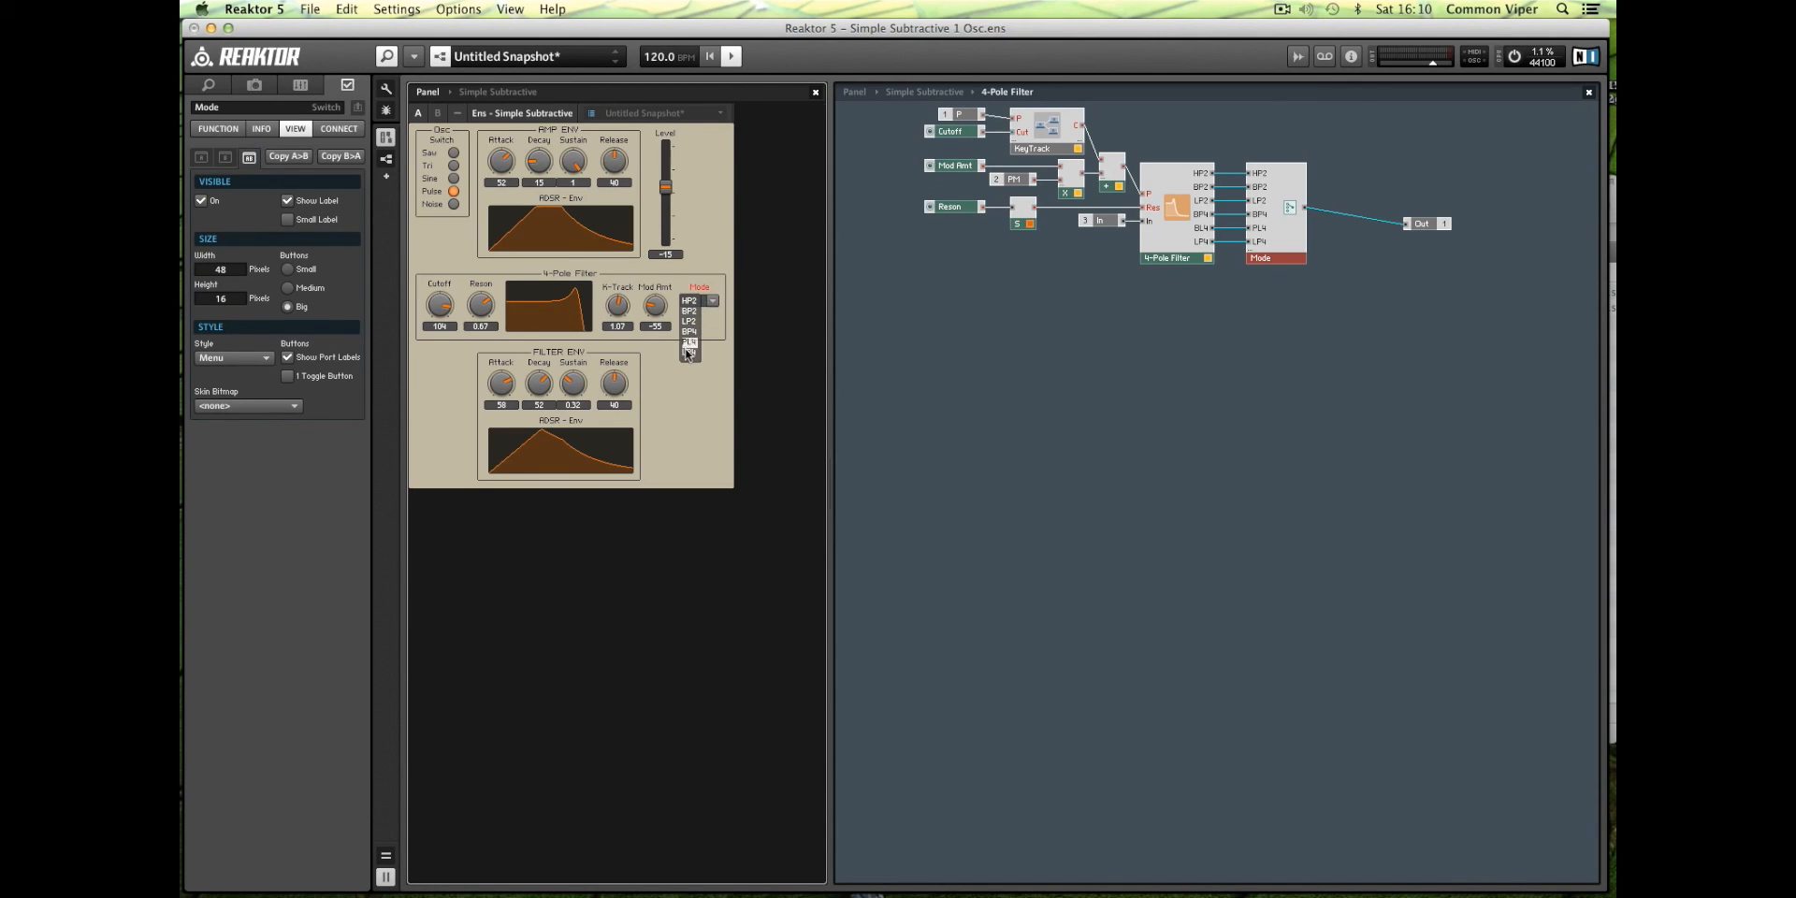
left_click(688, 341)
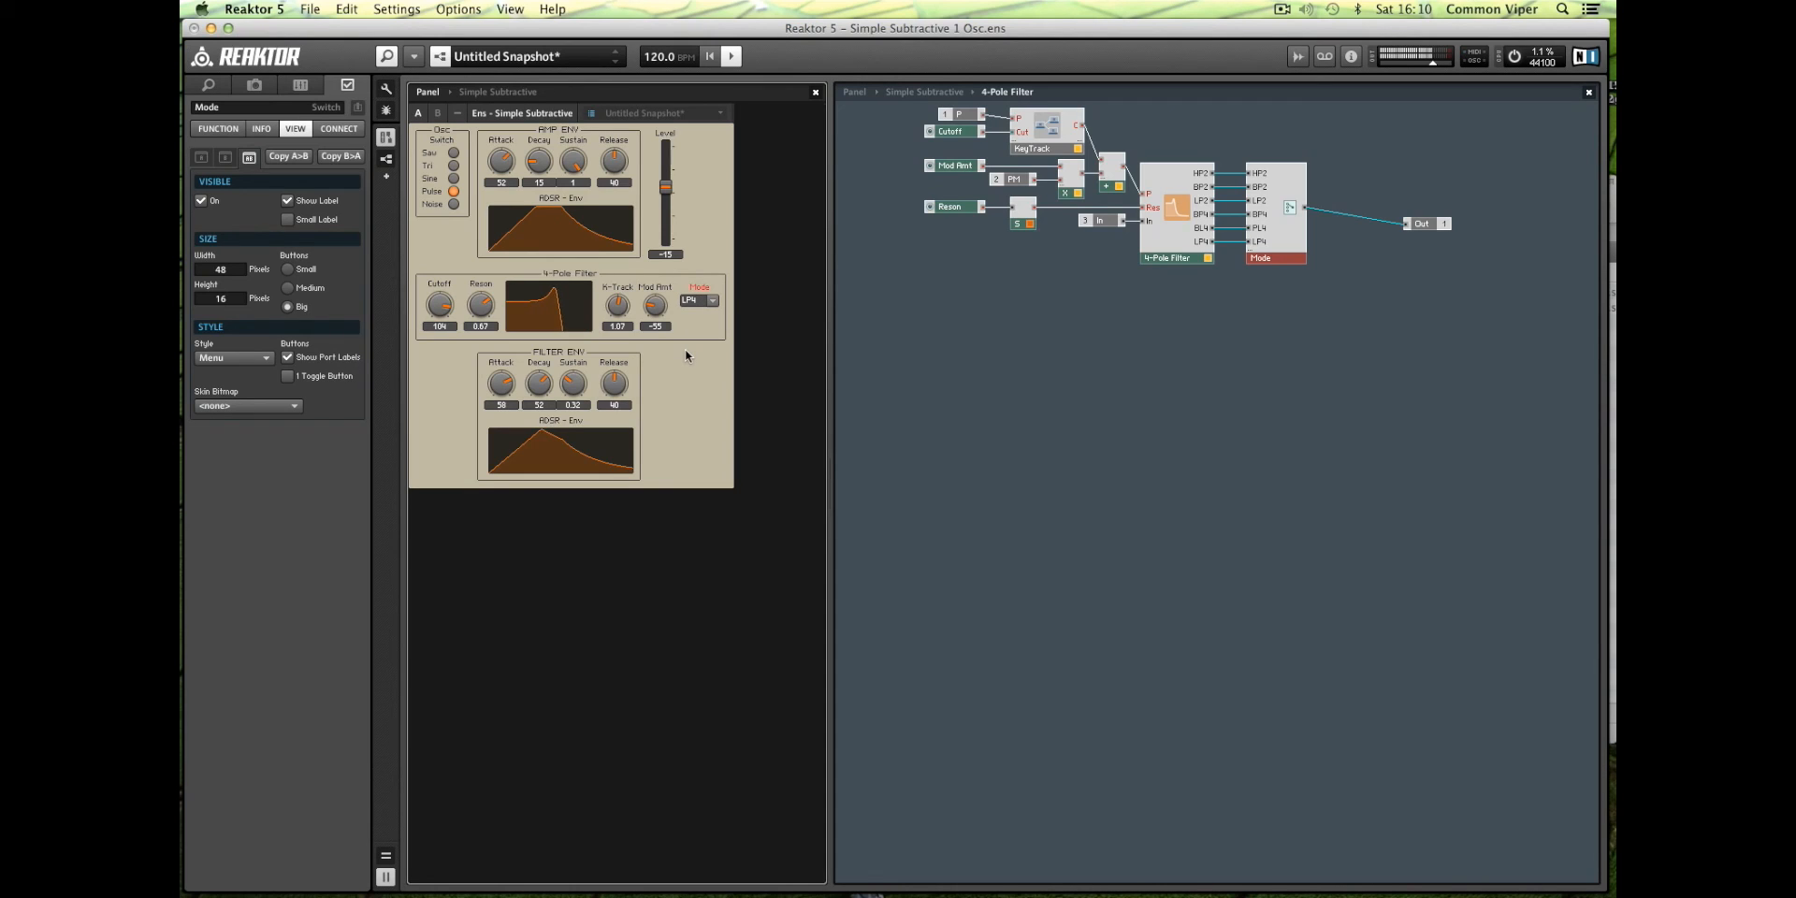
left_click(697, 300)
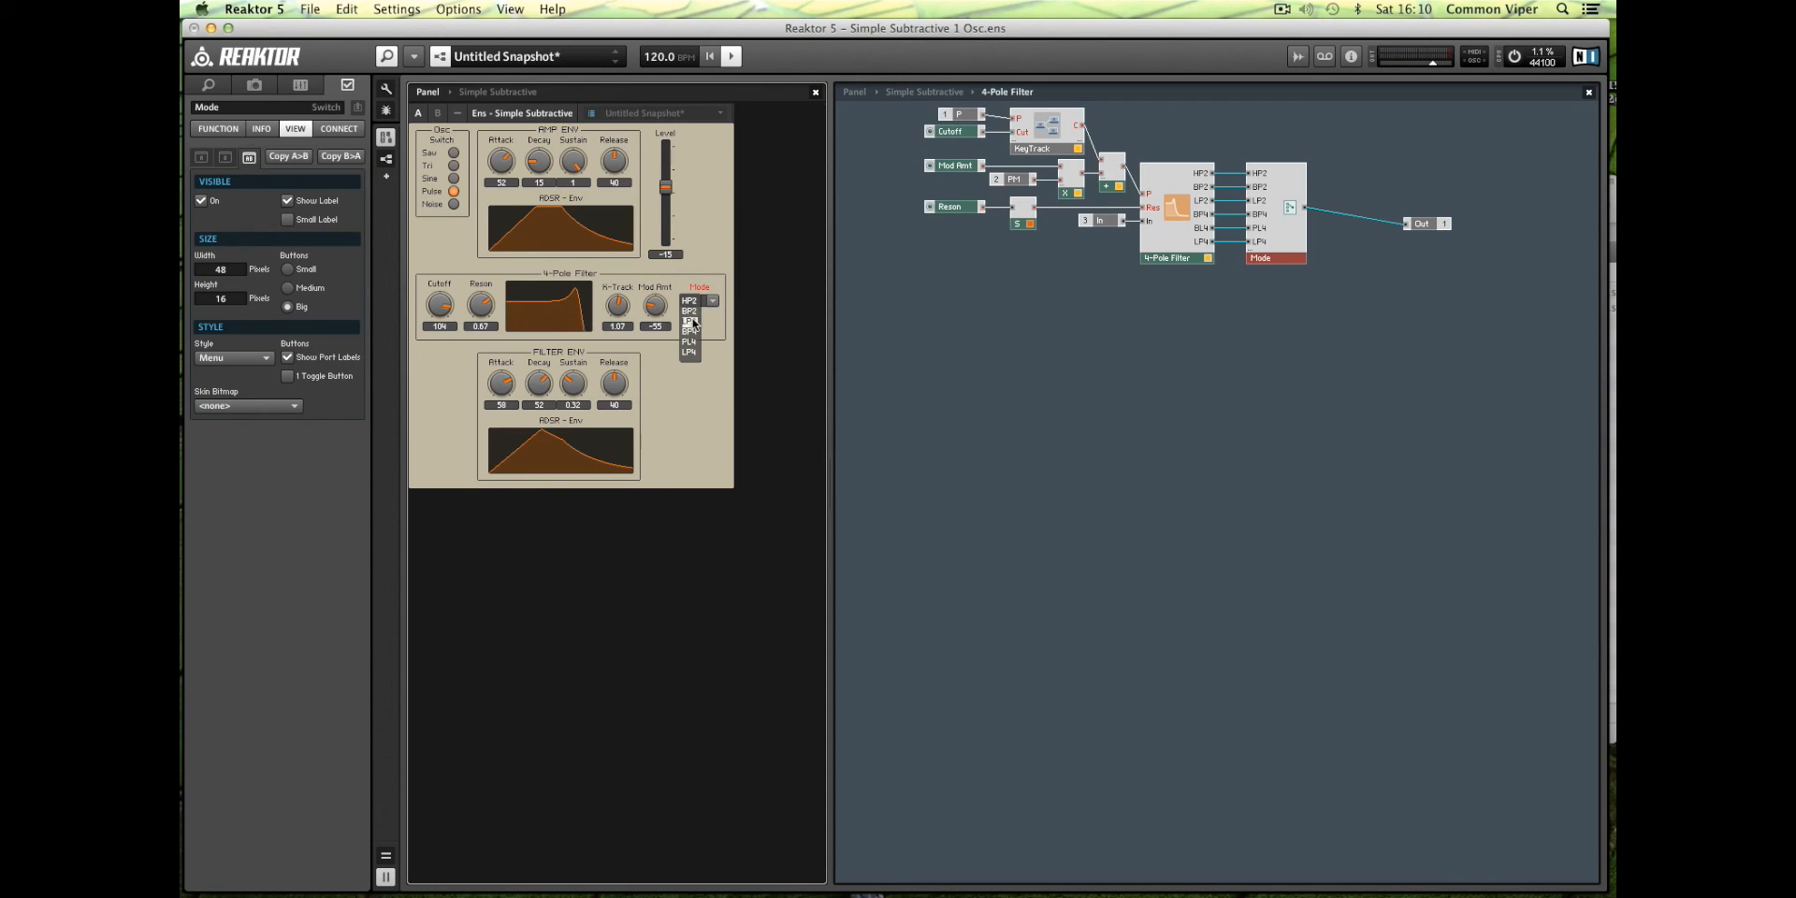
left_click(689, 319)
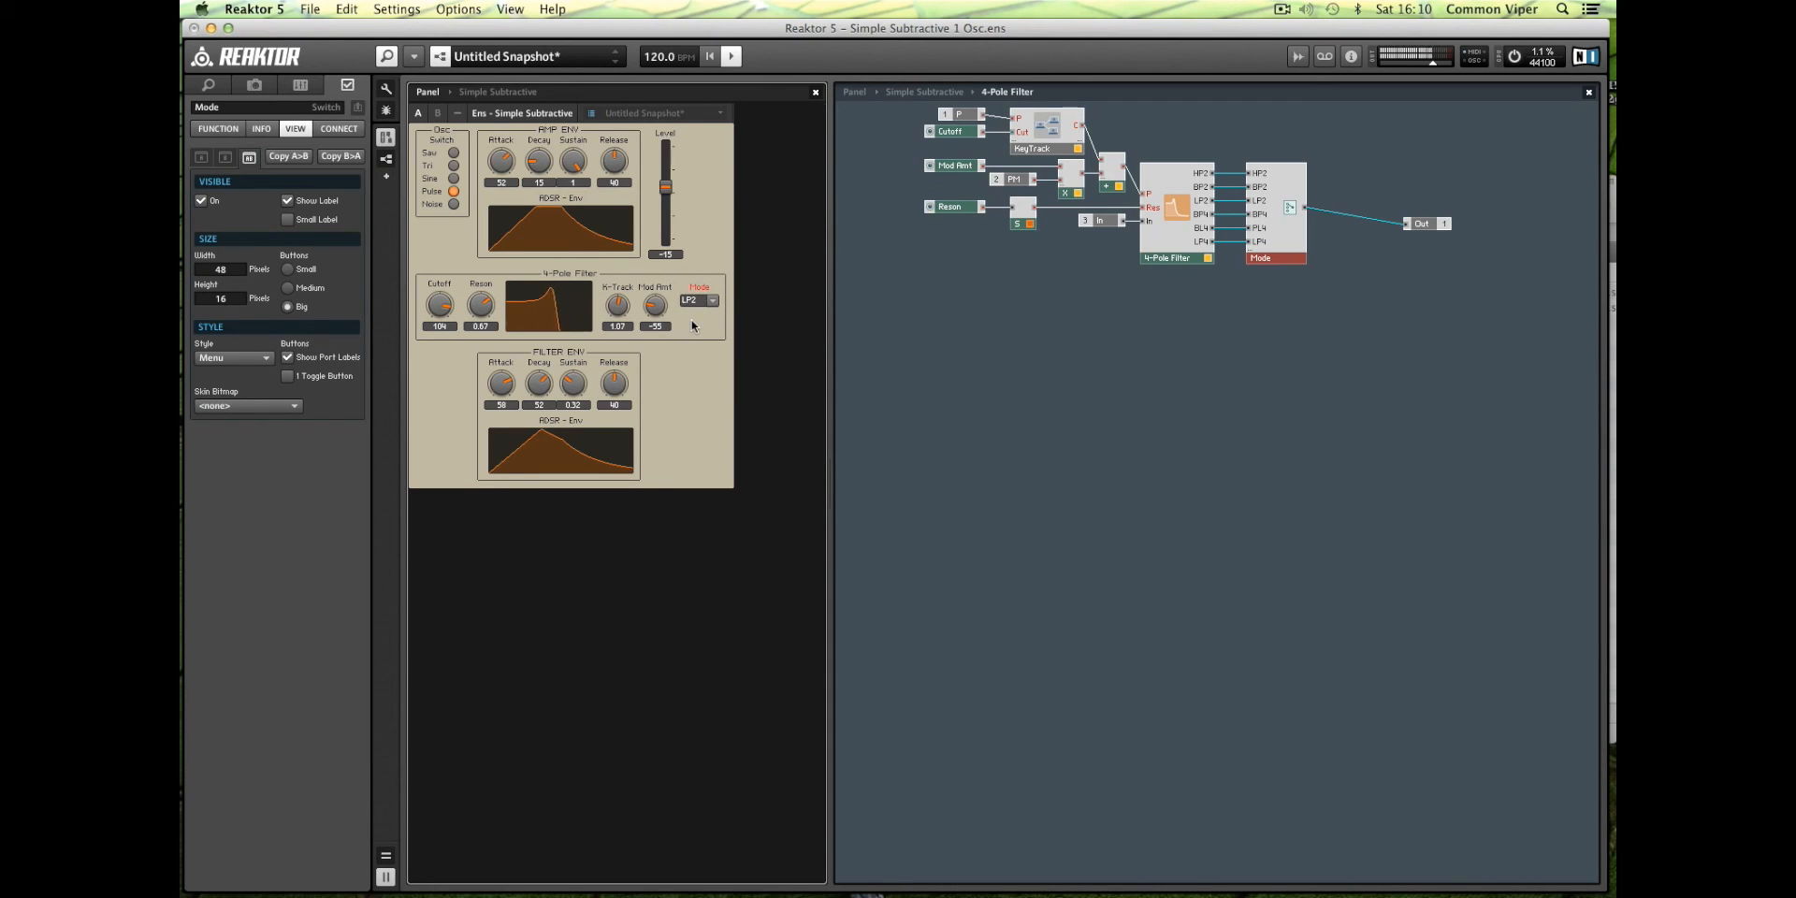
left_click(699, 300)
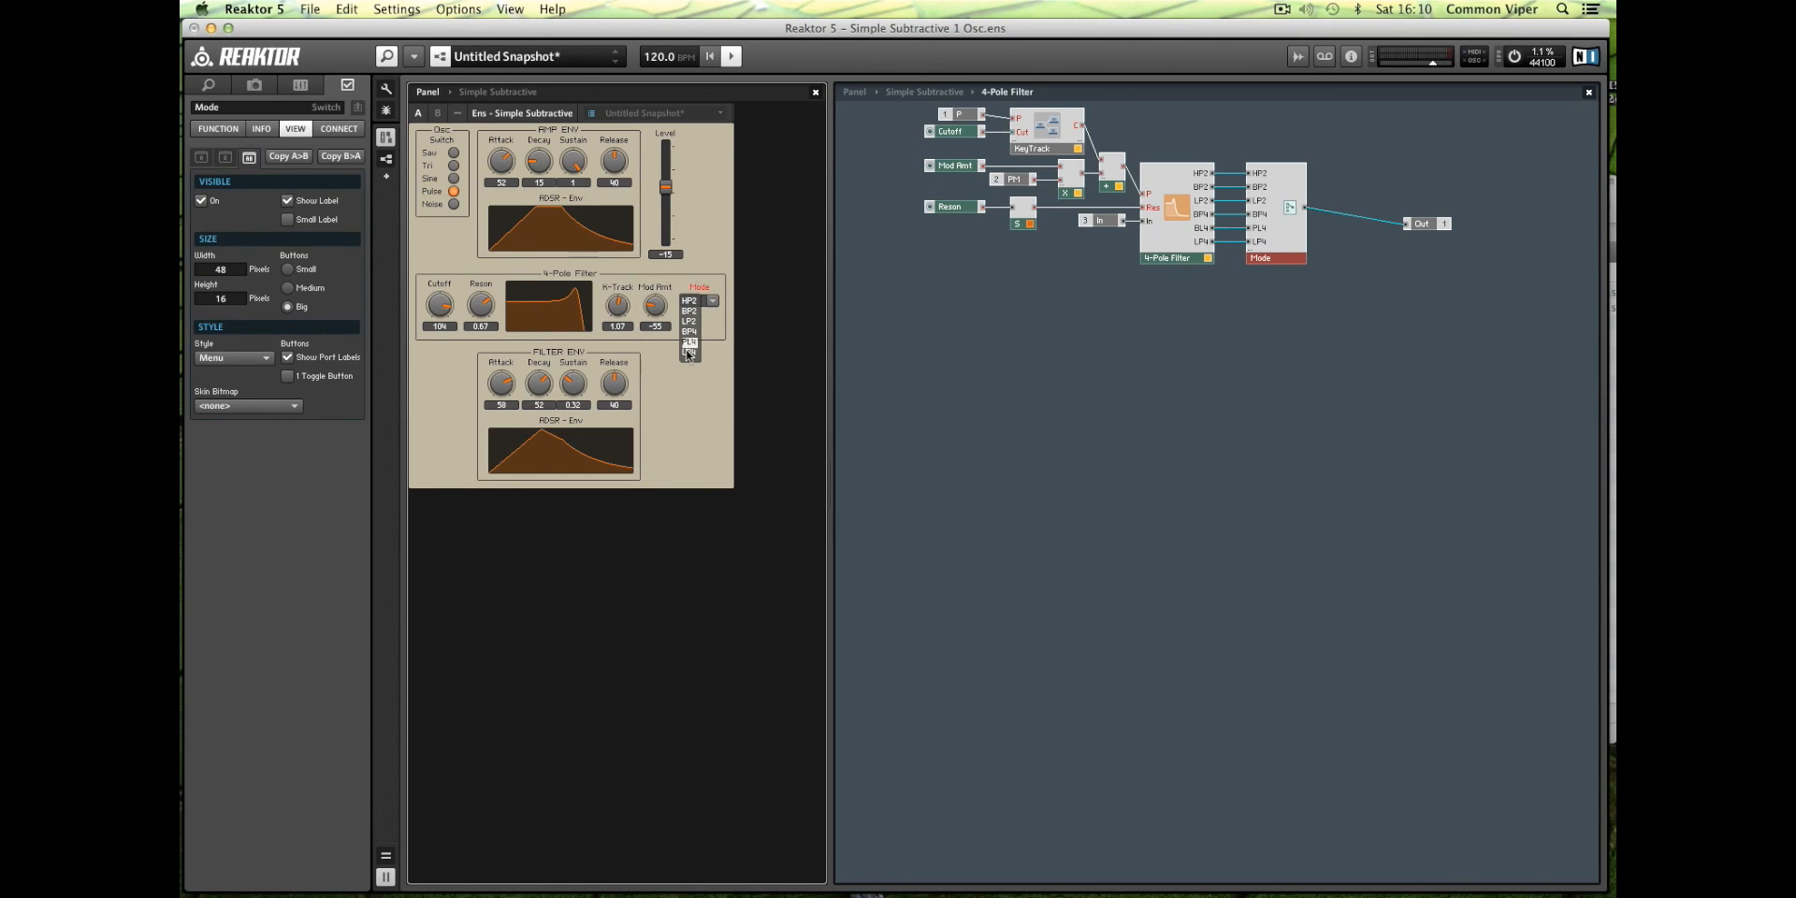
left_click(689, 342)
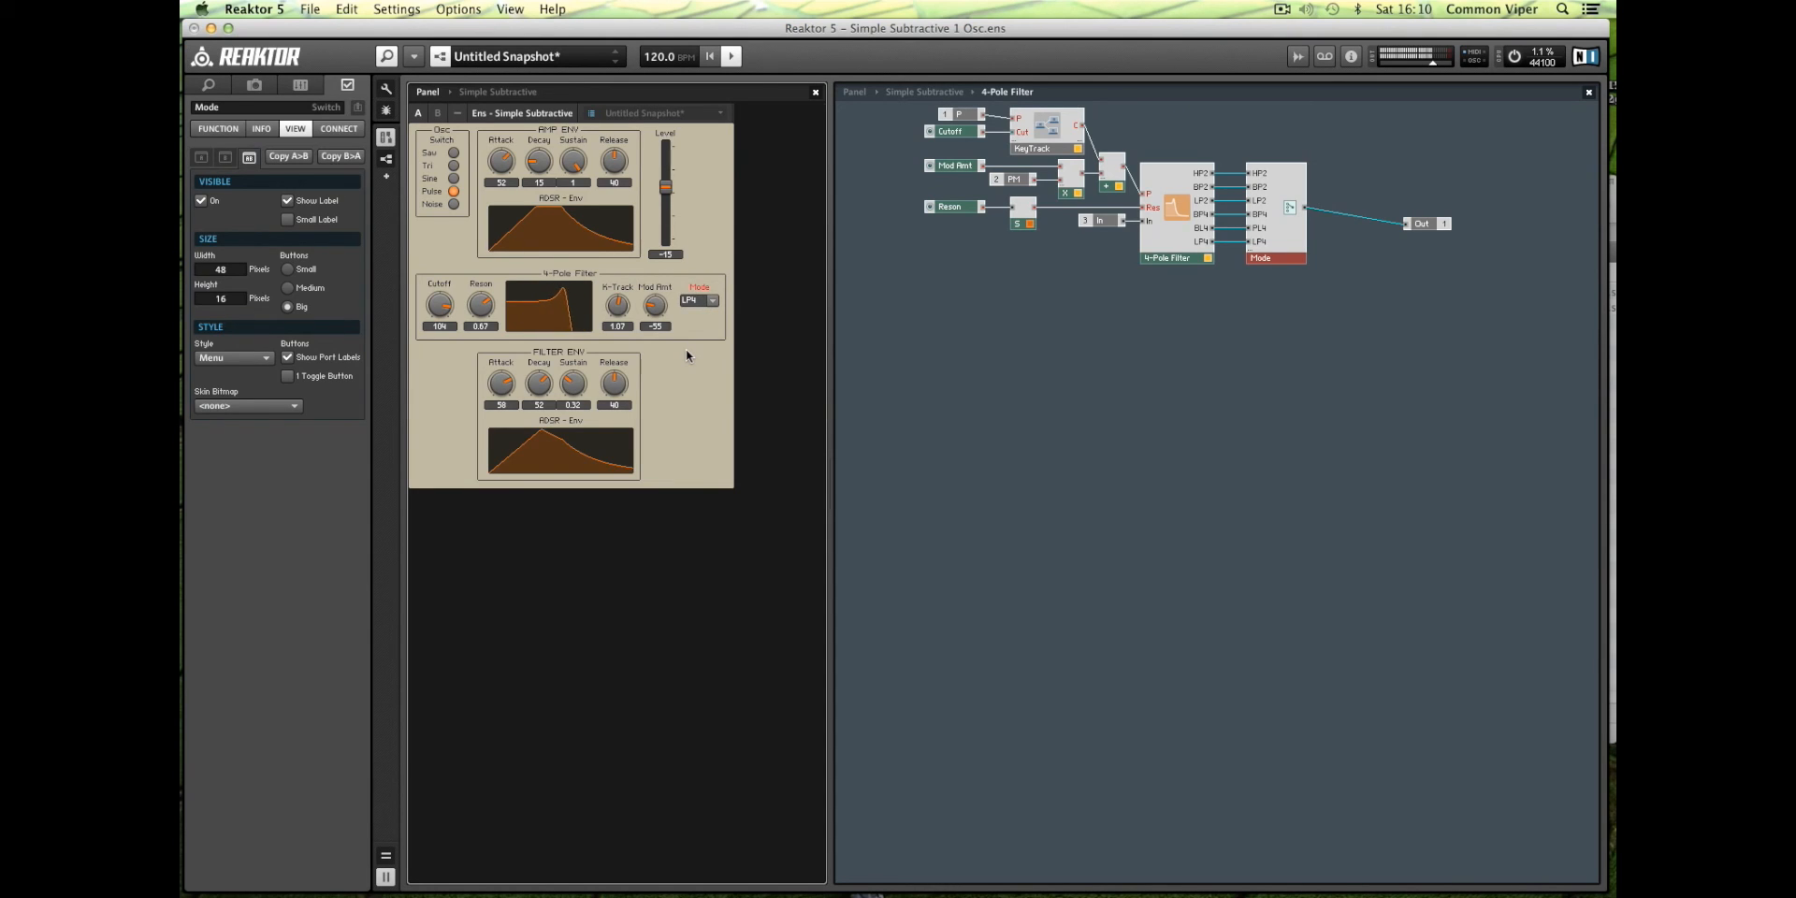